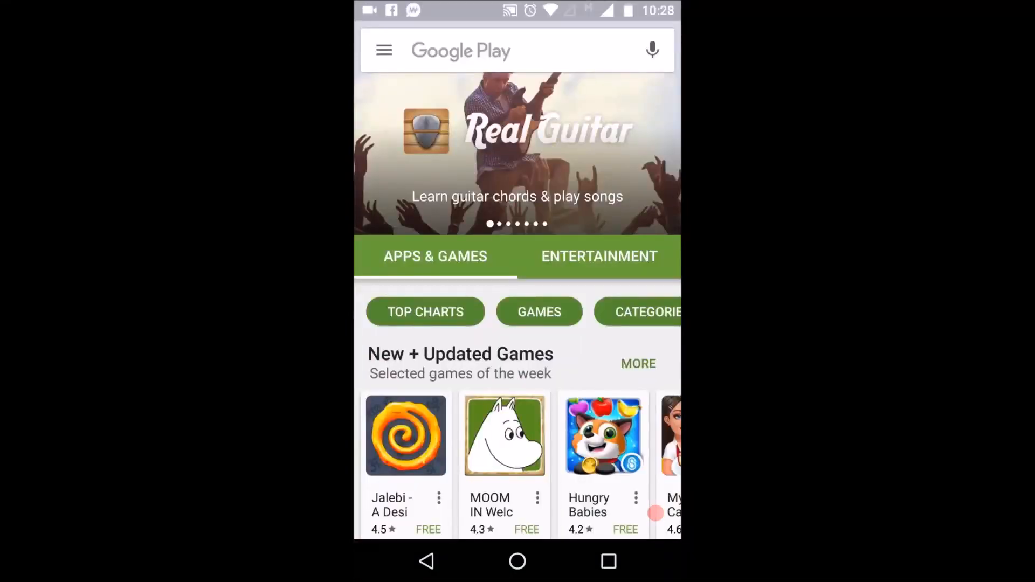
# - Launch Rabadaba from its store page via the Play Store's My apps & games Installed list
pyautogui.click(517, 51)
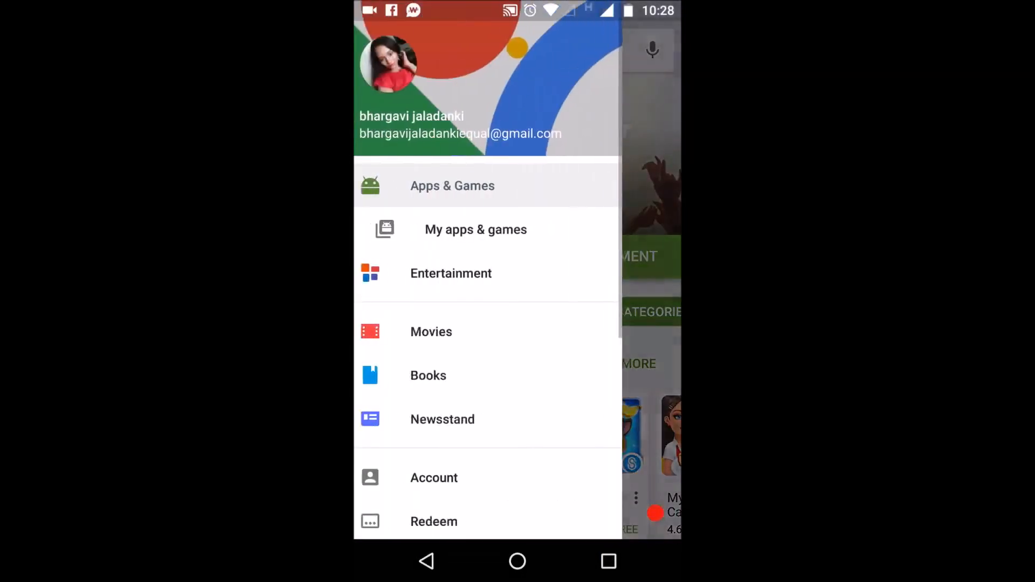
pyautogui.click(476, 229)
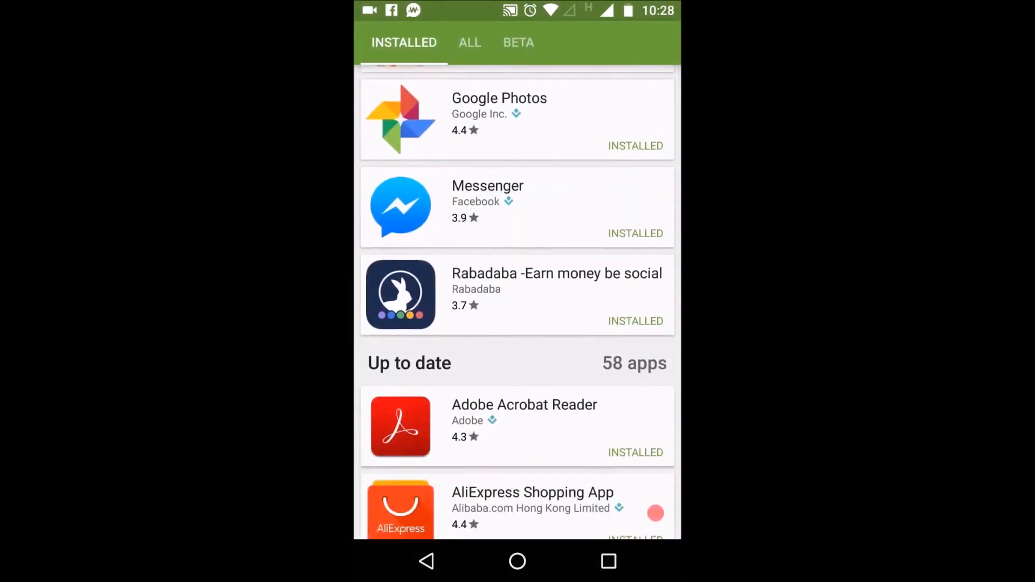
pyautogui.click(516, 294)
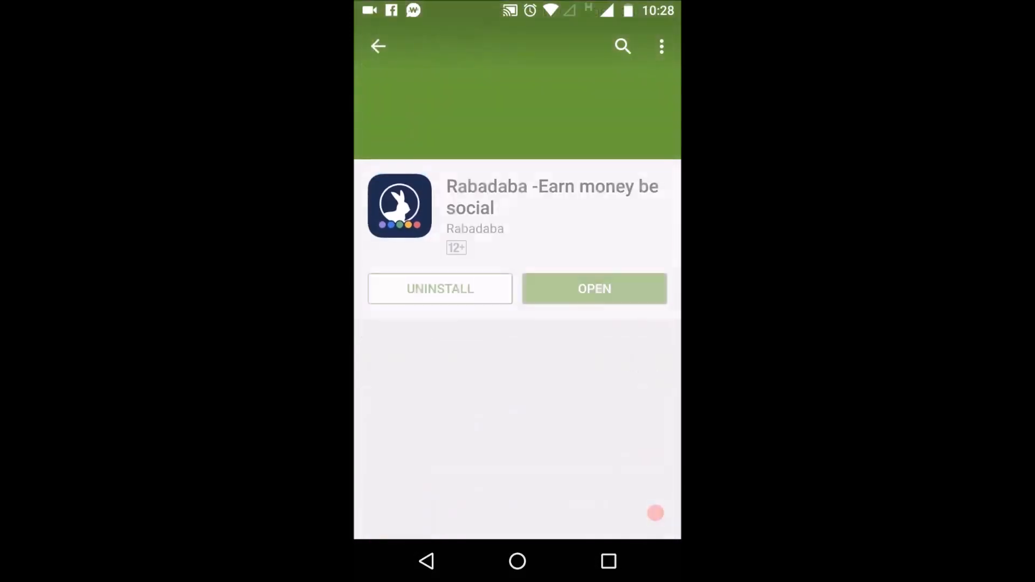
pyautogui.scroll(3)
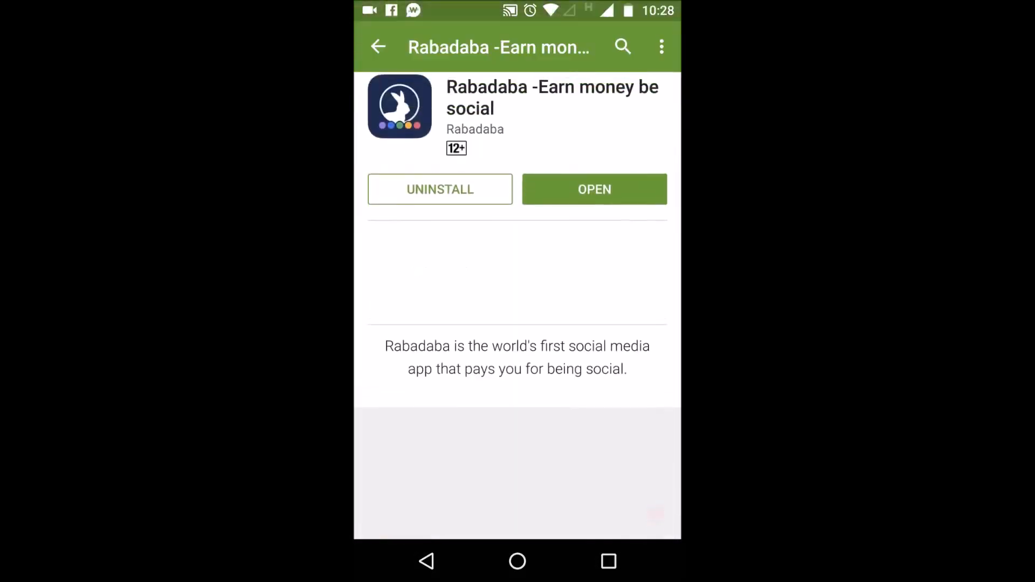
pyautogui.click(378, 46)
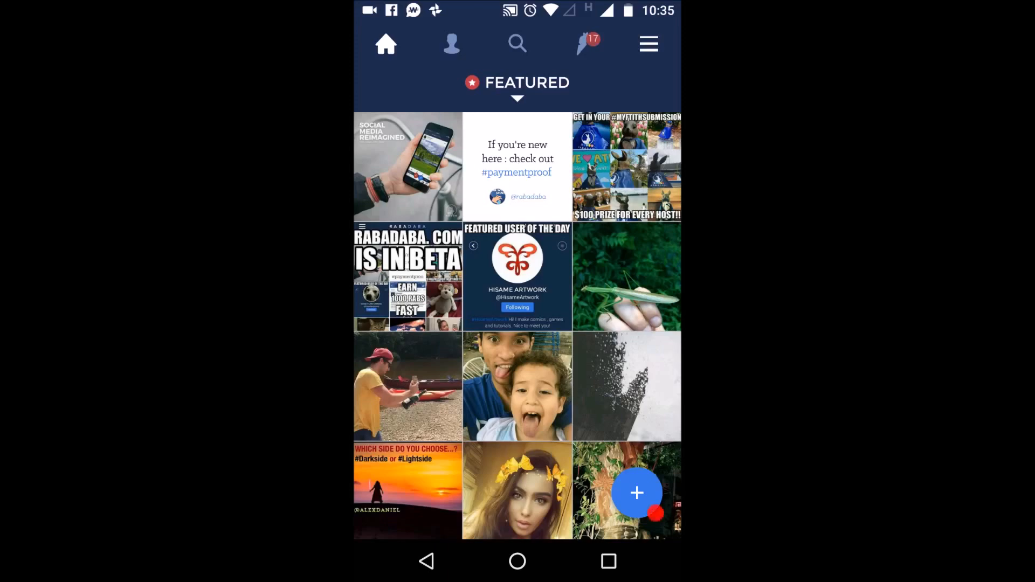
pyautogui.scroll(-3)
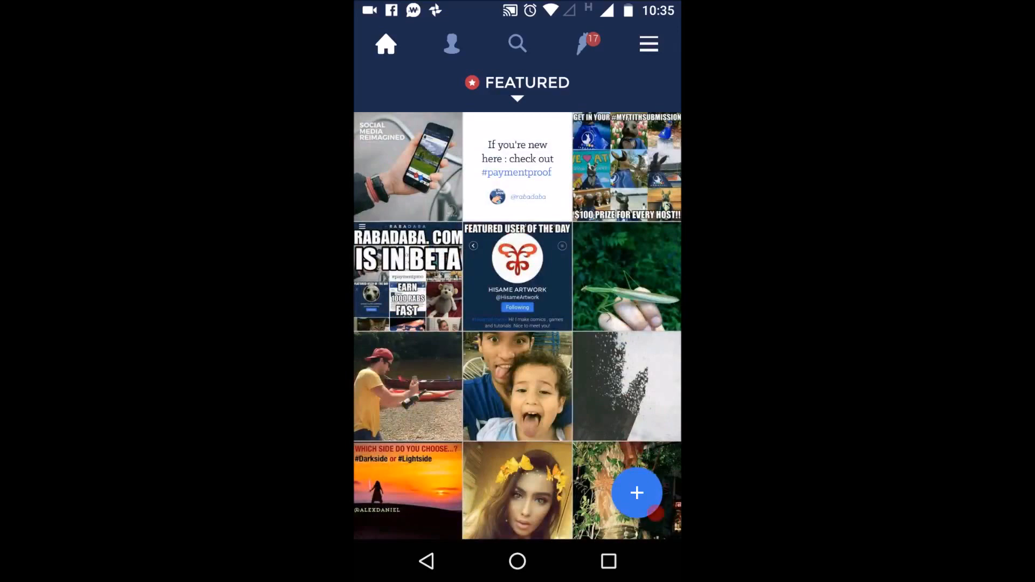
pyautogui.scroll(-3)
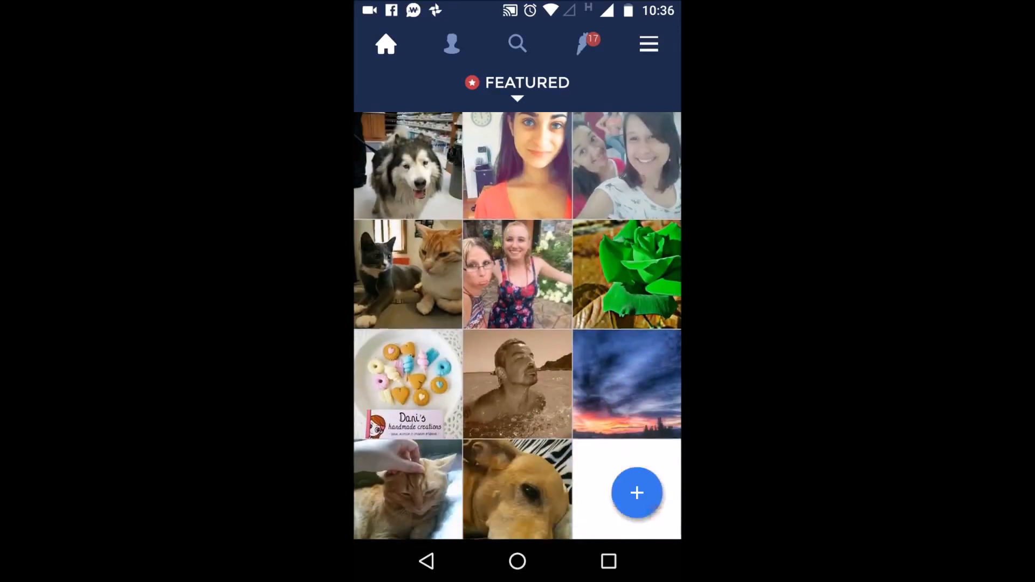
pyautogui.scroll(-3)
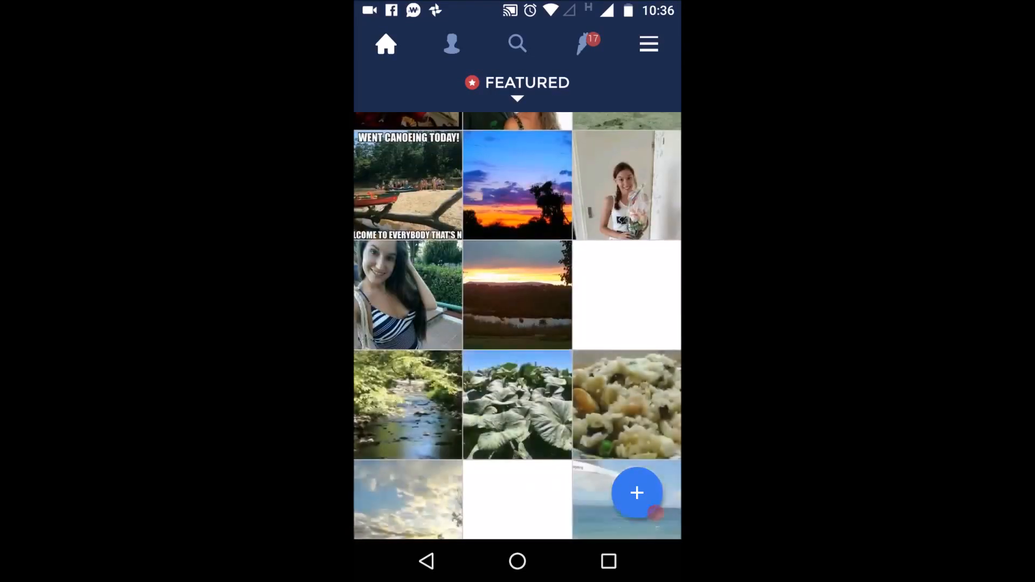
pyautogui.scroll(-3)
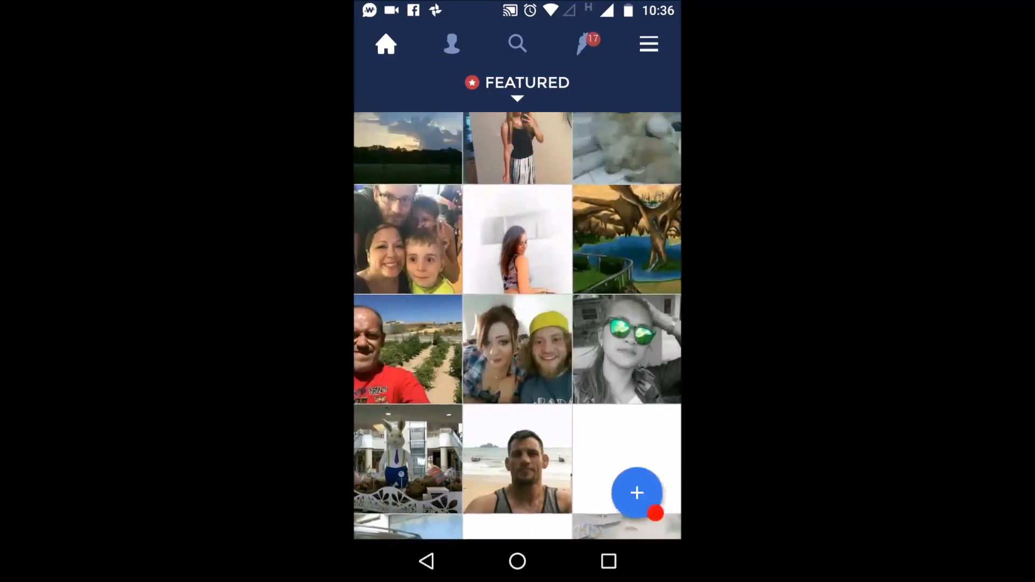
pyautogui.scroll(3)
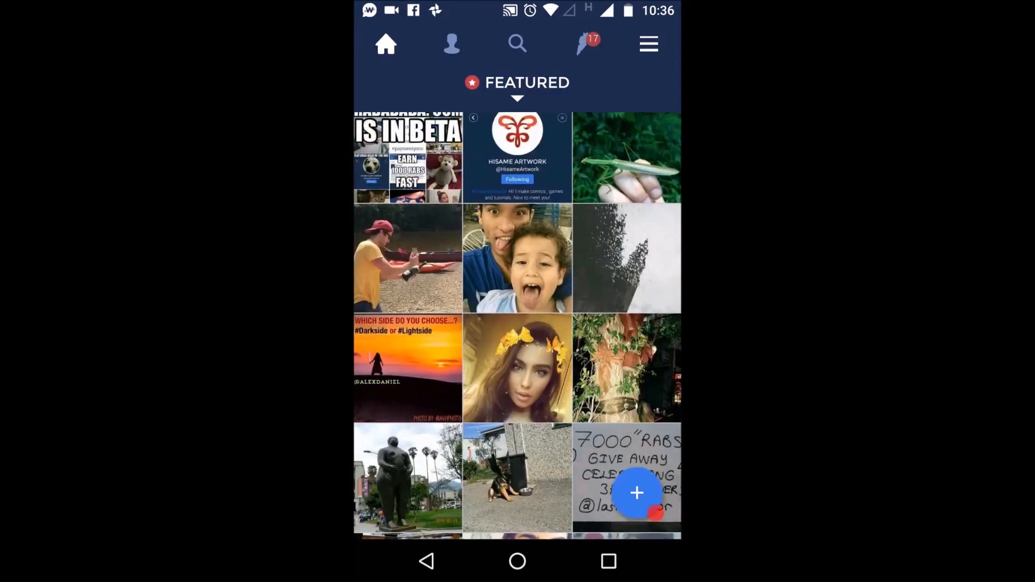
pyautogui.scroll(-3)
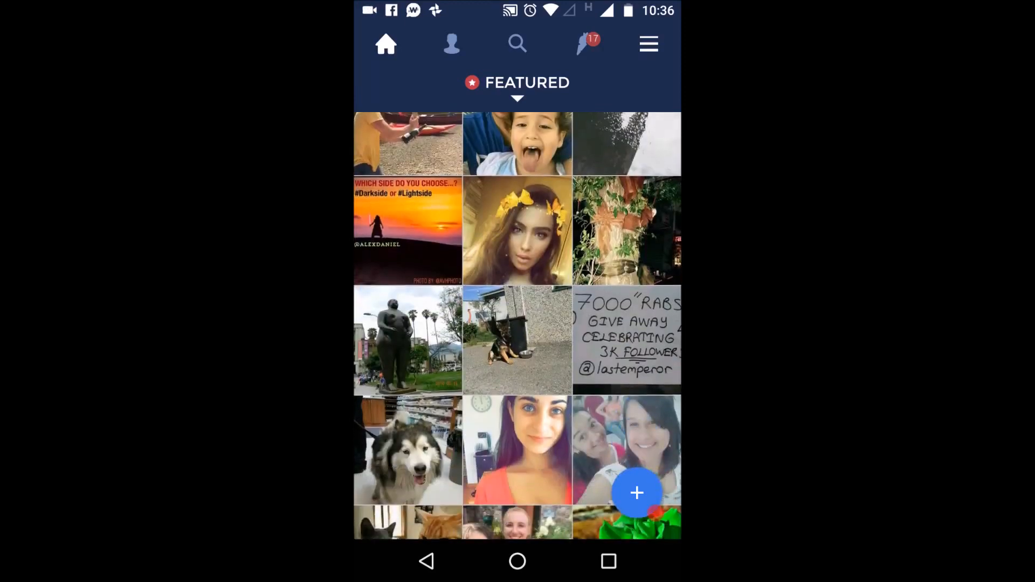
pyautogui.scroll(-3)
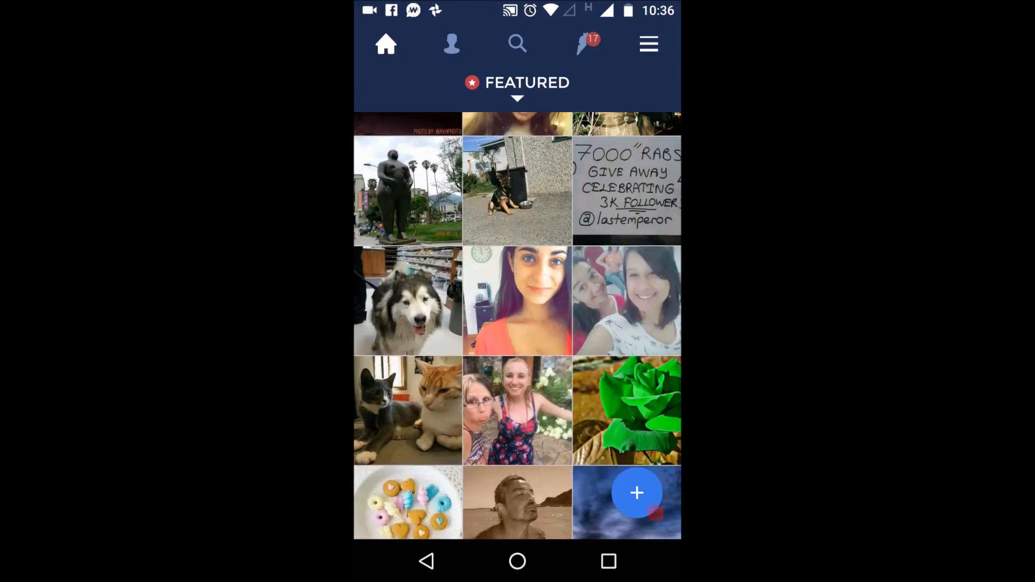
pyautogui.scroll(-3)
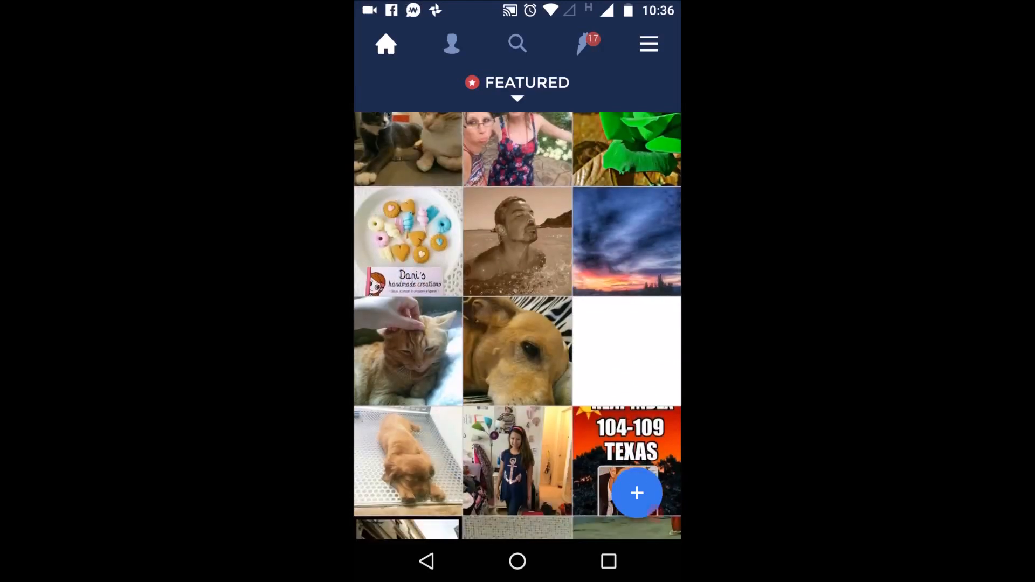
pyautogui.scroll(-3)
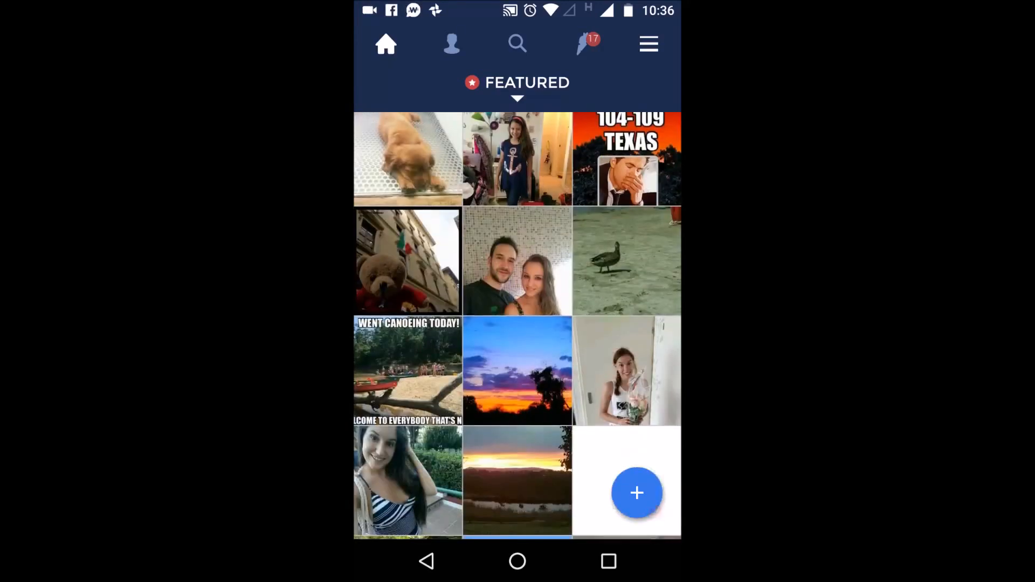
pyautogui.scroll(3)
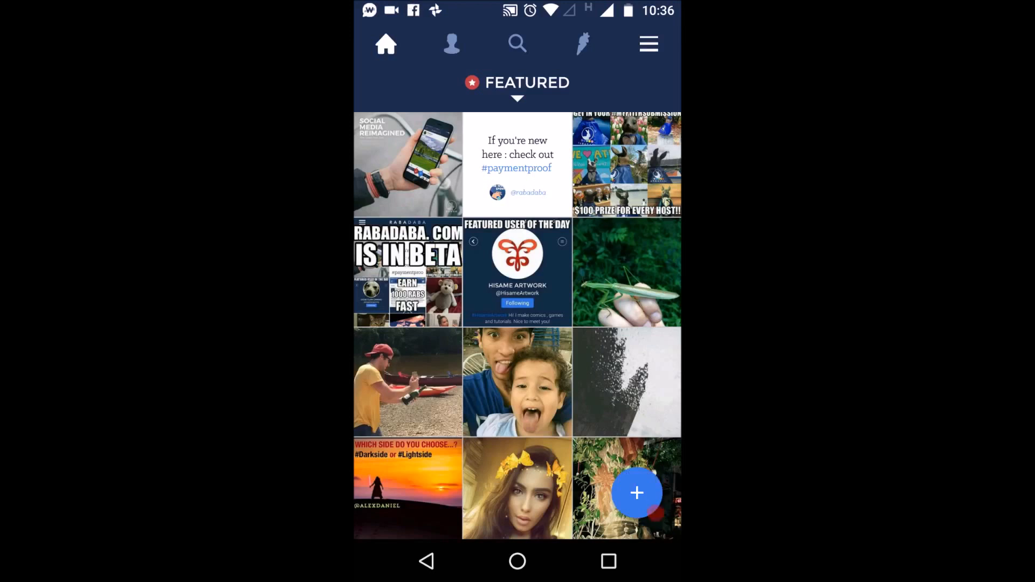
pyautogui.scroll(3)
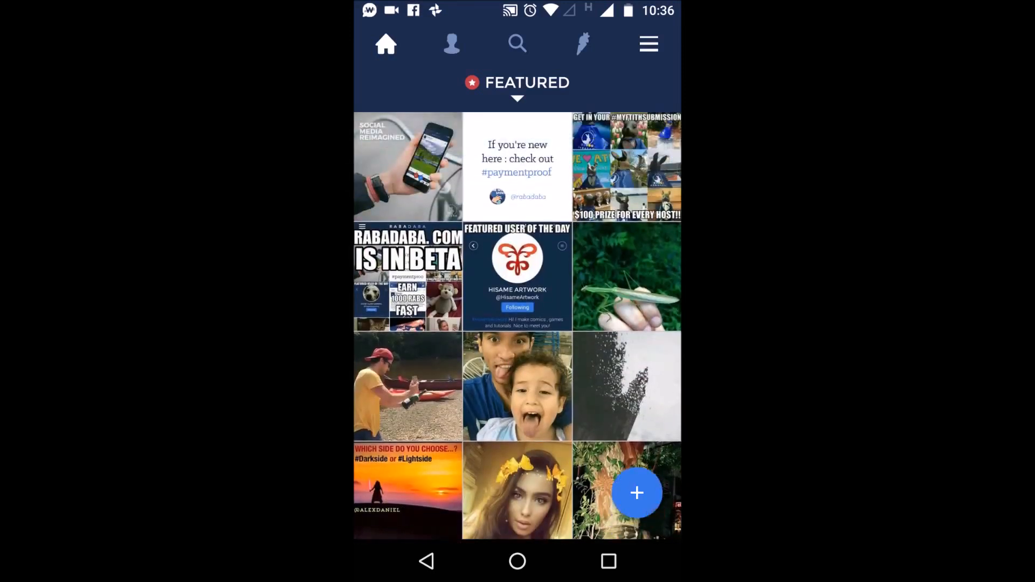
# - Browse the Original and New Dabs feeds, then switch back to the Featured feed
pyautogui.click(517, 86)
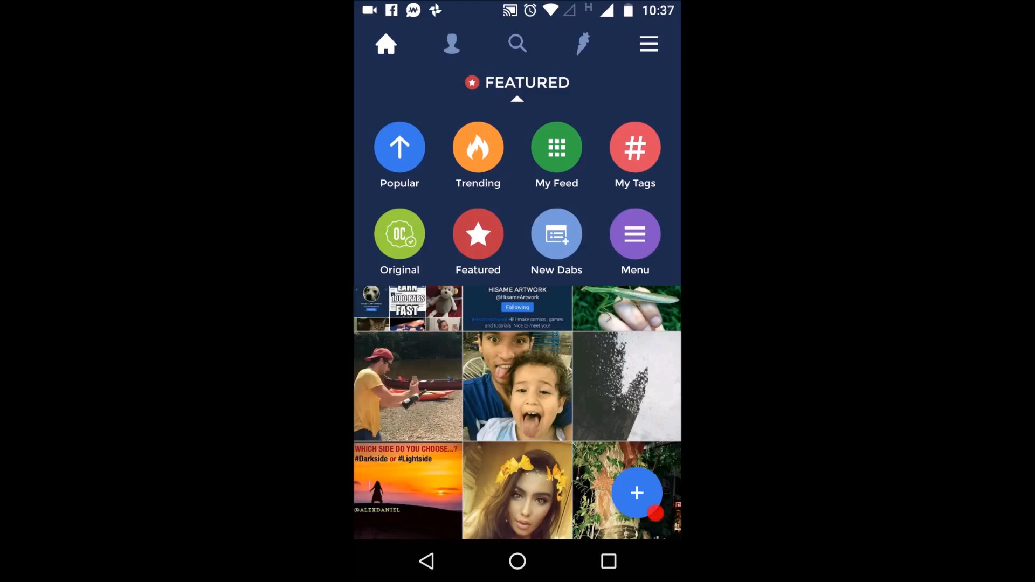
pyautogui.click(399, 233)
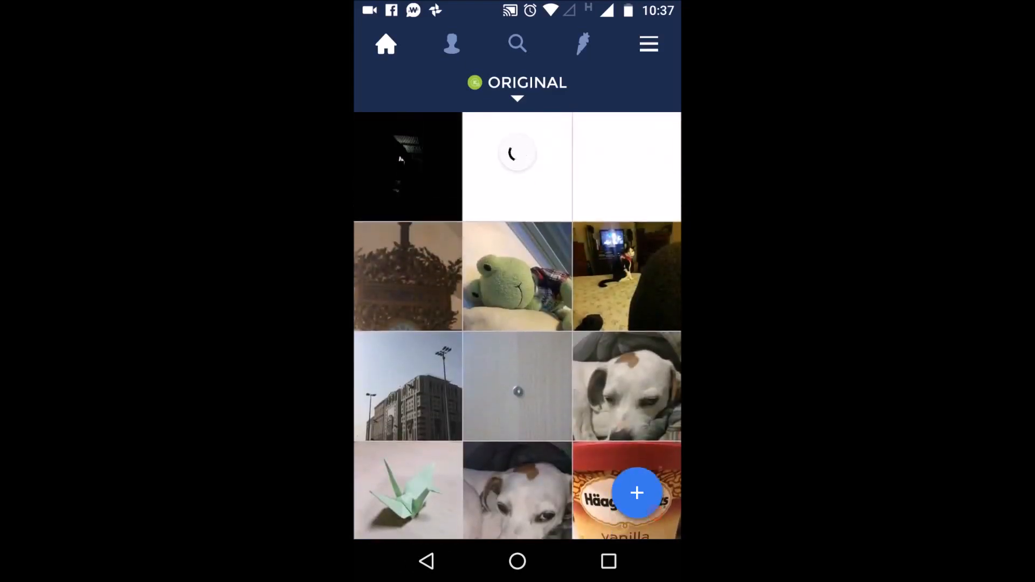
pyautogui.click(516, 83)
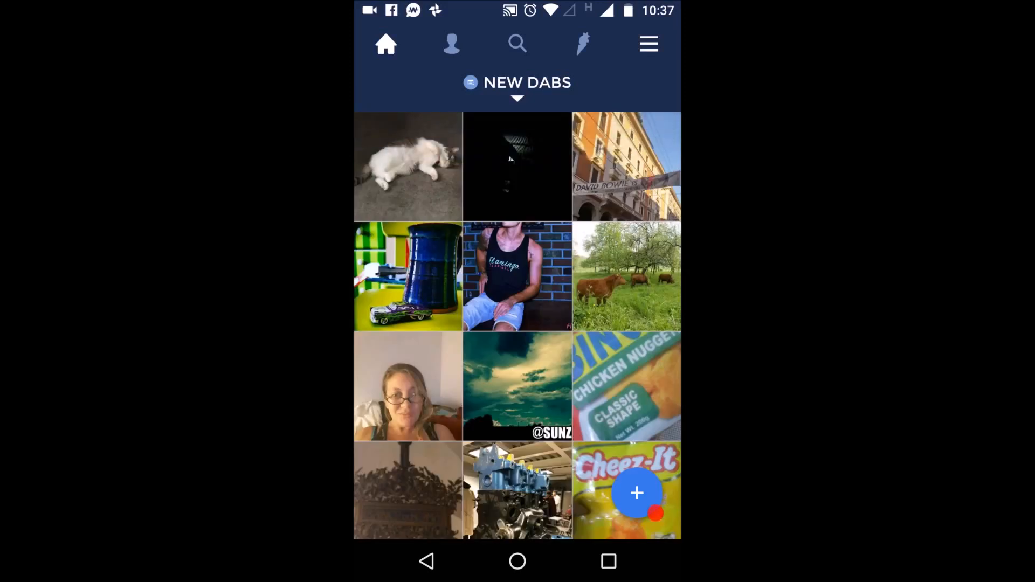
pyautogui.click(516, 87)
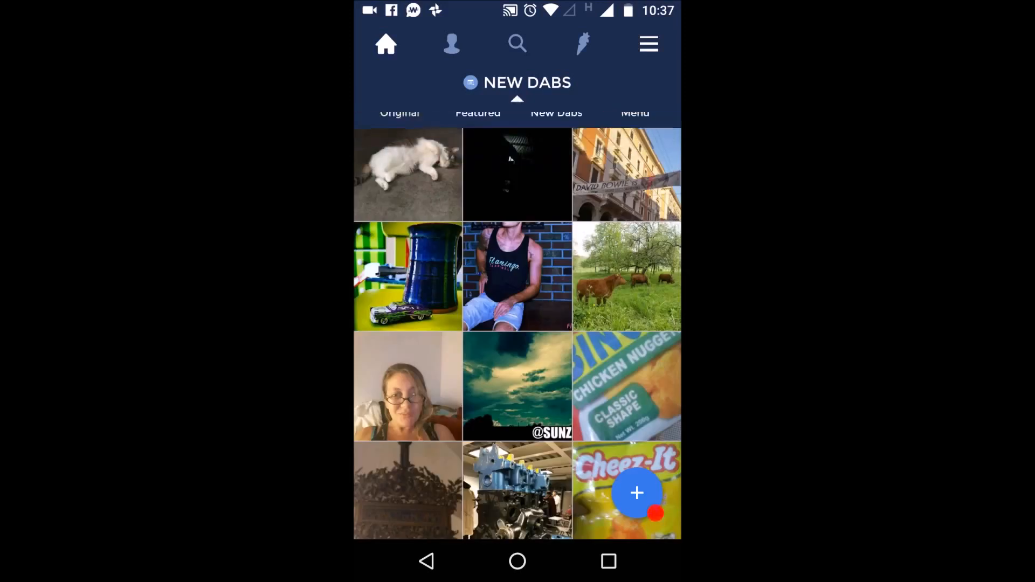
pyautogui.click(516, 83)
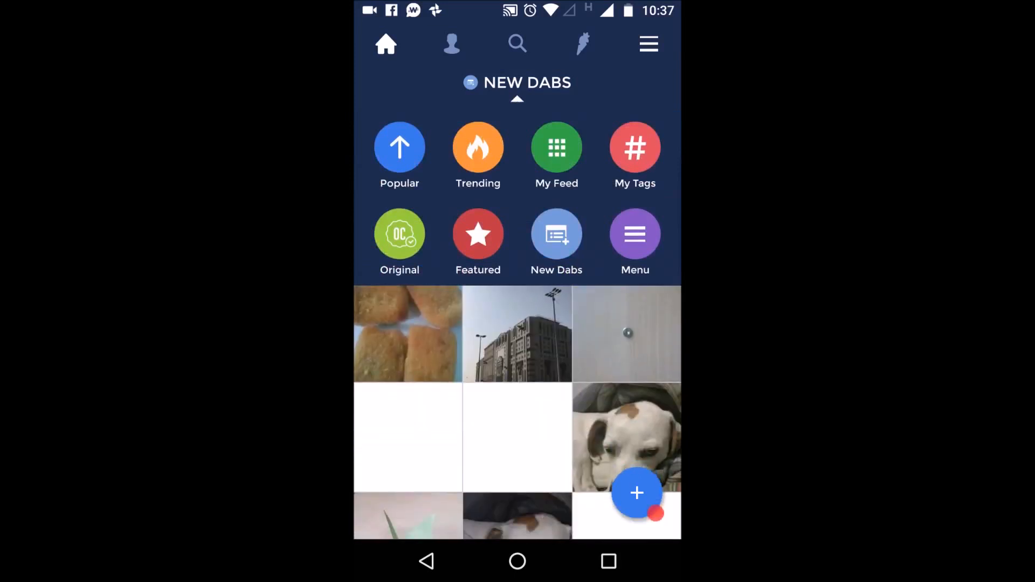
pyautogui.scroll(-3)
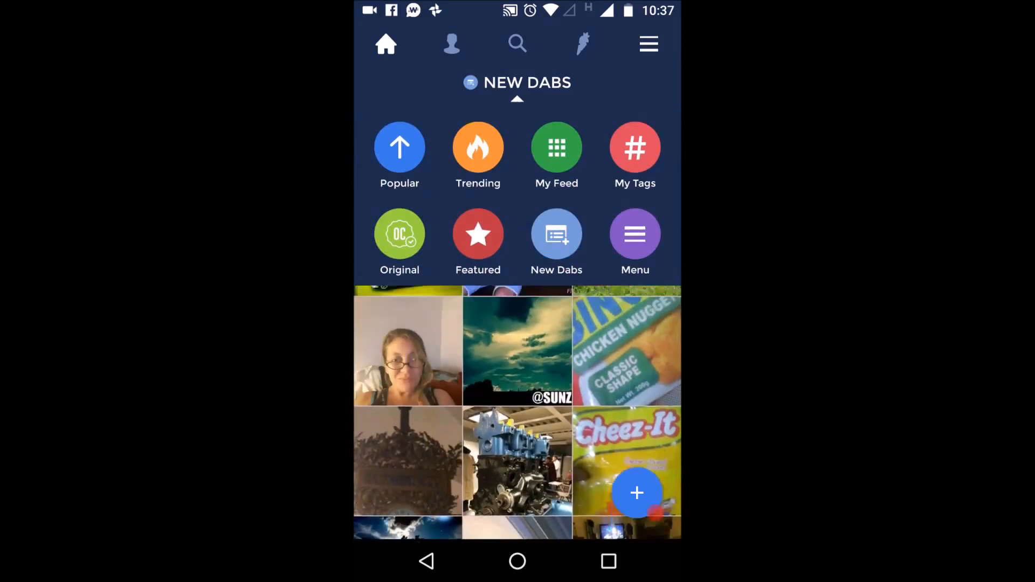
pyautogui.click(477, 233)
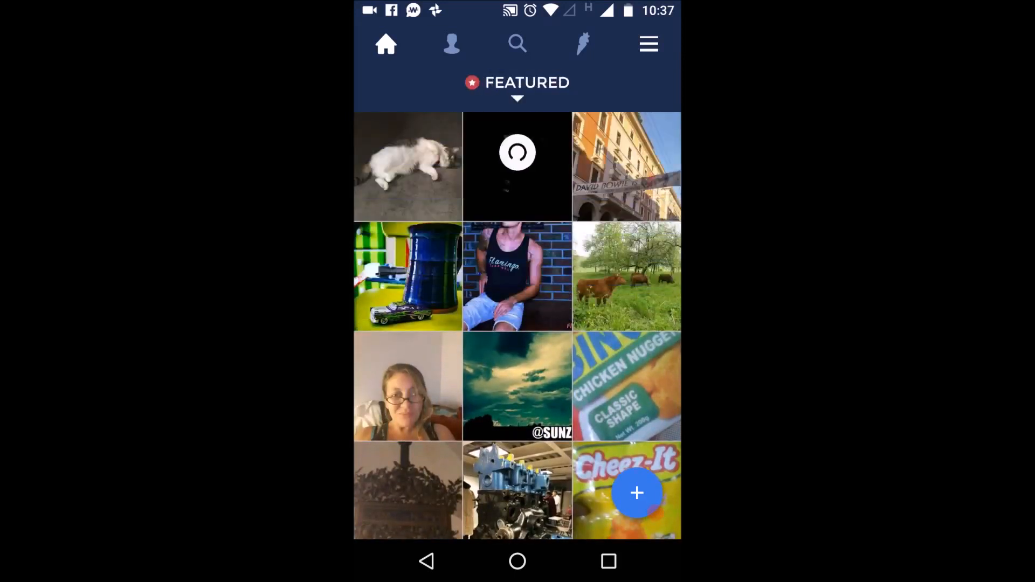
# - Bring up the Menu list of account settings and policies and look through it
pyautogui.click(648, 43)
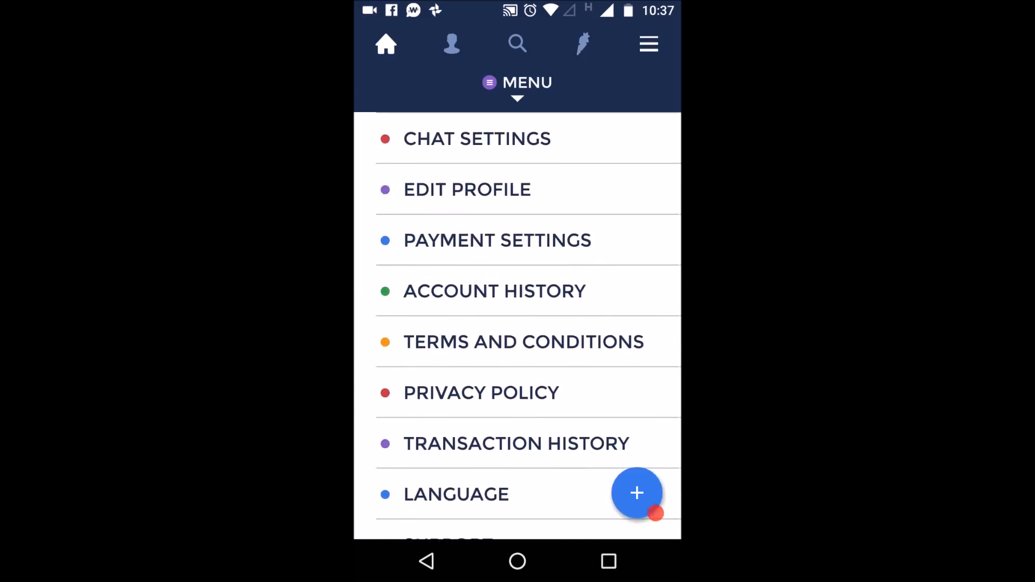
pyautogui.scroll(-3)
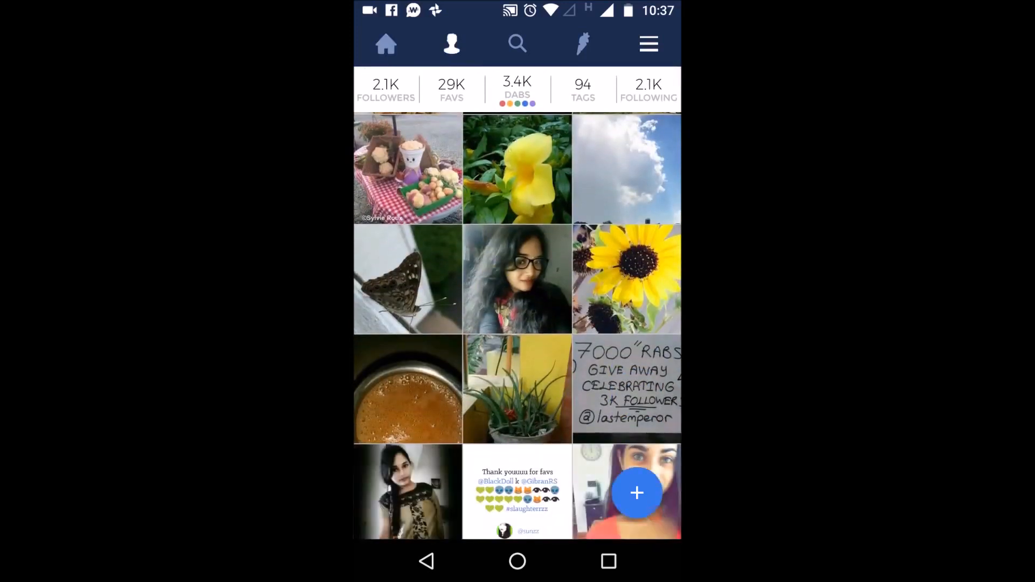
# - Post a text dab reading 'hi #blackdoll' and confirm the 'available soon' notice
pyautogui.scroll(3)
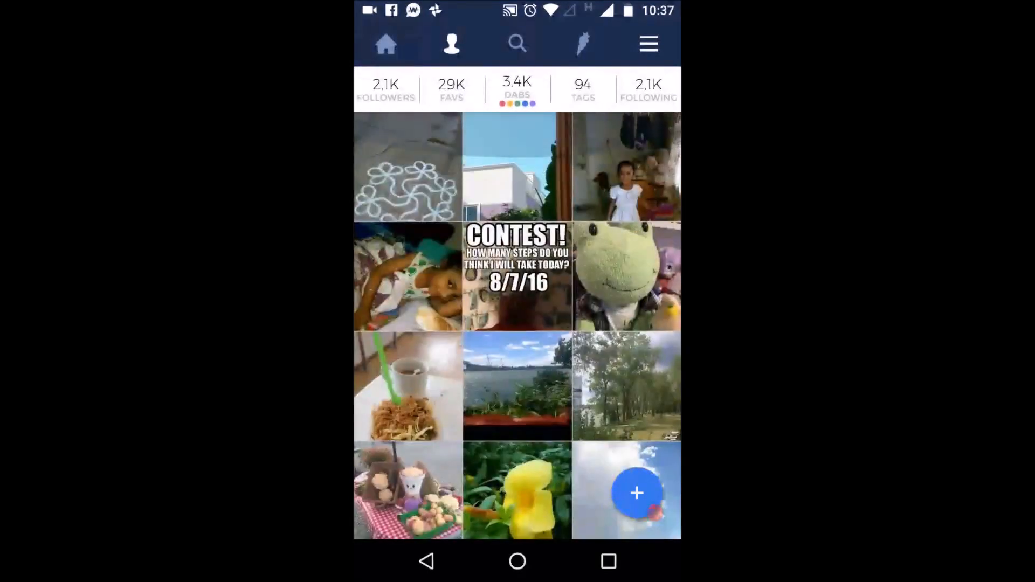
pyautogui.scroll(-3)
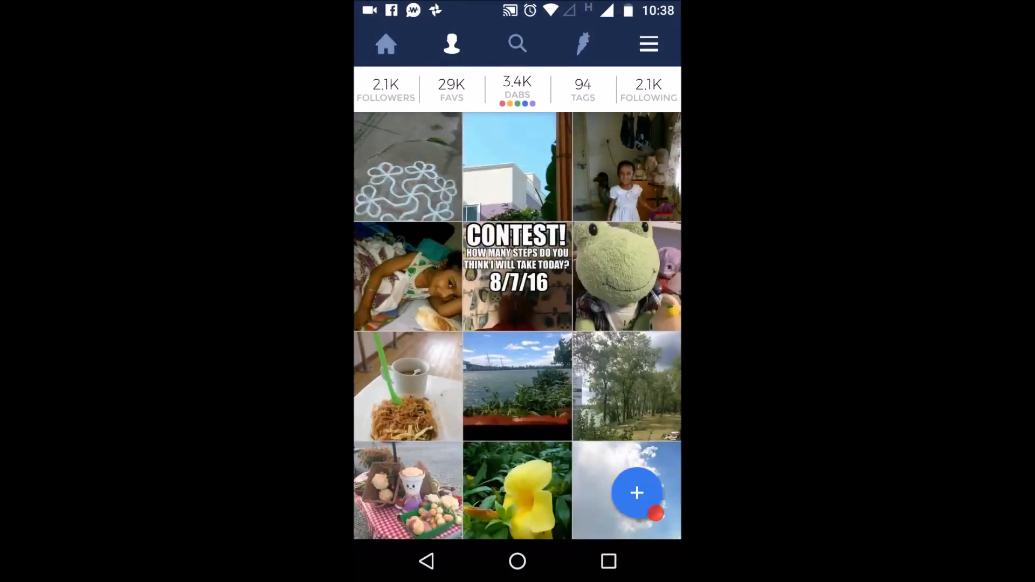
pyautogui.click(636, 493)
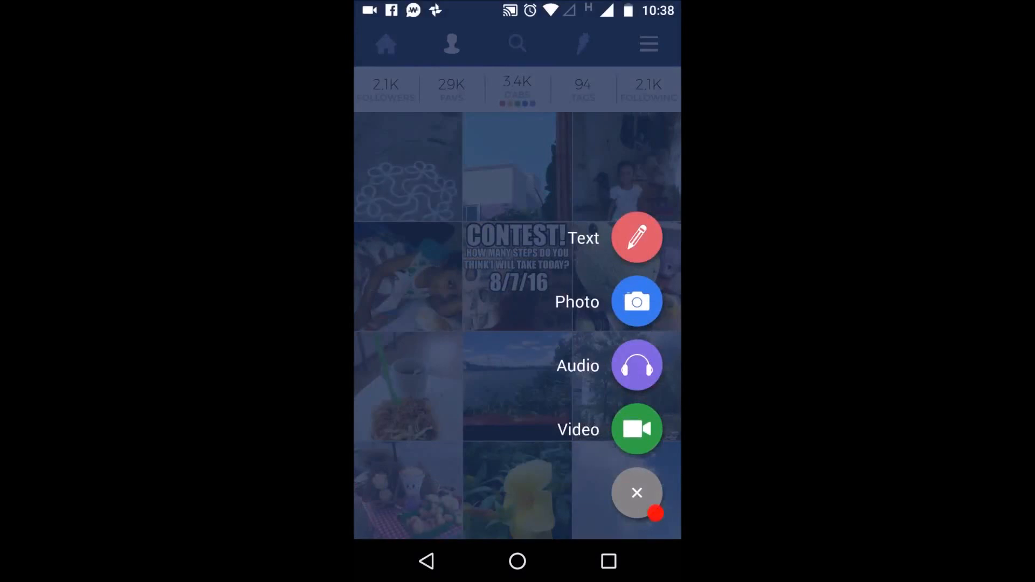
pyautogui.click(636, 237)
pyautogui.write('hi #')
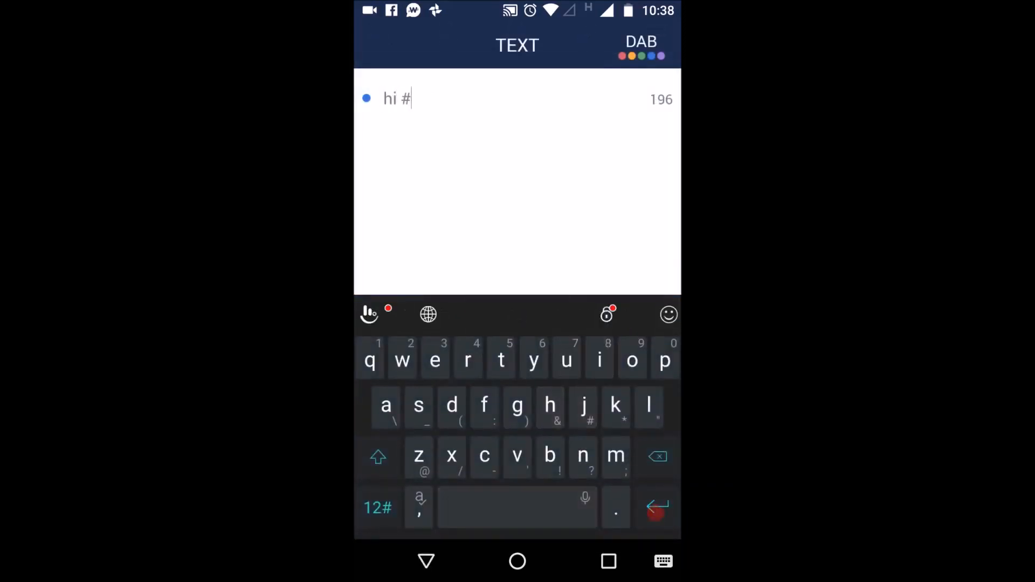
pyautogui.write('blackdoll')
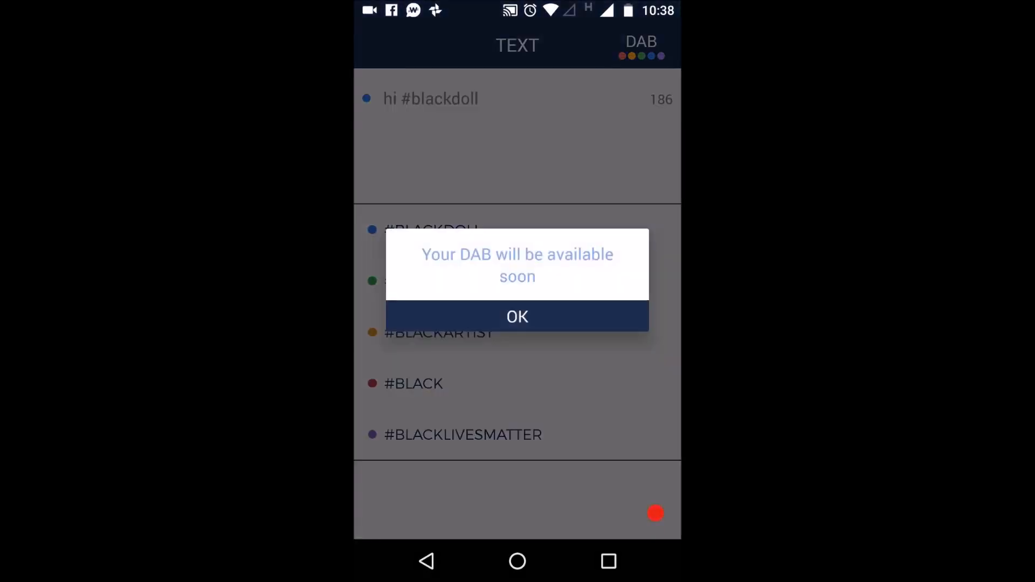
pyautogui.click(516, 316)
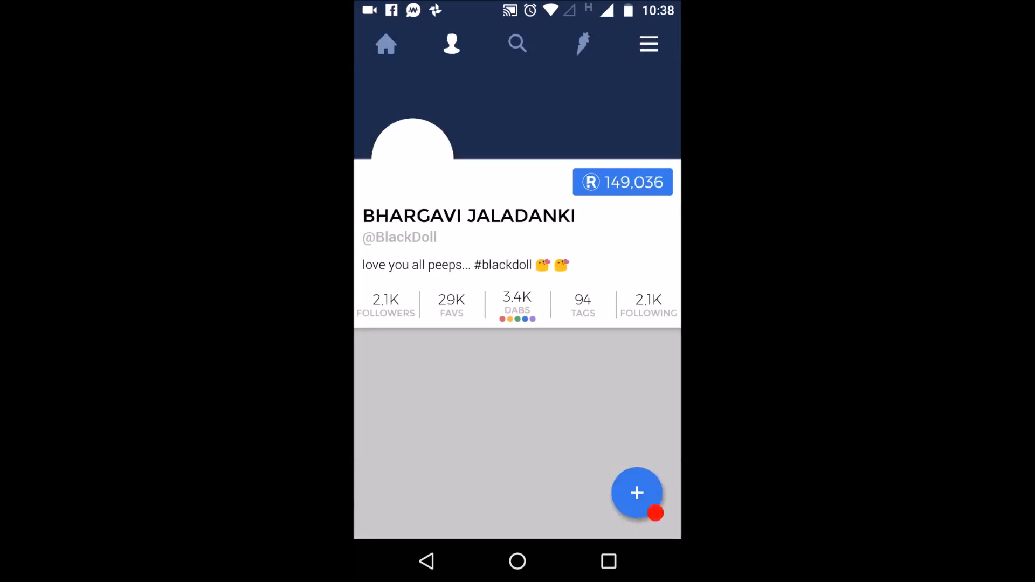
# - Post a photo dab and confirm the 'available soon' notice
pyautogui.click(636, 493)
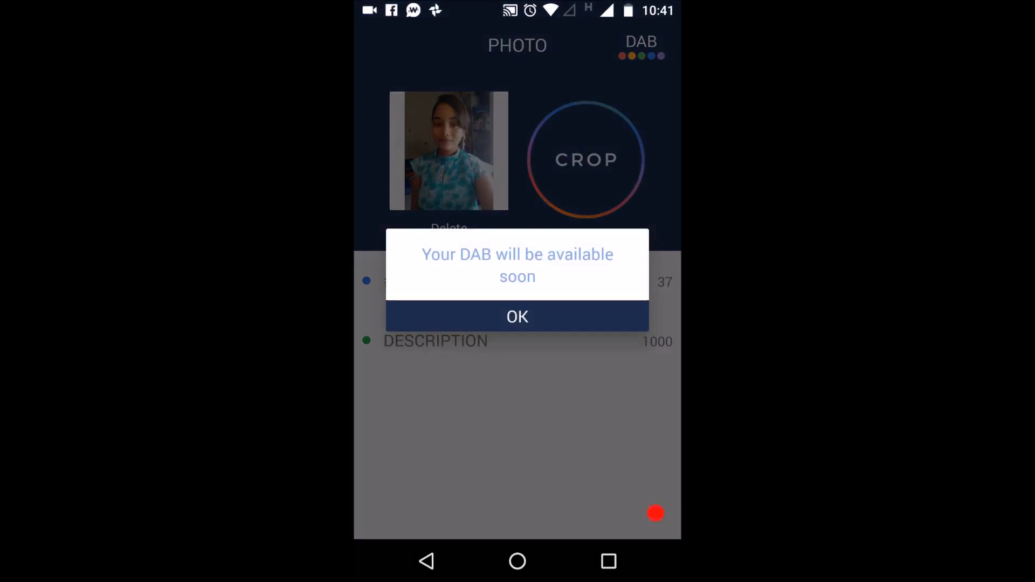
pyautogui.click(517, 316)
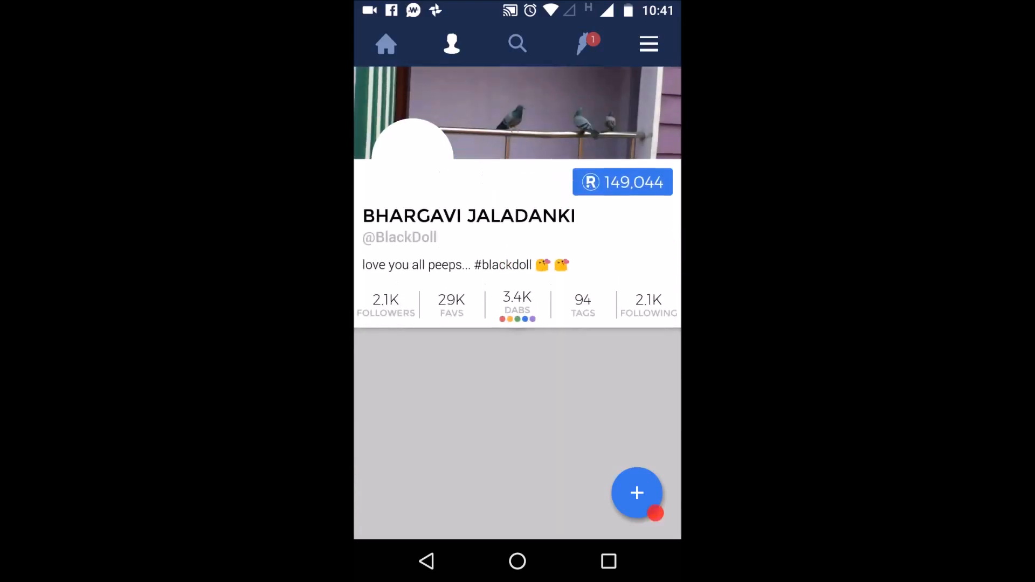
# - View the followers and following lists, then browse people in the search section
pyautogui.click(386, 304)
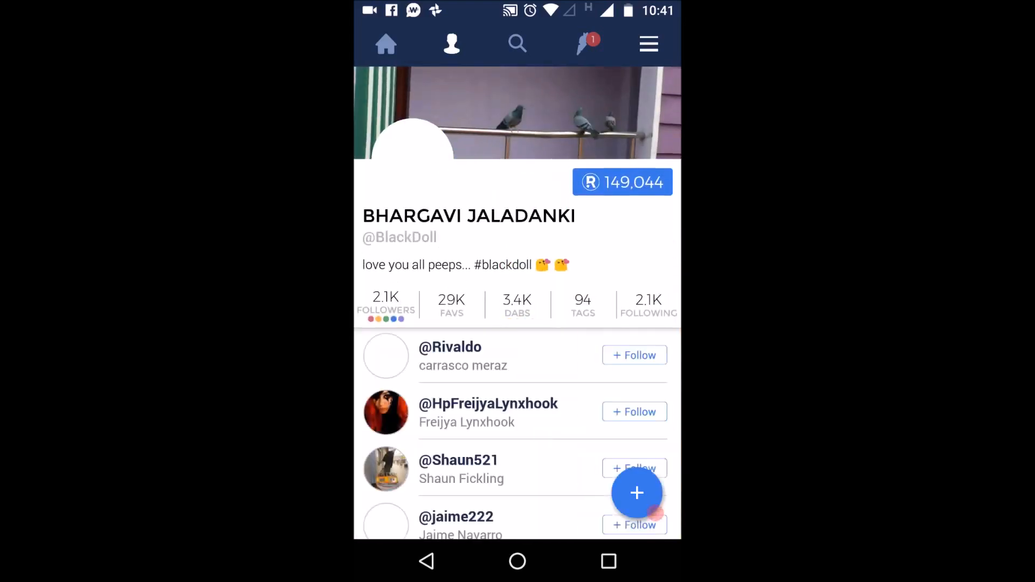
pyautogui.click(648, 304)
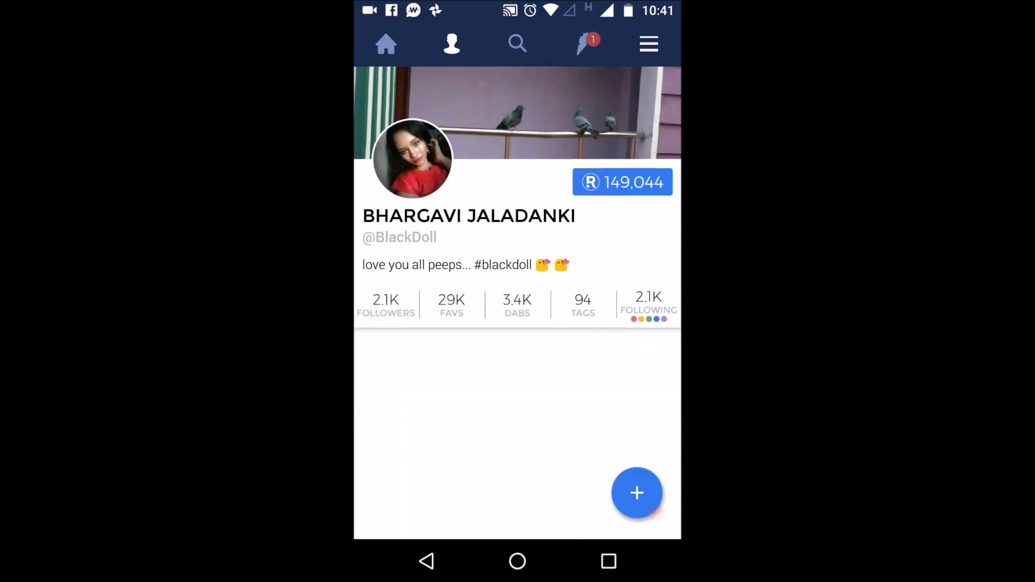
pyautogui.click(648, 304)
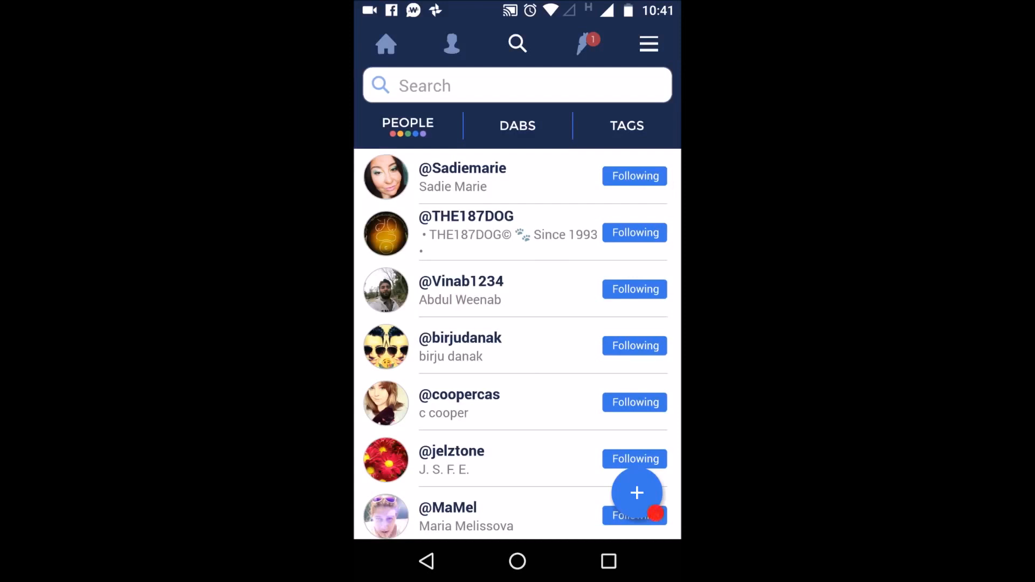
pyautogui.scroll(-3)
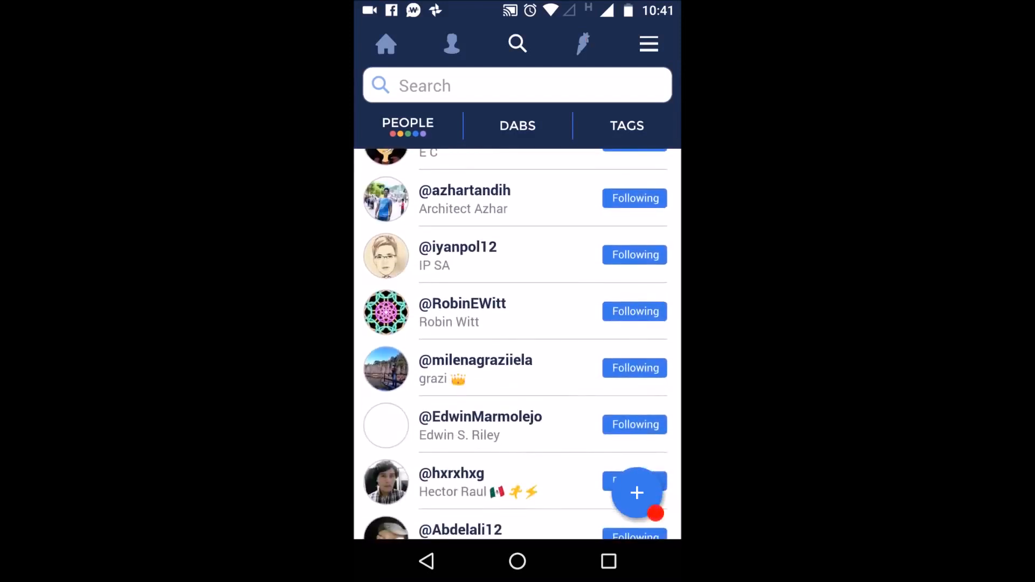
pyautogui.scroll(-3)
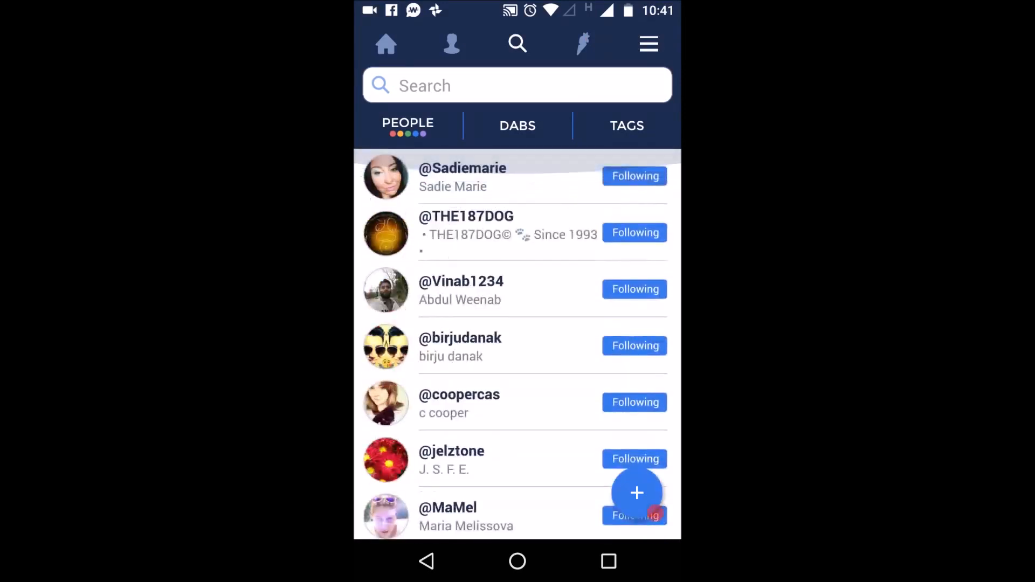
# - Browse the Dabs grid and then the followed tags list in search
pyautogui.click(518, 125)
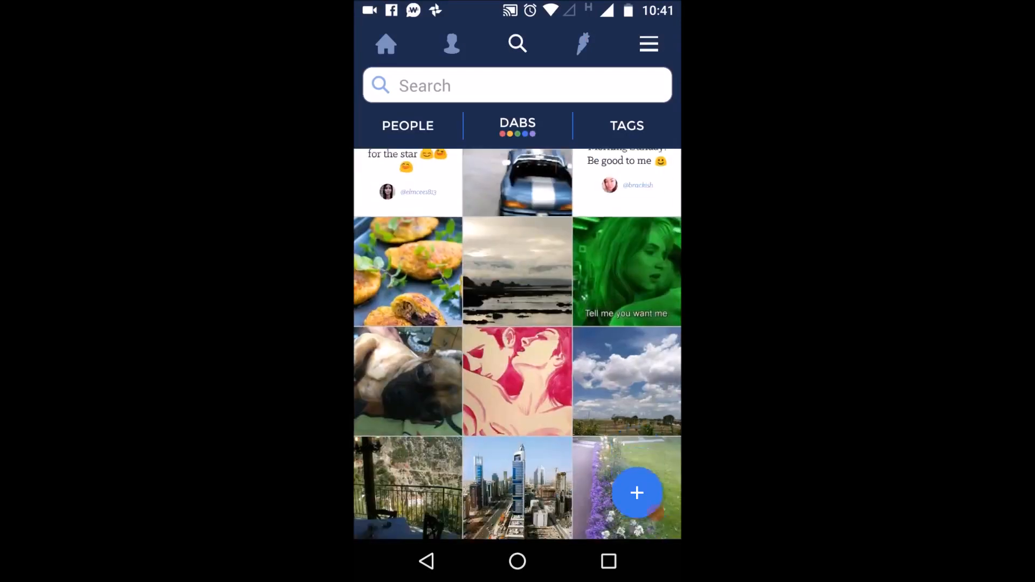
pyautogui.scroll(-3)
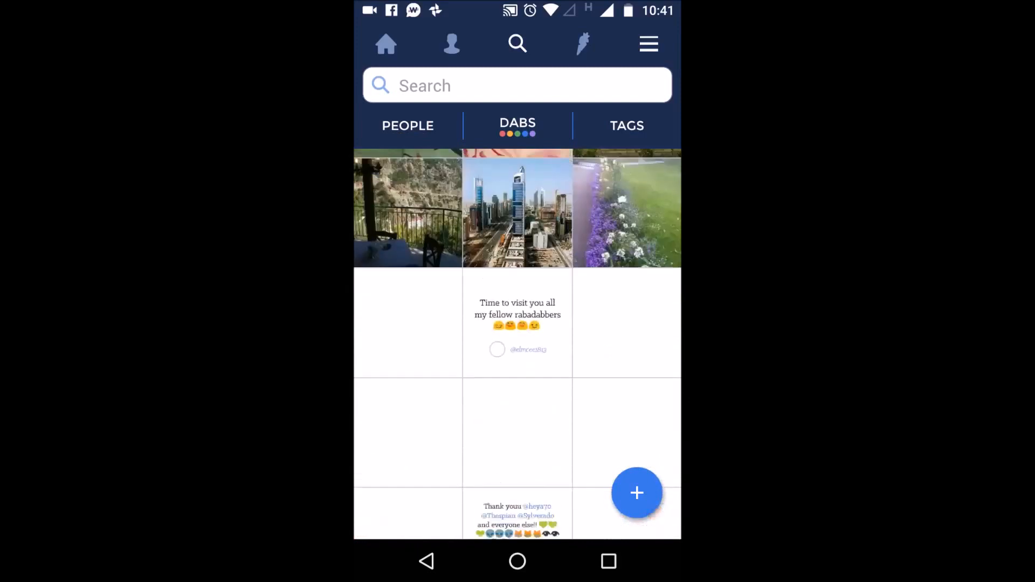
pyautogui.scroll(3)
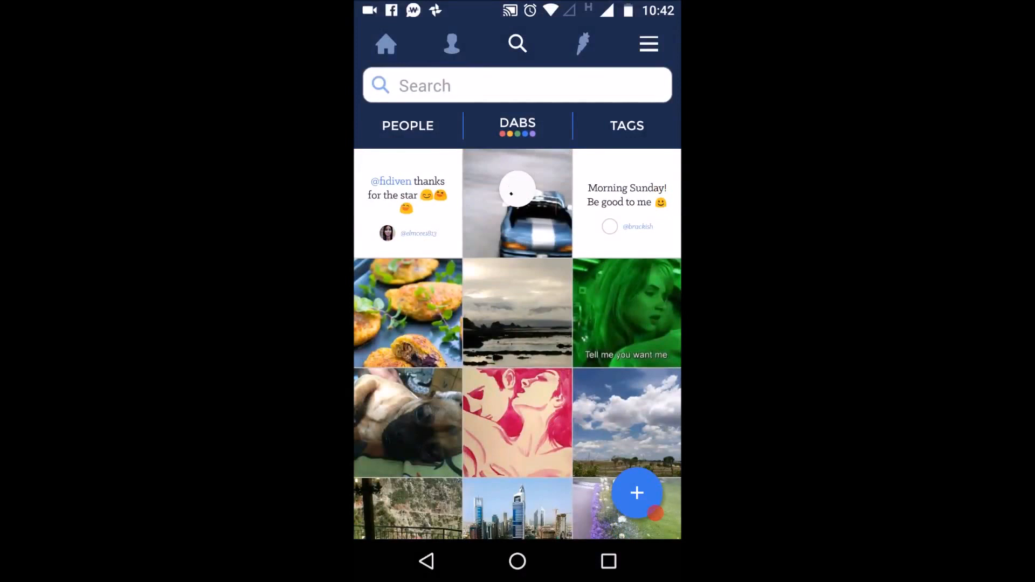
pyautogui.click(627, 125)
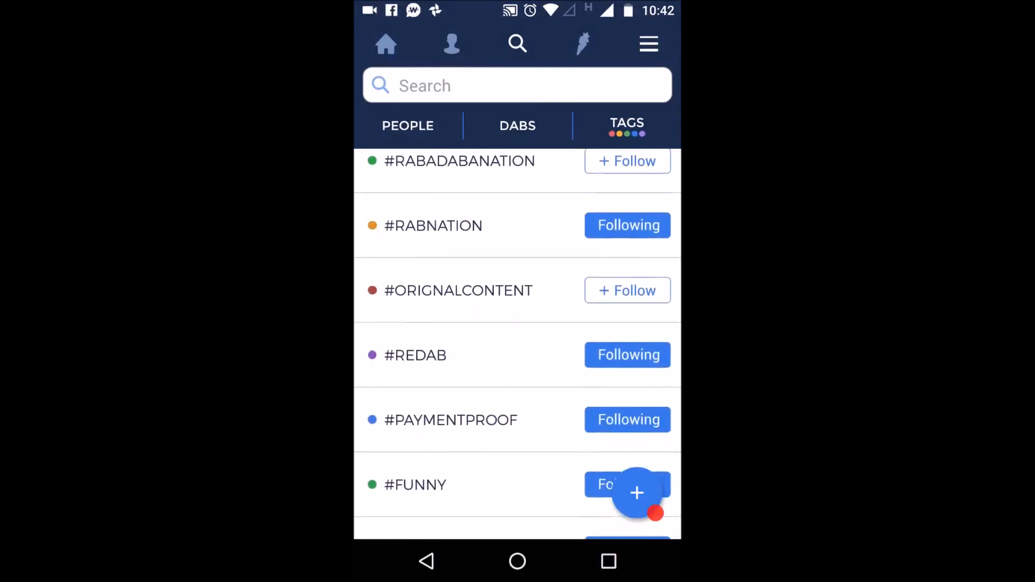
pyautogui.scroll(-3)
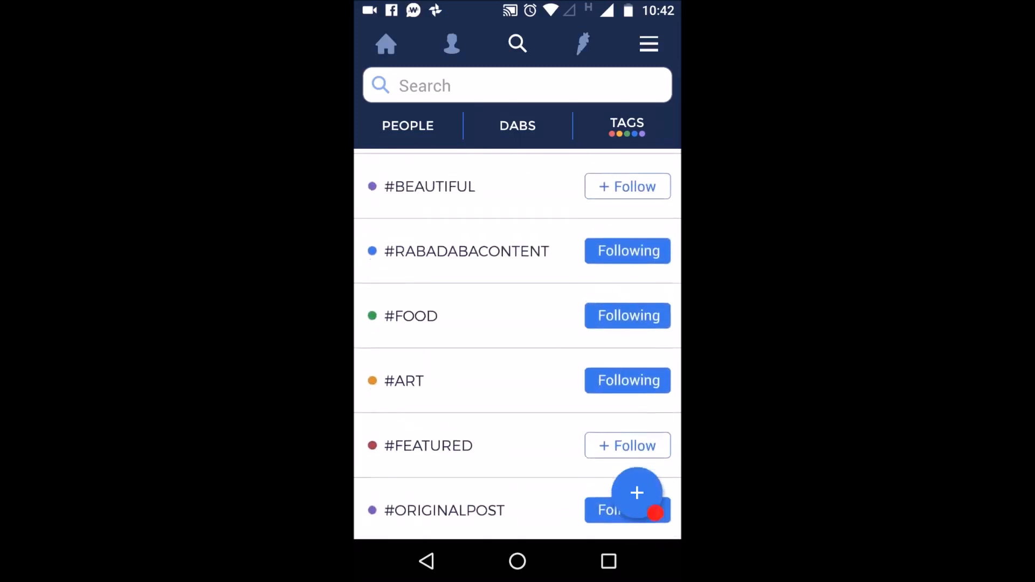
pyautogui.scroll(-3)
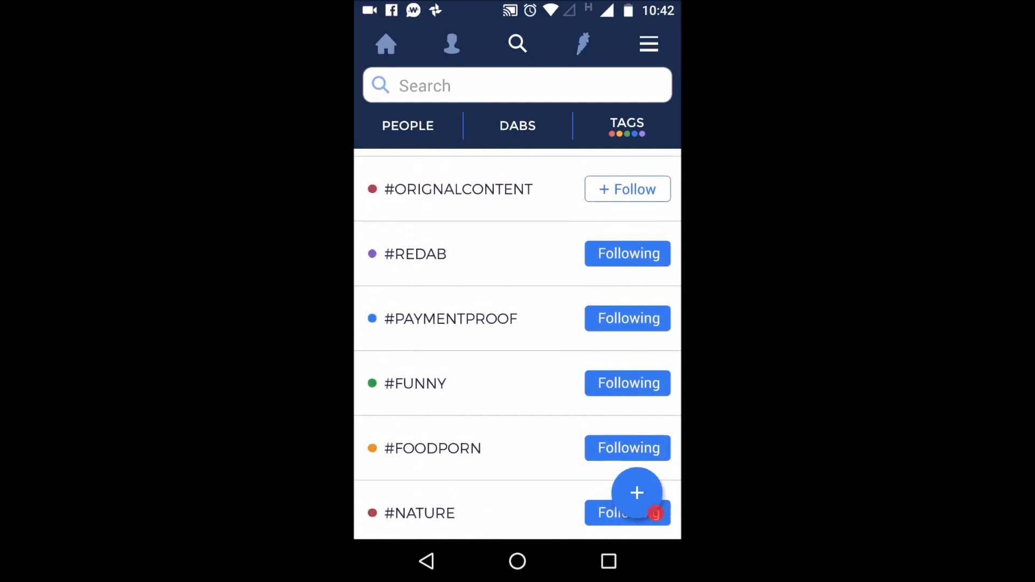
pyautogui.scroll(-3)
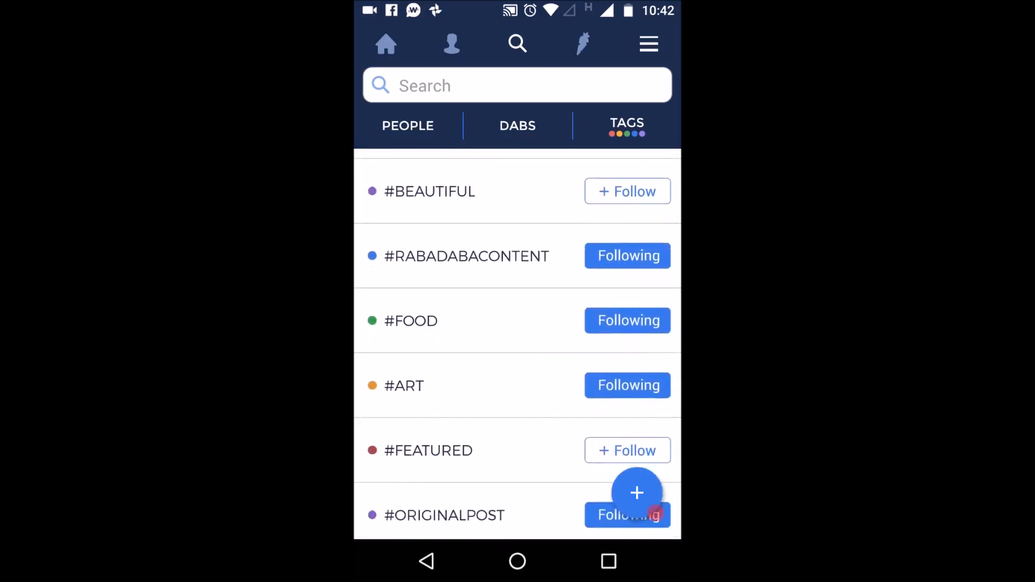
# - Switch between the tags list and the Dabs grid, ending on the Dabs grid
pyautogui.click(517, 125)
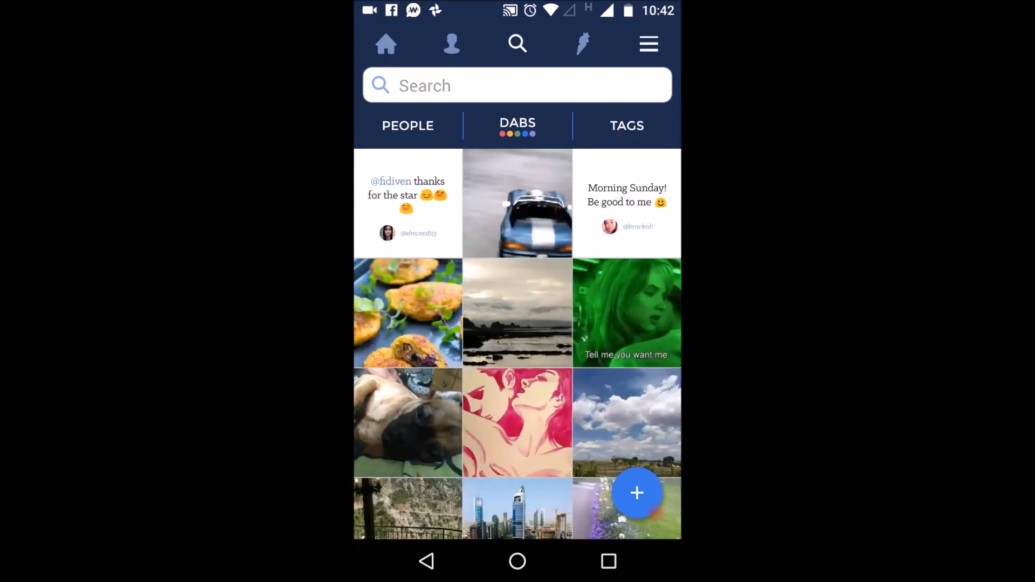
pyautogui.click(627, 125)
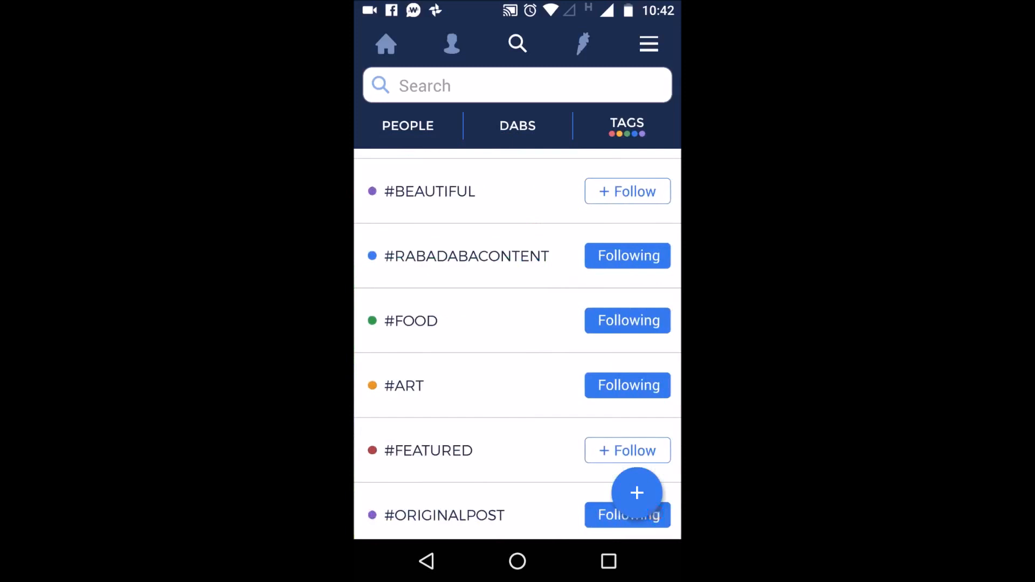
pyautogui.scroll(3)
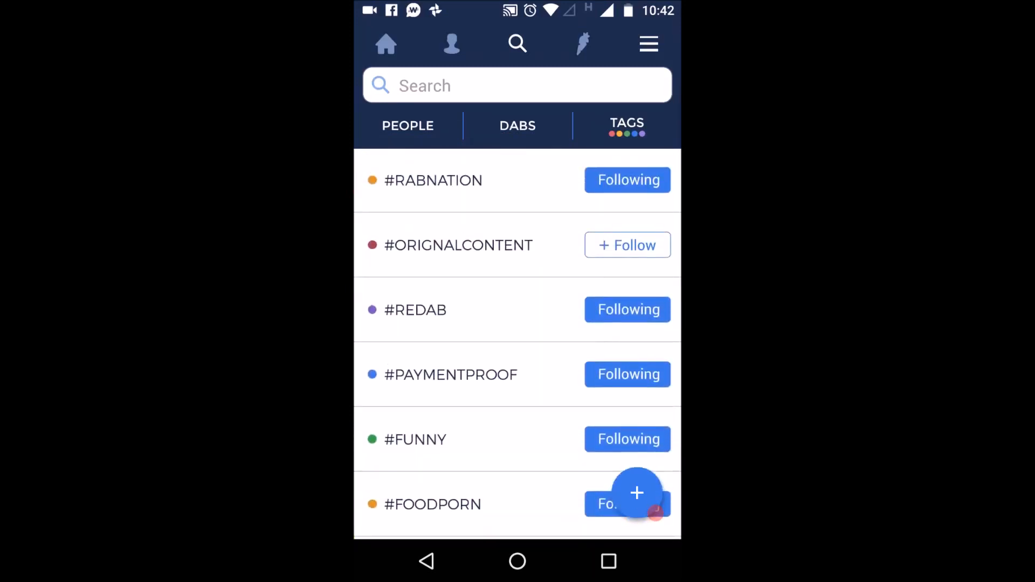
pyautogui.scroll(-3)
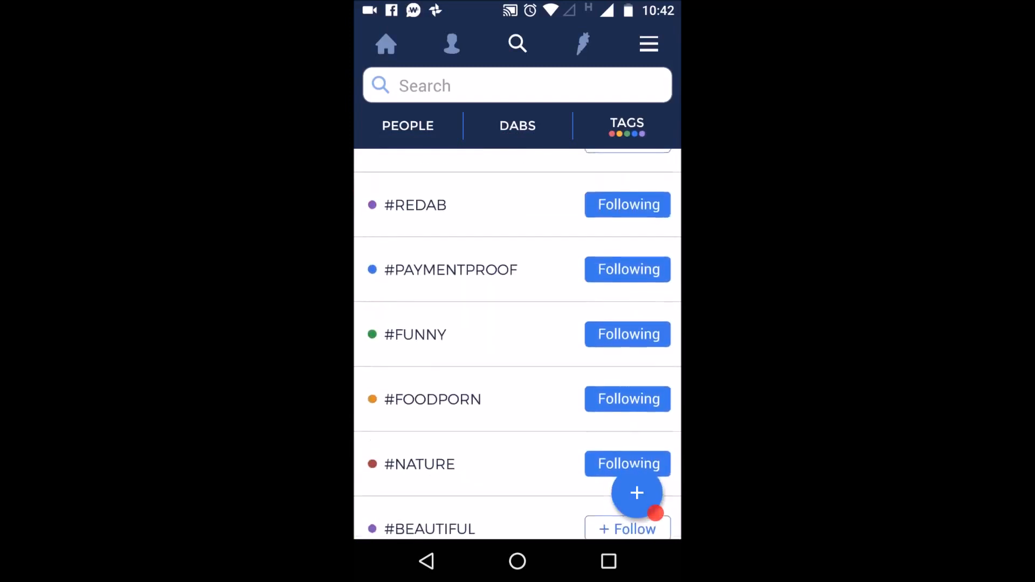
pyautogui.scroll(3)
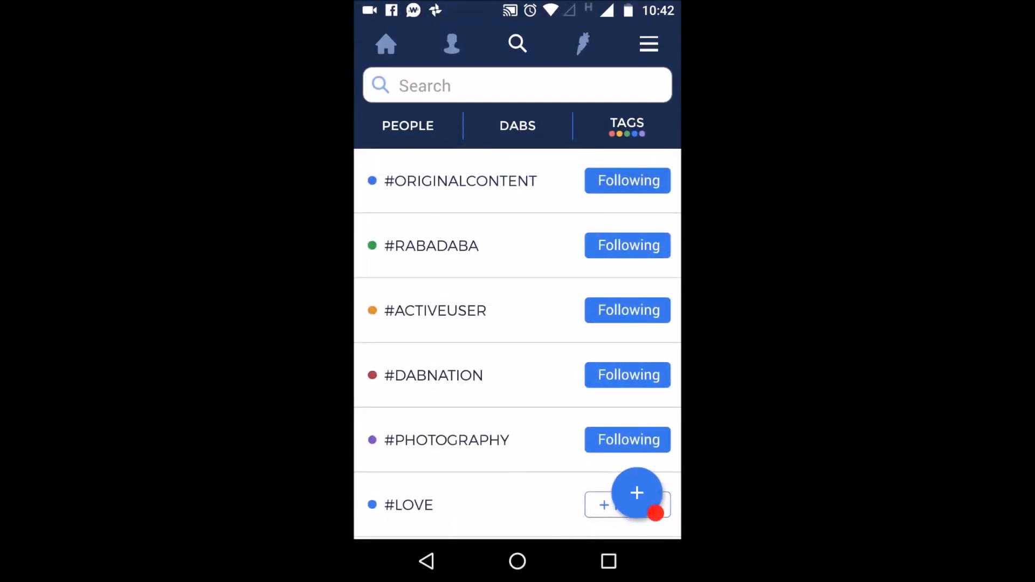
pyautogui.click(517, 125)
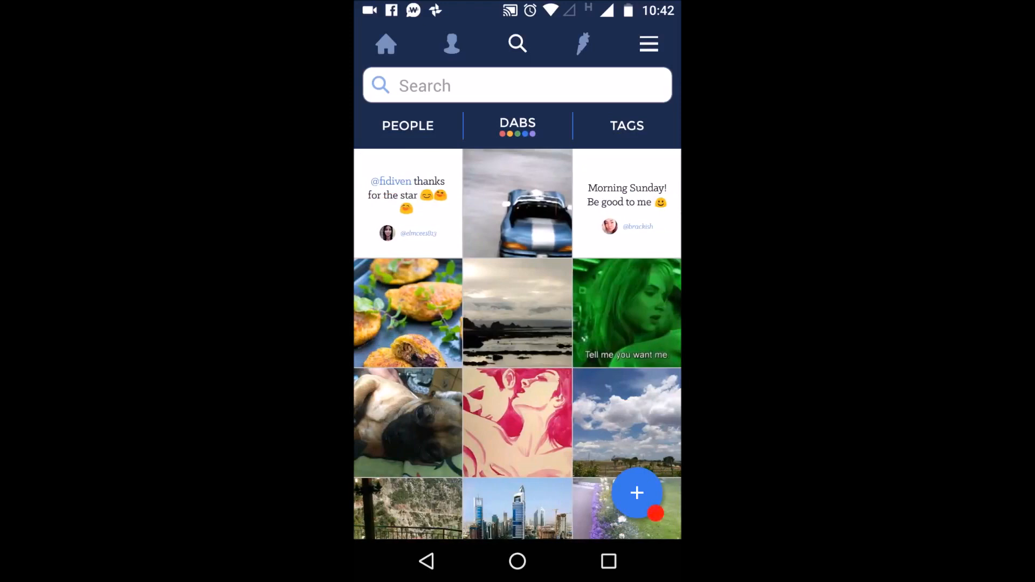
pyautogui.scroll(3)
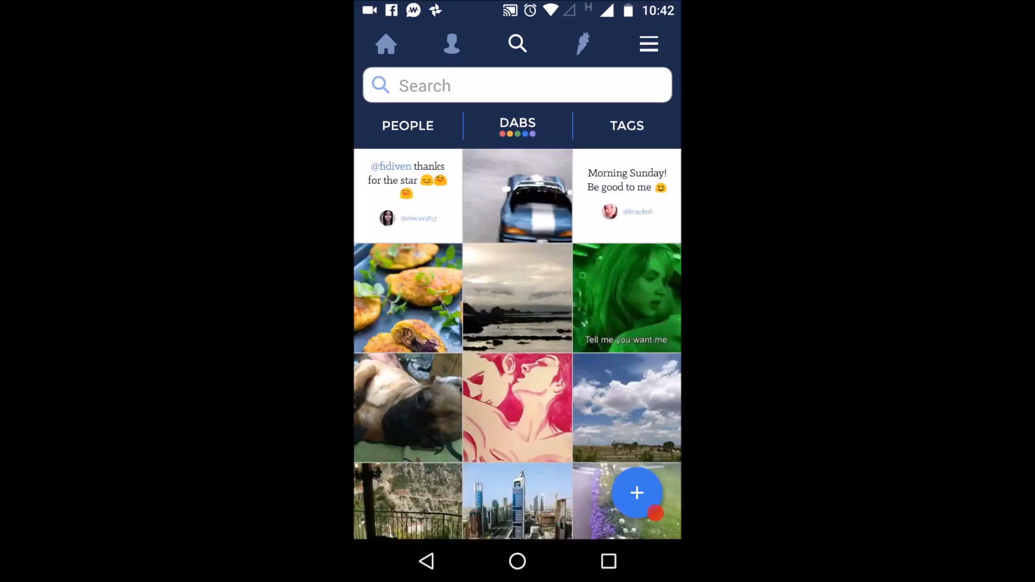
# - Scroll through the notifications of favourites and new followers, then switch to Messages
pyautogui.click(583, 43)
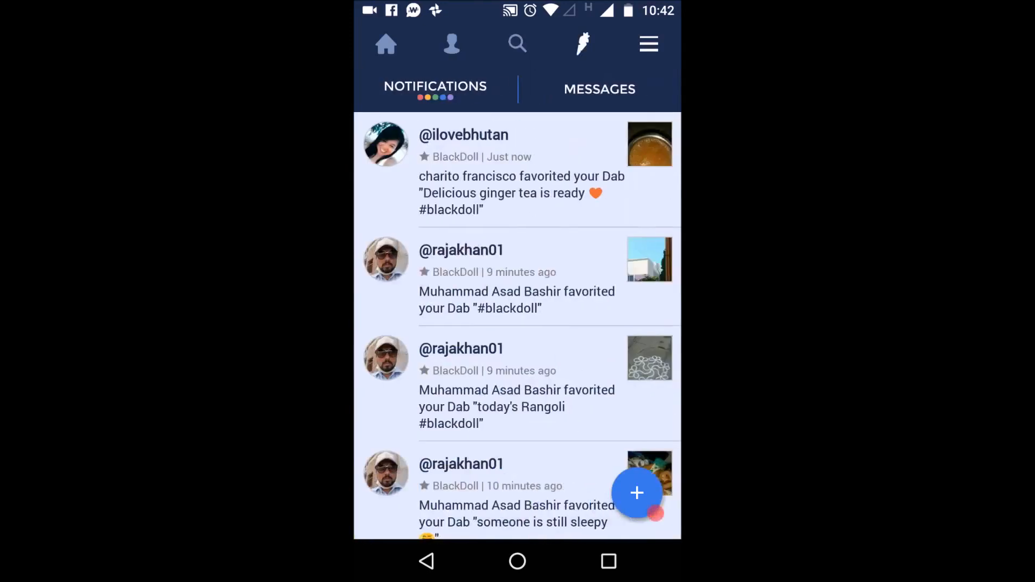
pyautogui.scroll(-3)
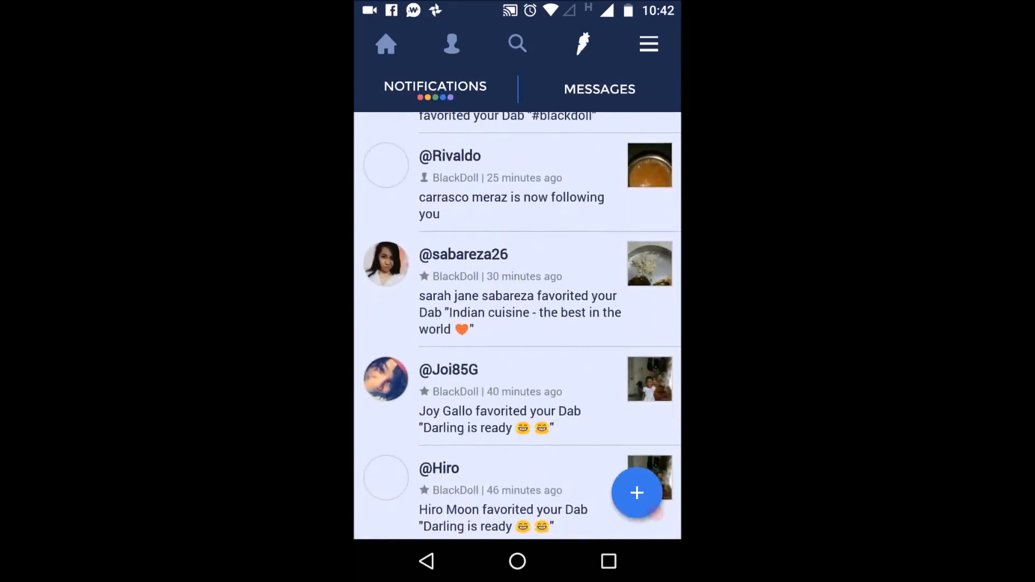
pyautogui.scroll(-3)
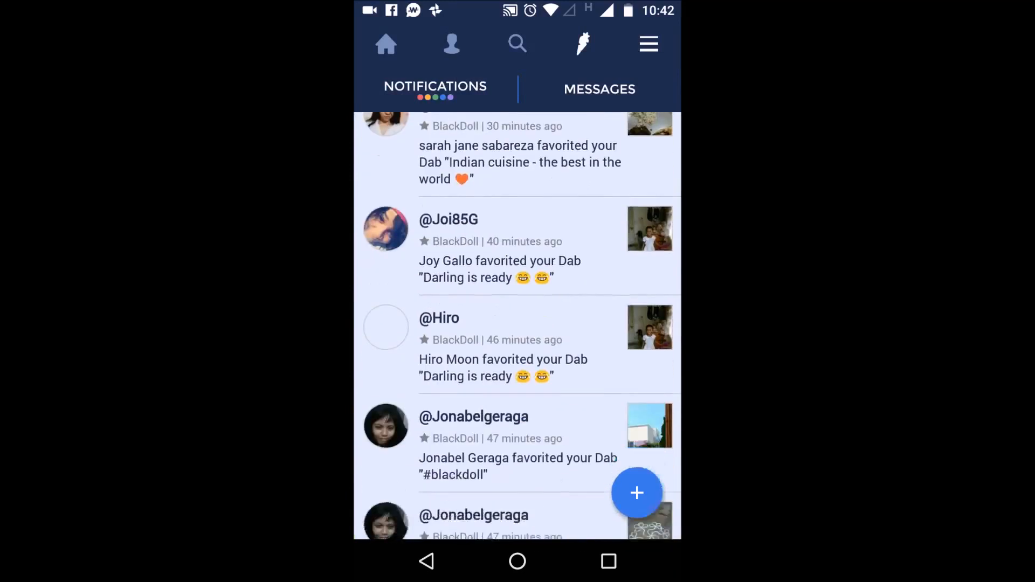
pyautogui.scroll(-3)
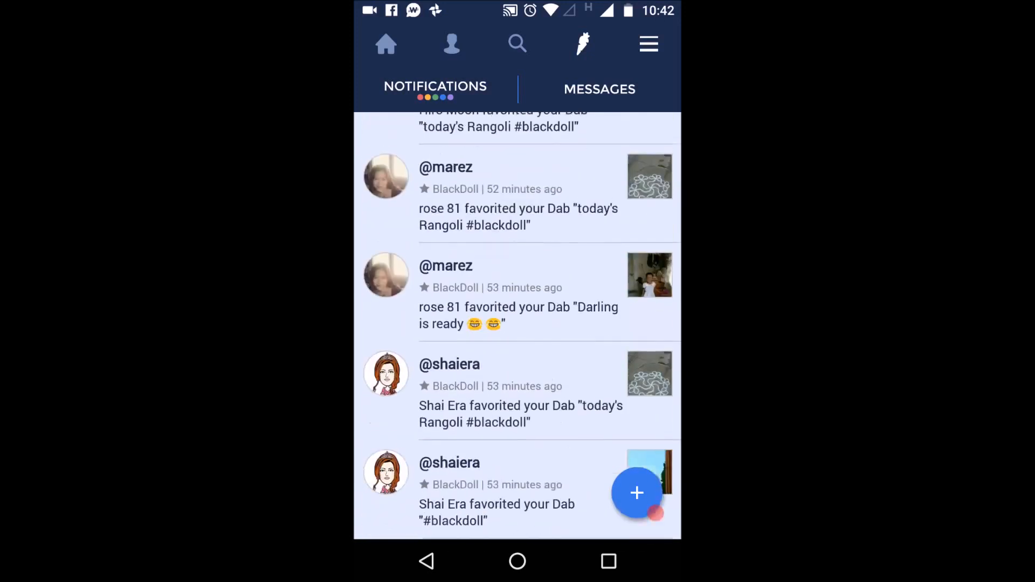
pyautogui.click(598, 88)
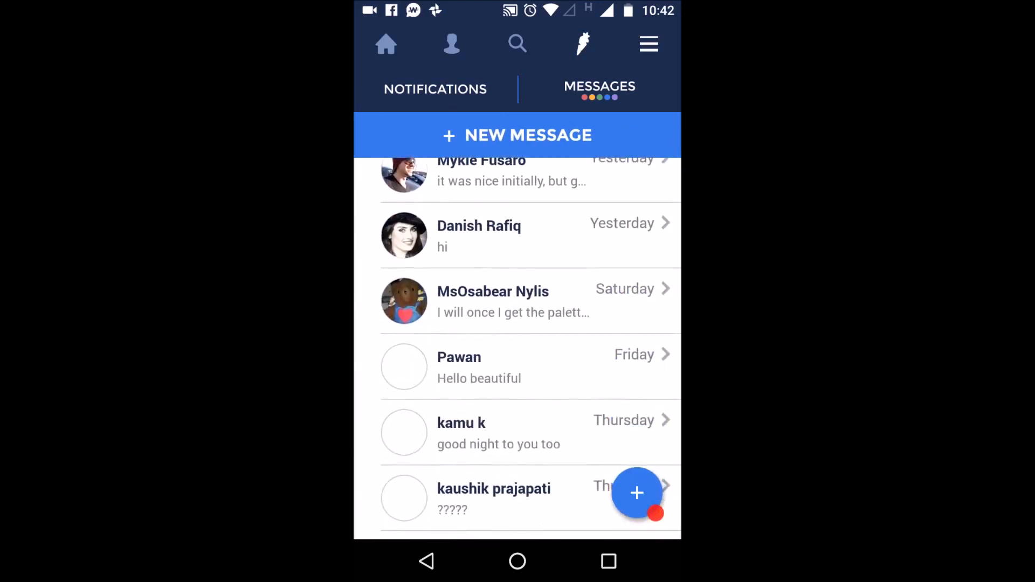
# - Scroll the message conversations, then go to your own profile page
pyautogui.scroll(-3)
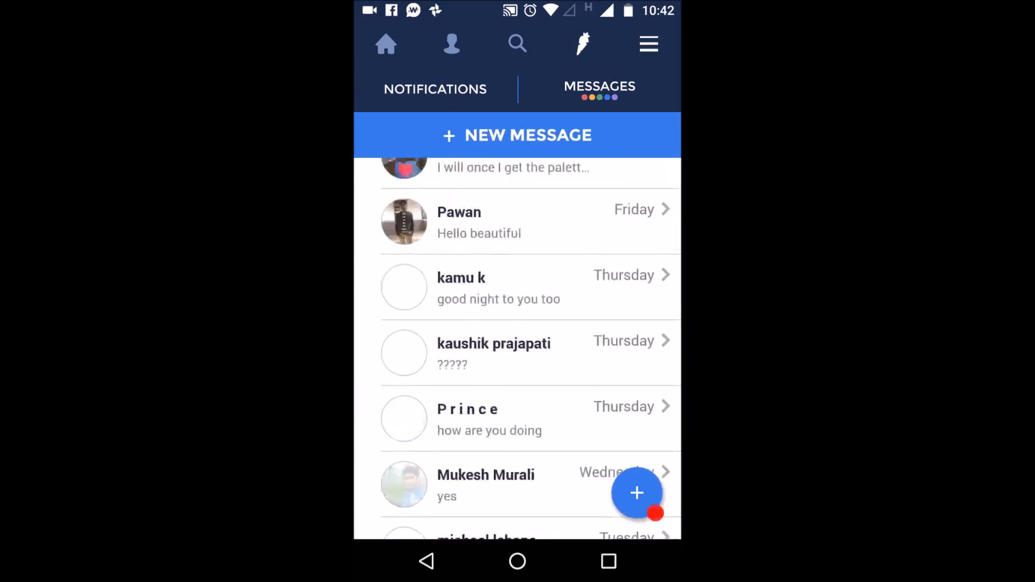
pyautogui.click(435, 87)
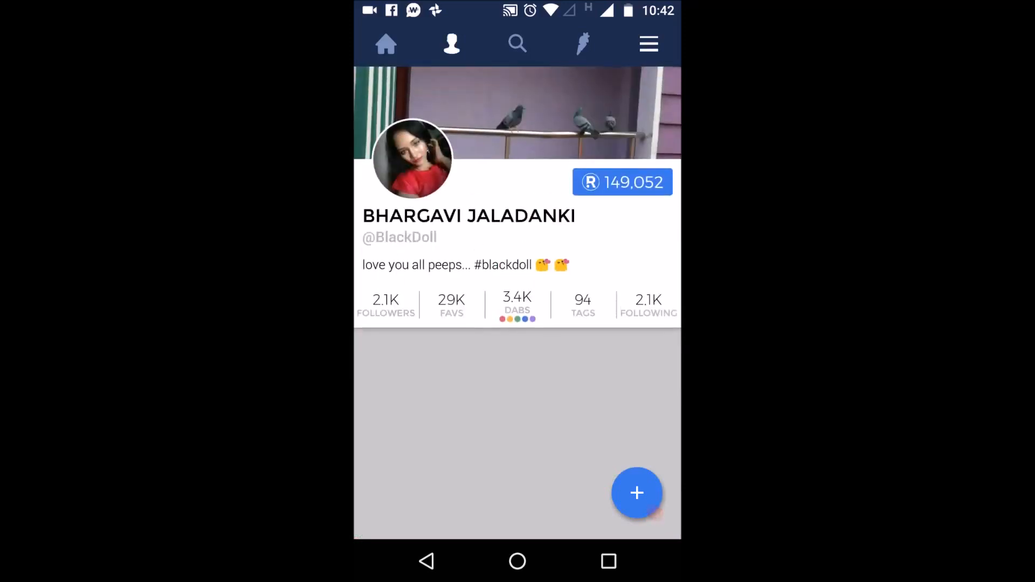
# - View the account history, scroll the Redabs earnings, then switch to the Tips history
pyautogui.click(621, 181)
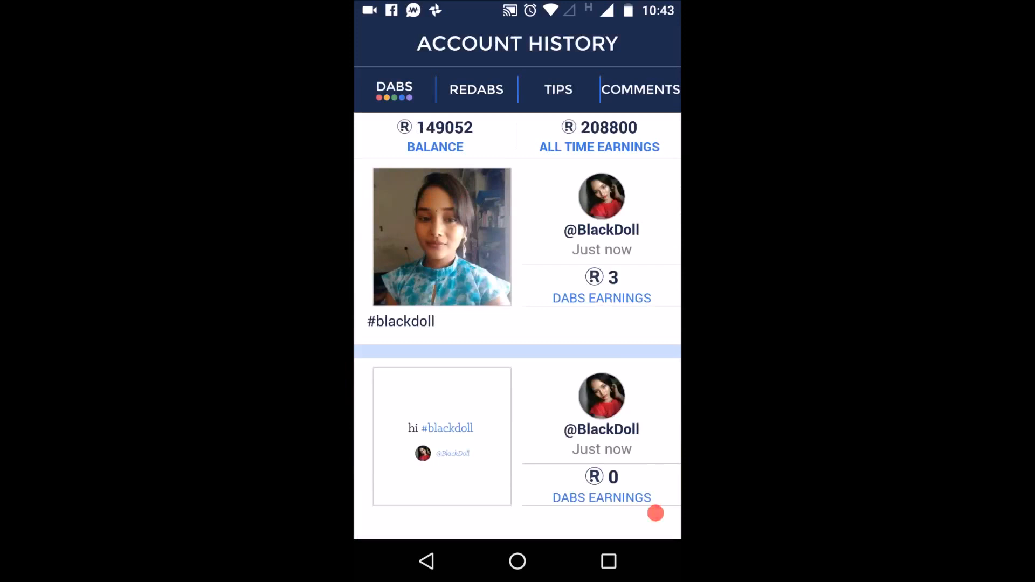
pyautogui.click(475, 90)
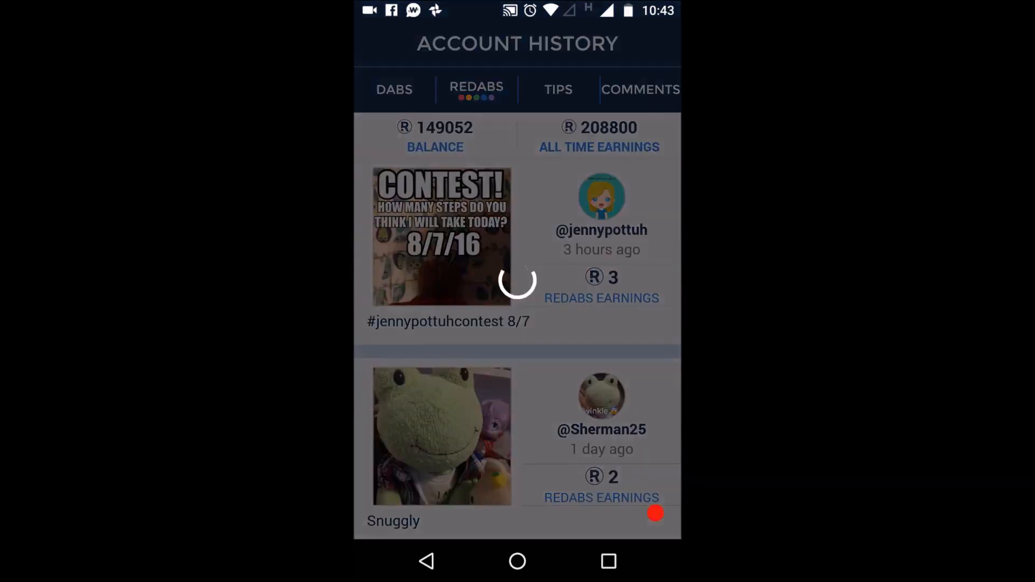
pyautogui.scroll(3)
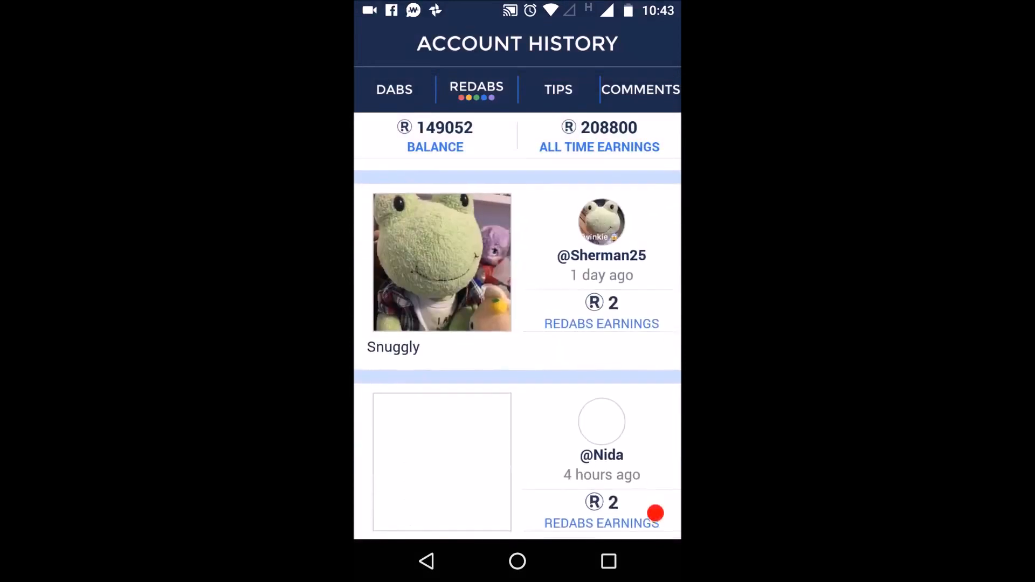
pyautogui.scroll(-3)
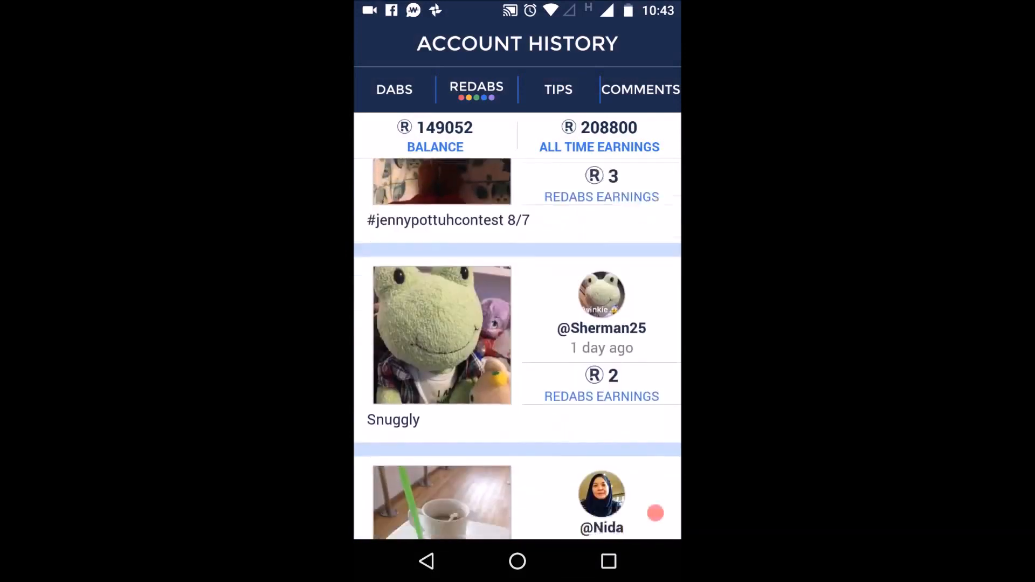
pyautogui.scroll(3)
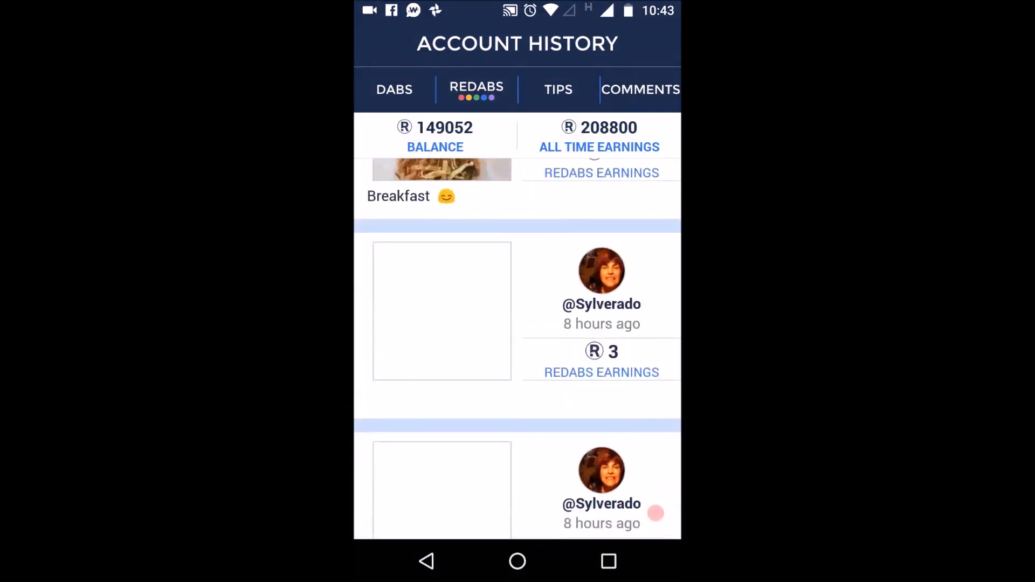
pyautogui.scroll(3)
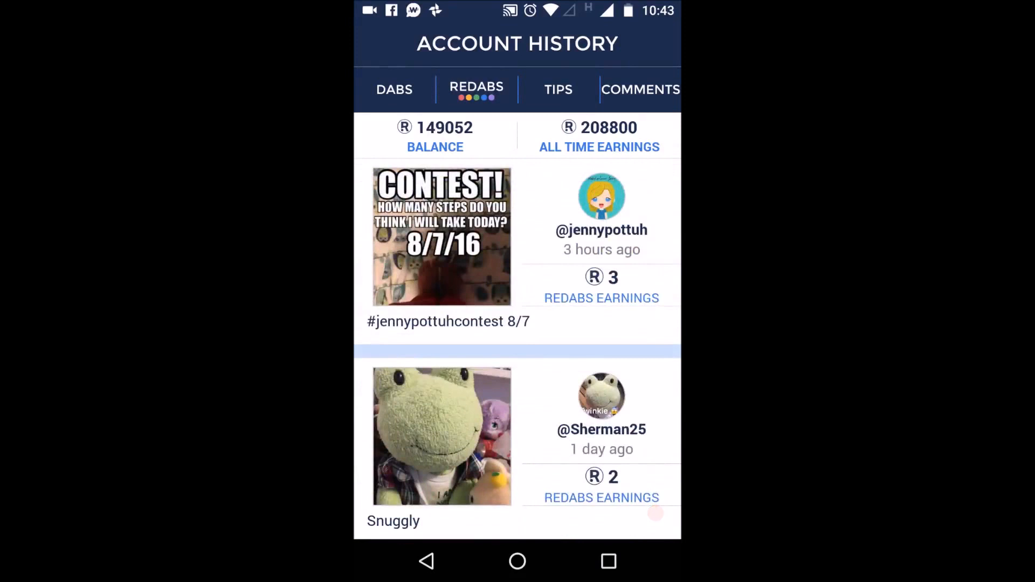
pyautogui.click(558, 90)
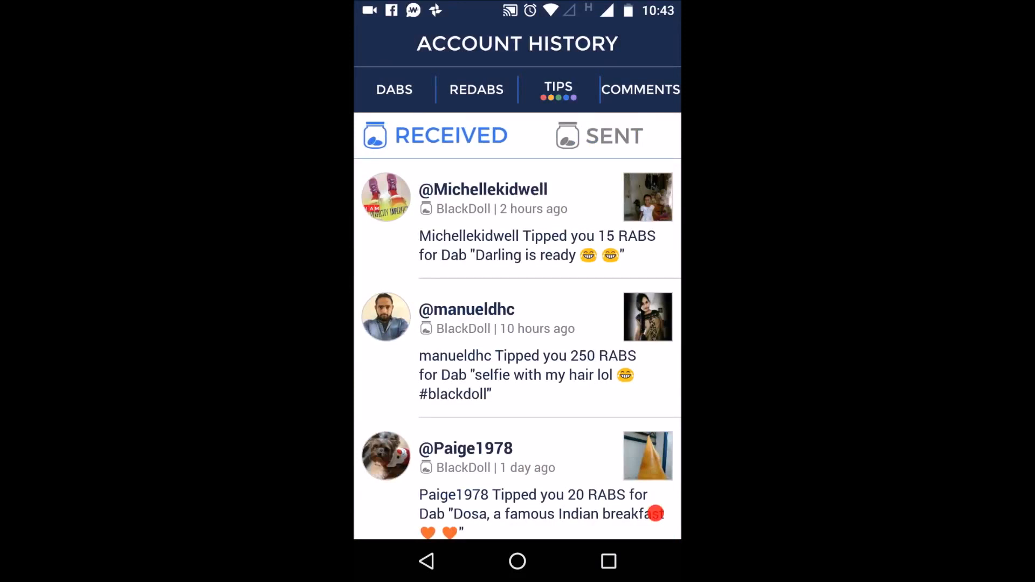
# - Scroll the received and sent tips lists, then switch to the Comments history
pyautogui.scroll(-3)
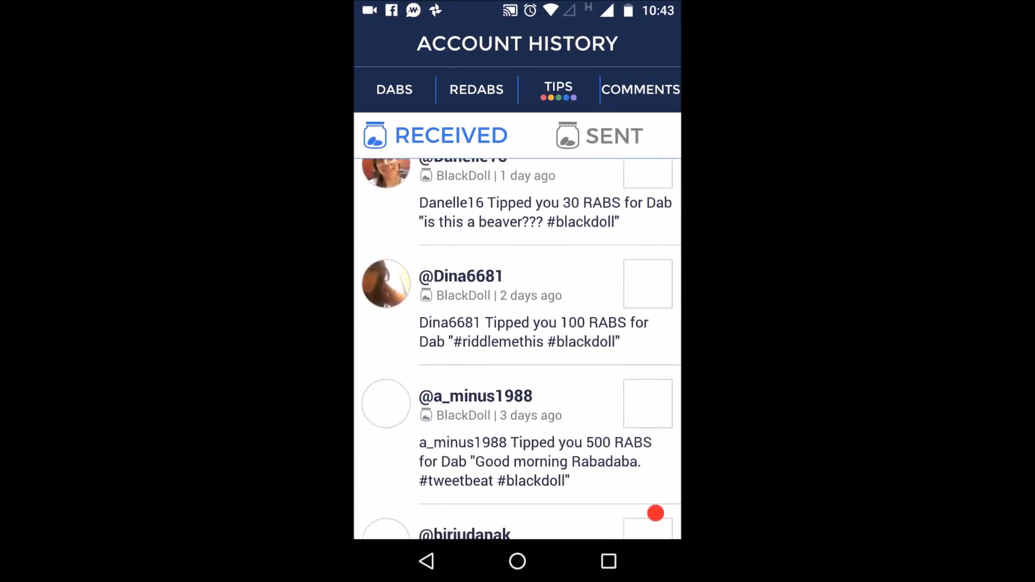
pyautogui.scroll(-3)
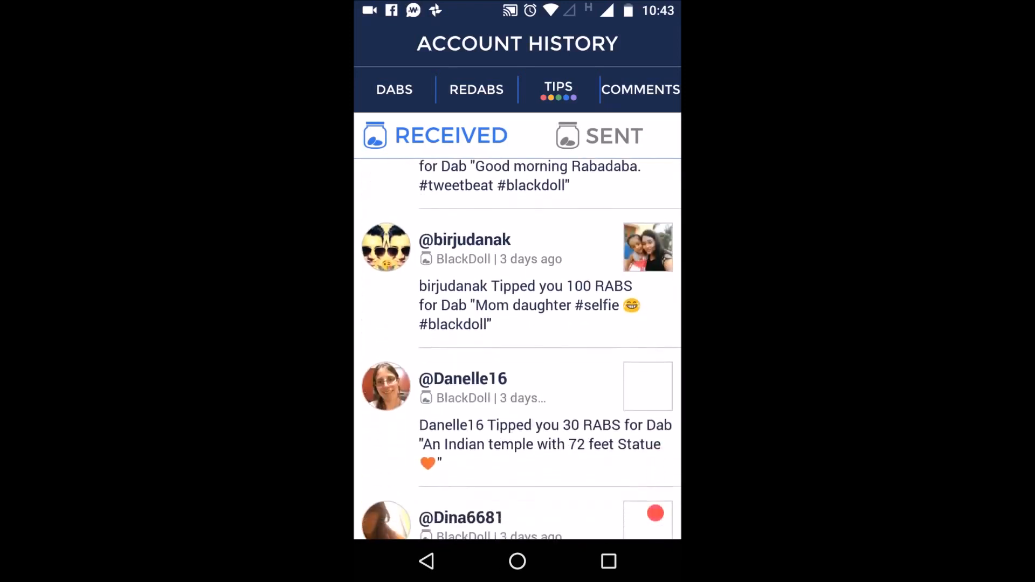
pyautogui.scroll(3)
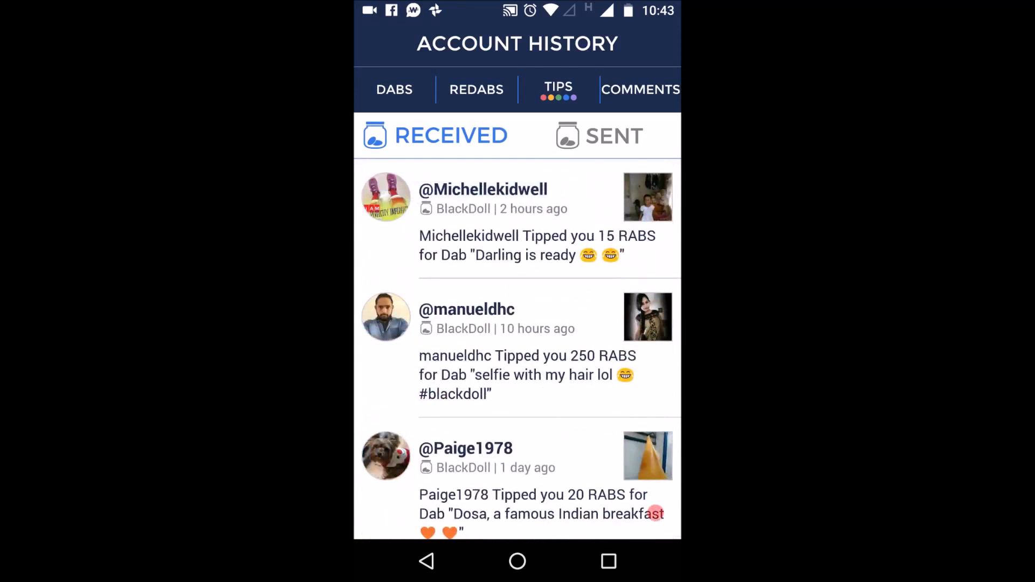
pyautogui.click(597, 136)
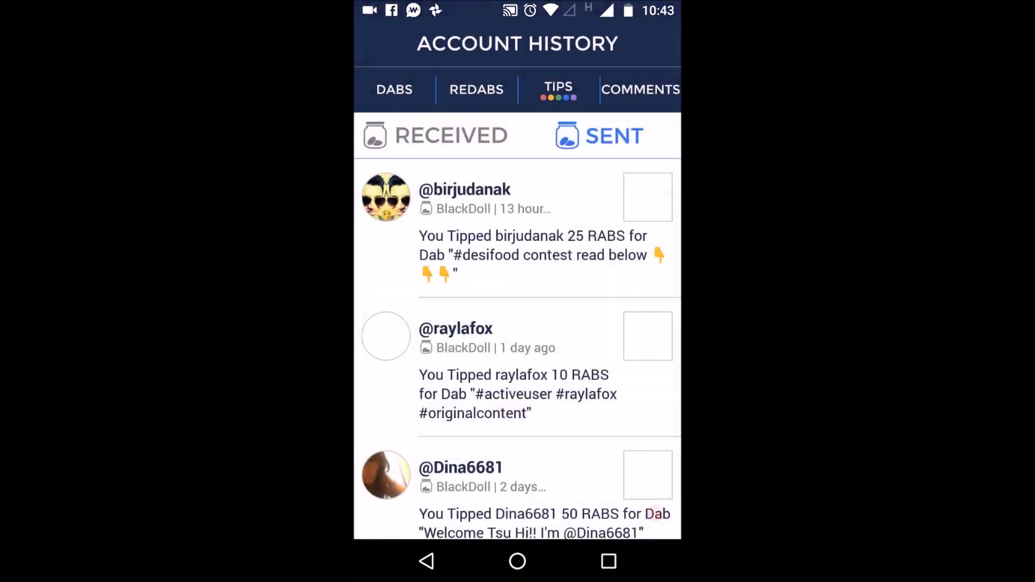
pyautogui.scroll(-3)
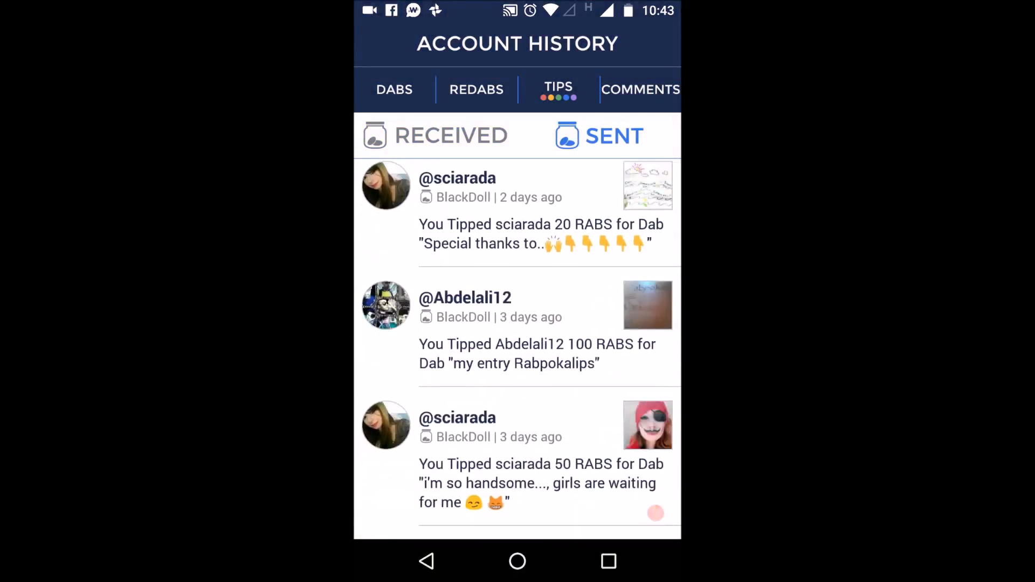
pyautogui.scroll(-3)
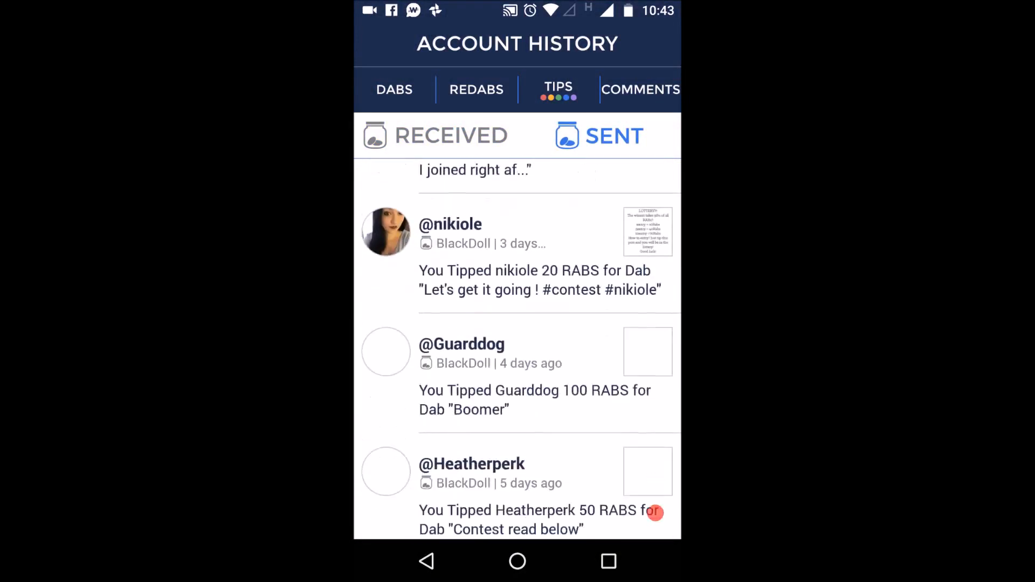
pyautogui.click(639, 89)
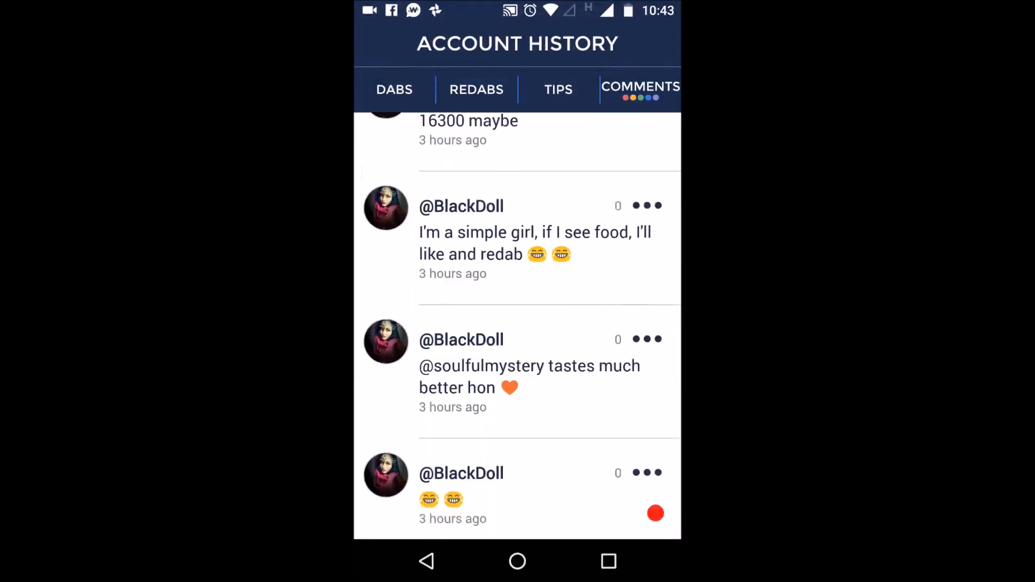
# - Scroll up and down through the comments history list
pyautogui.scroll(3)
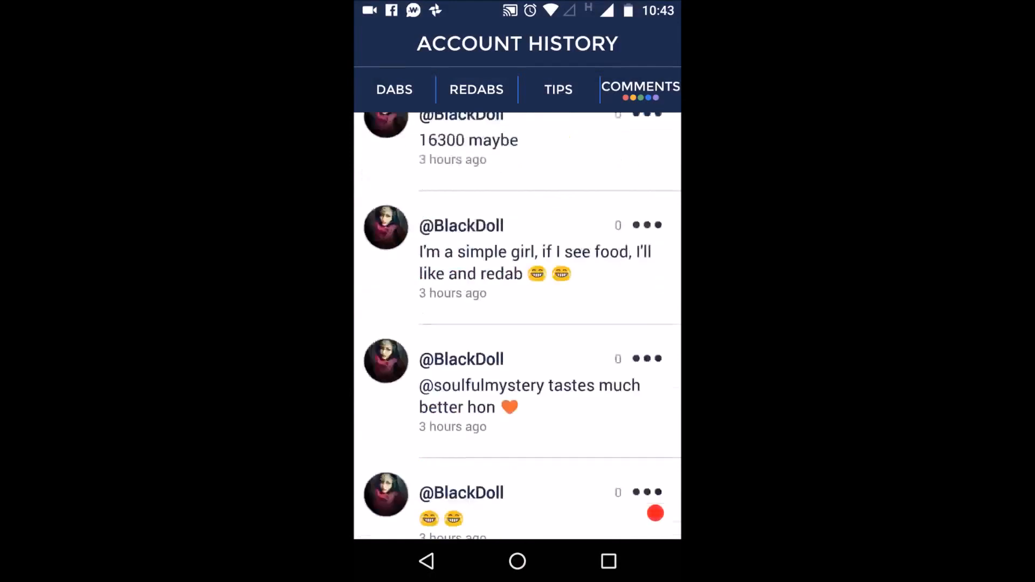
pyautogui.scroll(-3)
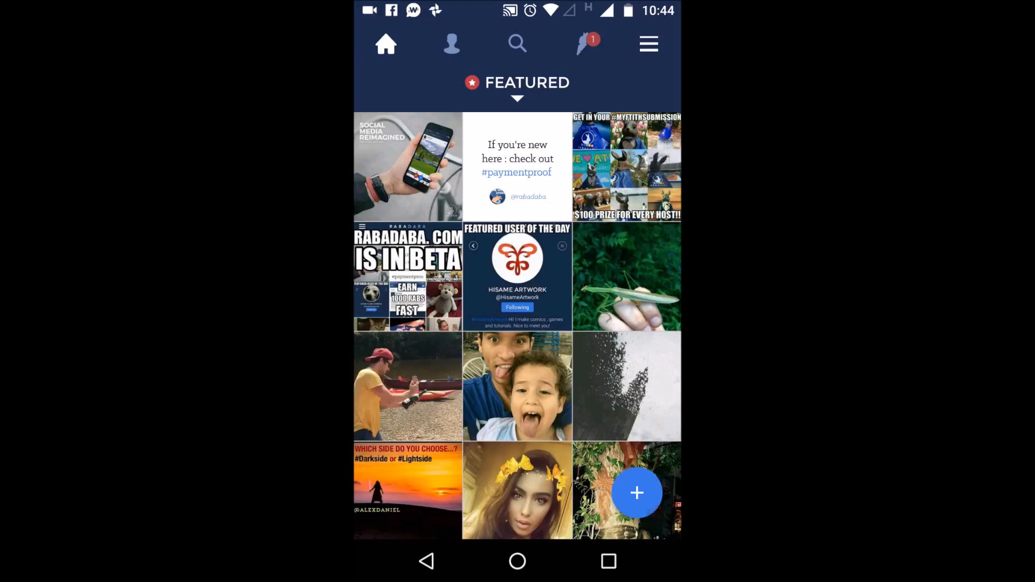
# - Read the 'Rabadaba.com is in beta' post and its comments, then return to the Featured feed
pyautogui.click(407, 277)
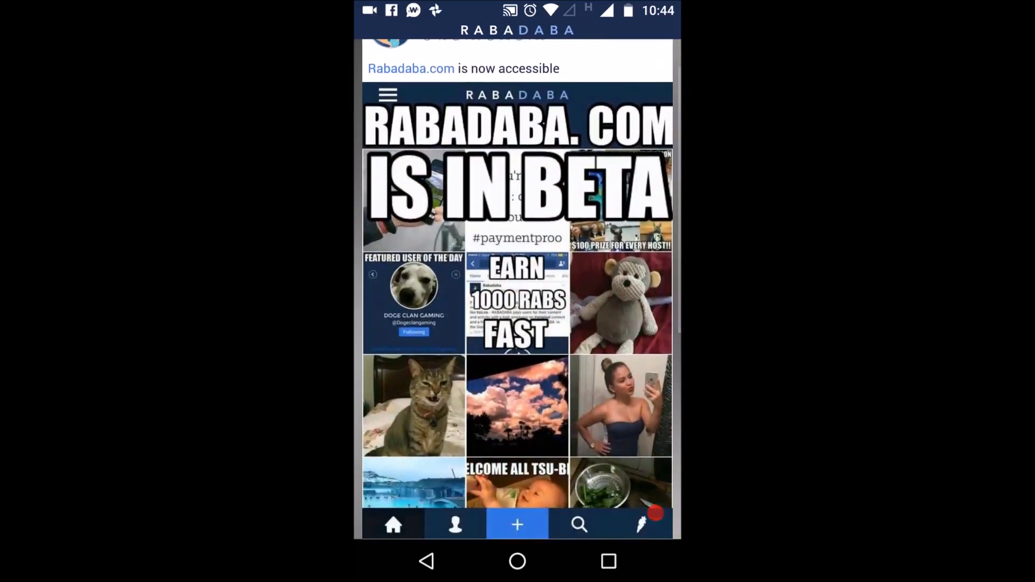
pyautogui.scroll(-3)
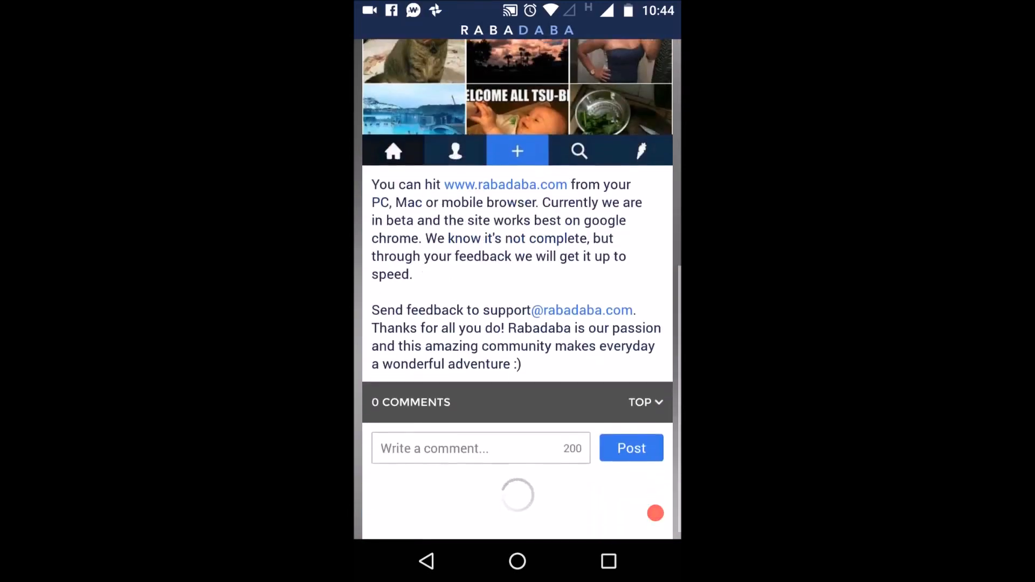
pyautogui.scroll(3)
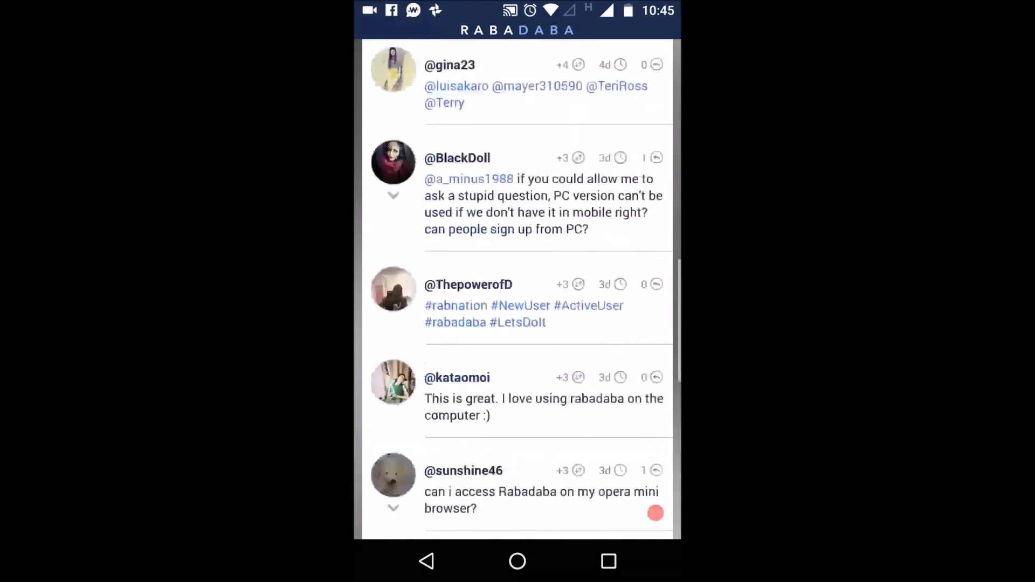
pyautogui.scroll(-3)
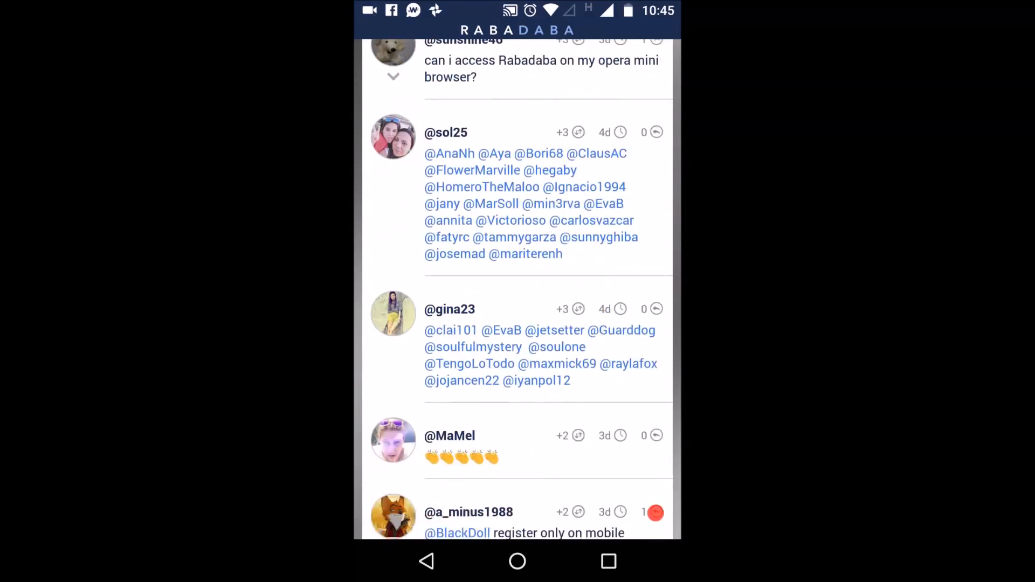
pyautogui.scroll(-3)
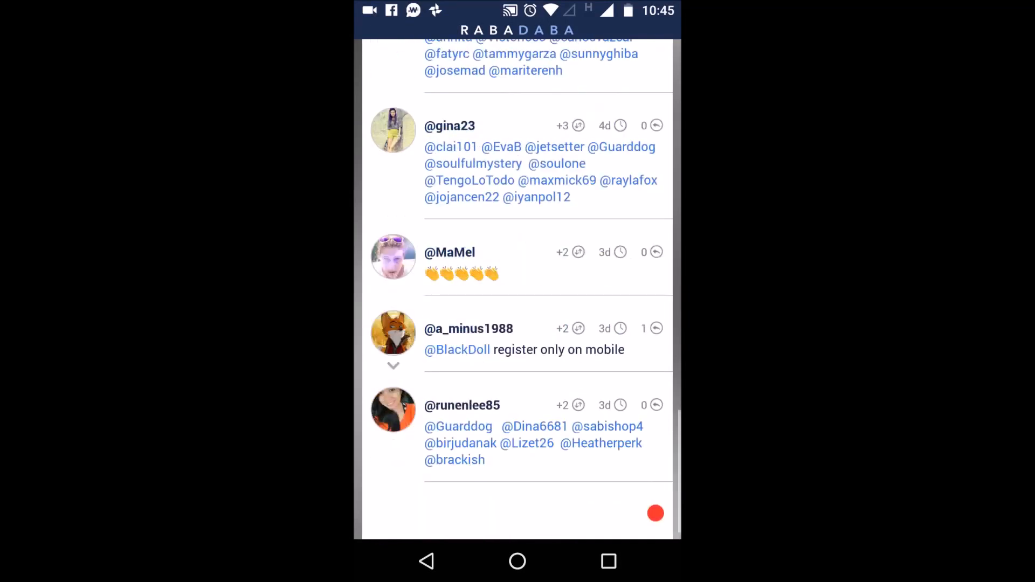
pyautogui.scroll(3)
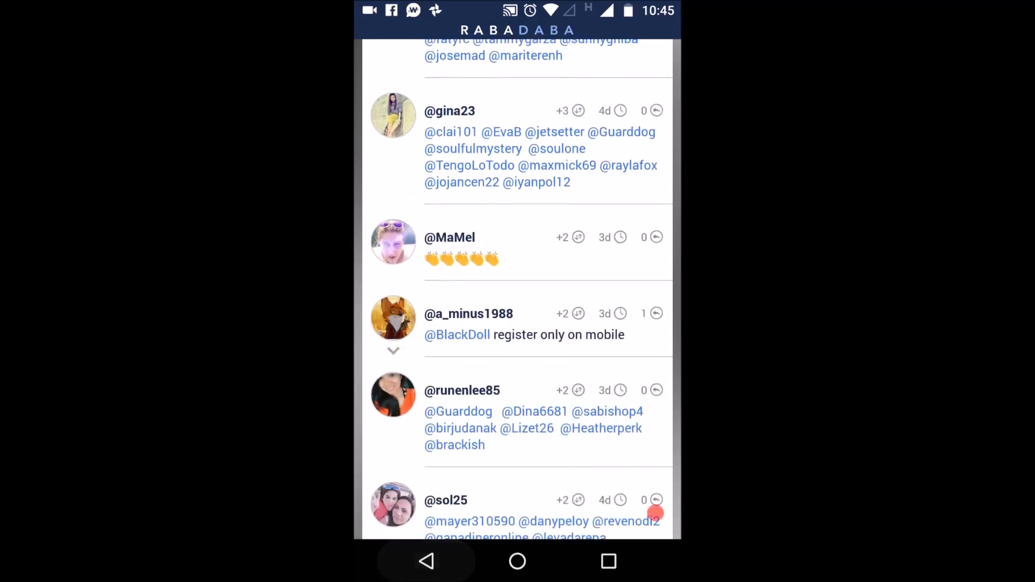
pyautogui.click(386, 43)
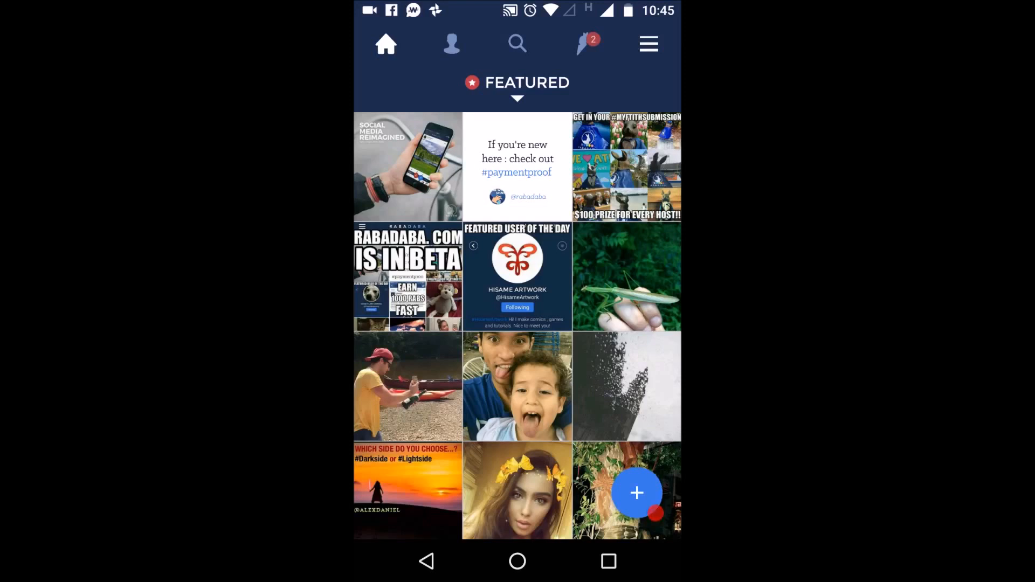
# - Check your own profile and rab balance, then come back to the Featured home feed
pyautogui.click(582, 43)
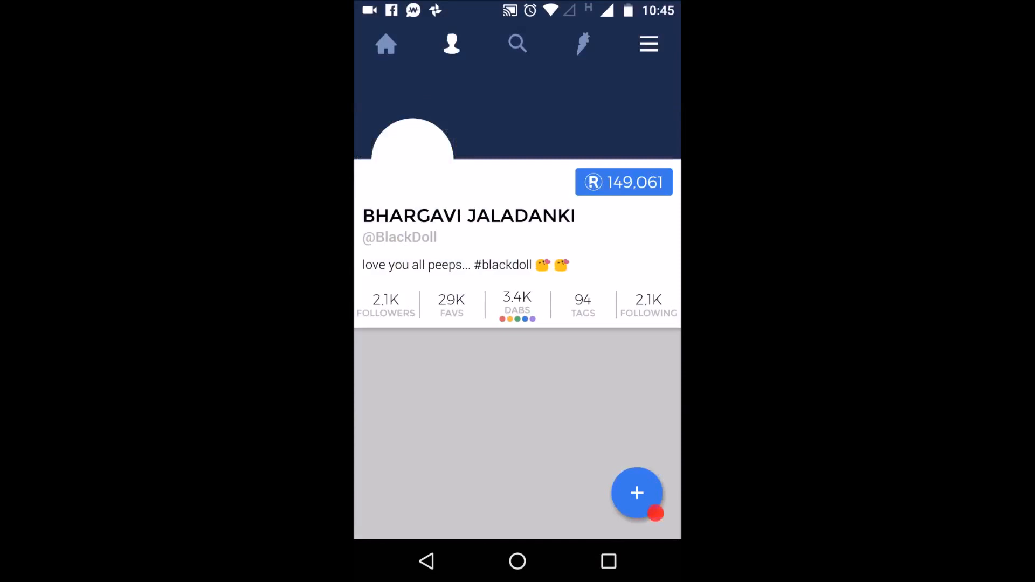
pyautogui.click(386, 43)
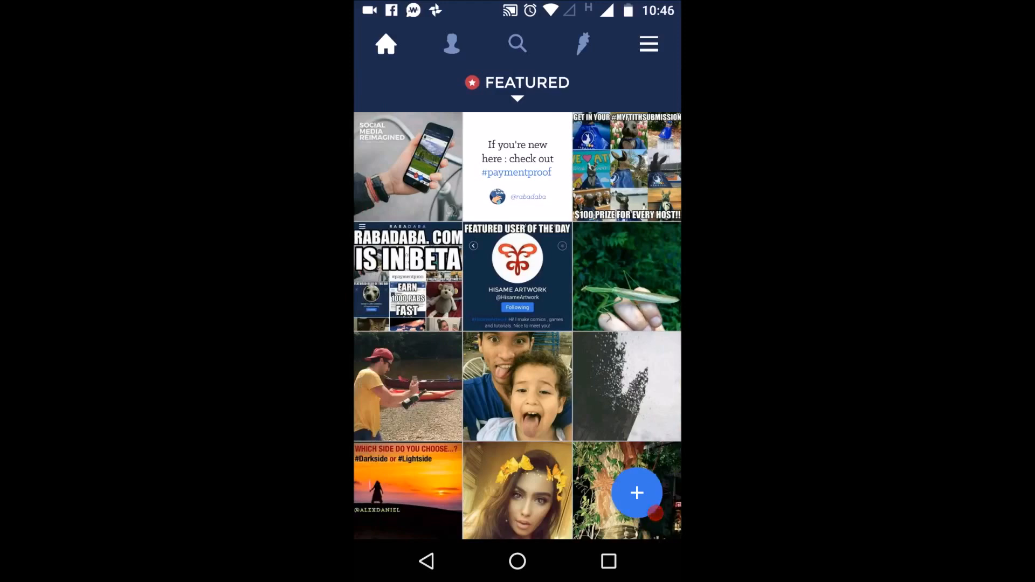
pyautogui.scroll(-3)
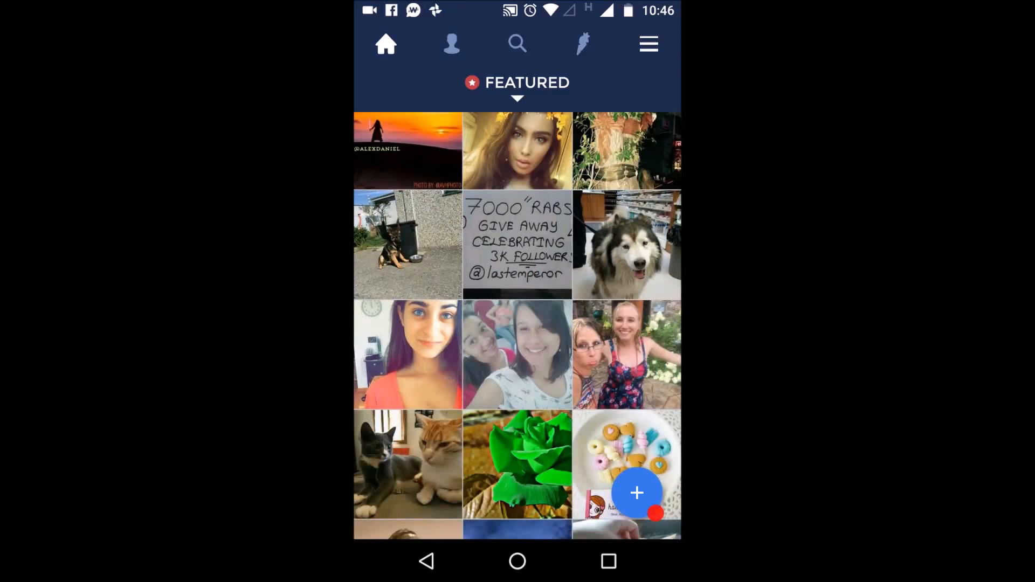
pyautogui.scroll(3)
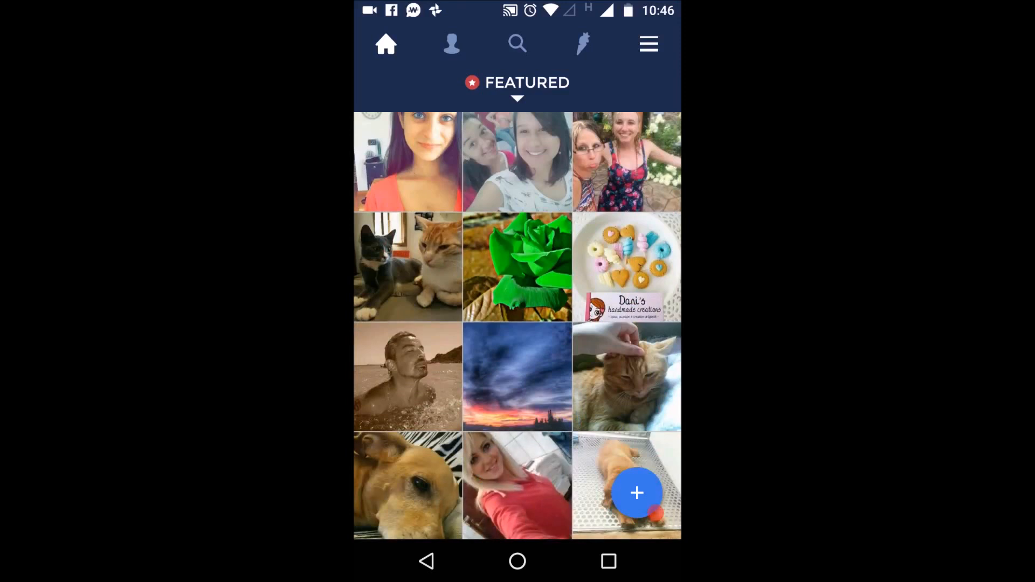
# - Browse further down the Featured grid and switch the home feed to Original posts
pyautogui.scroll(-3)
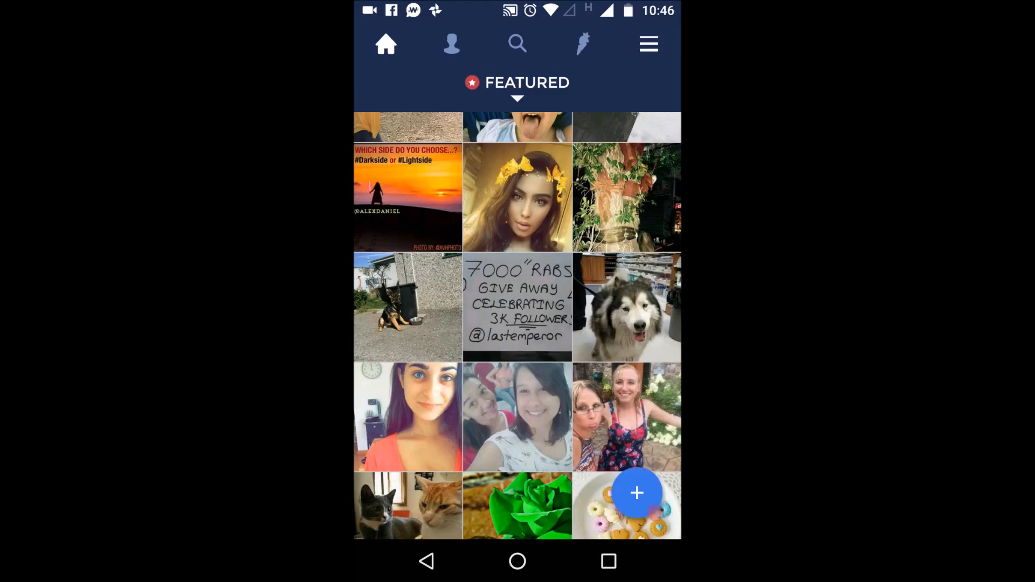
pyautogui.scroll(-3)
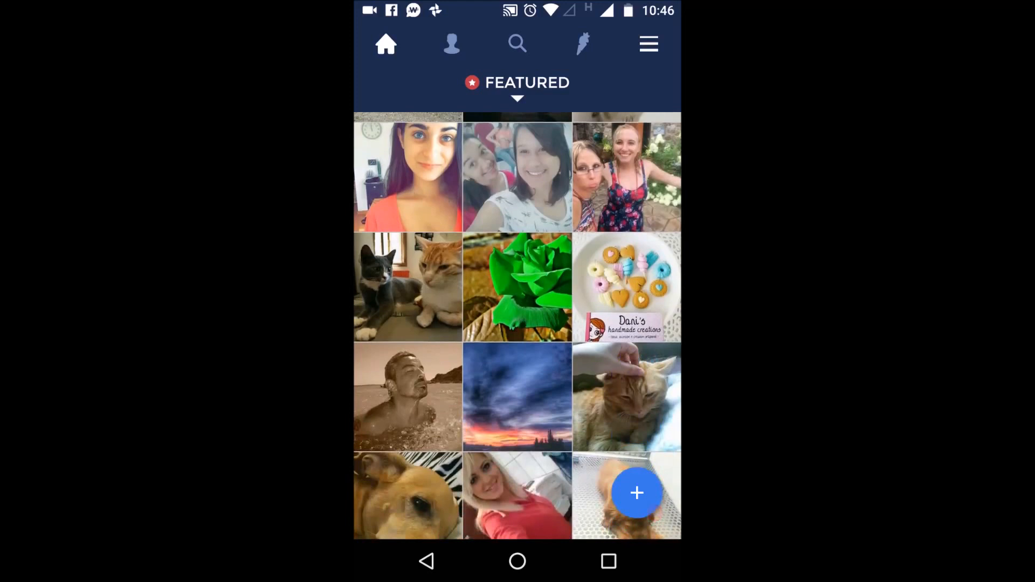
pyautogui.scroll(-3)
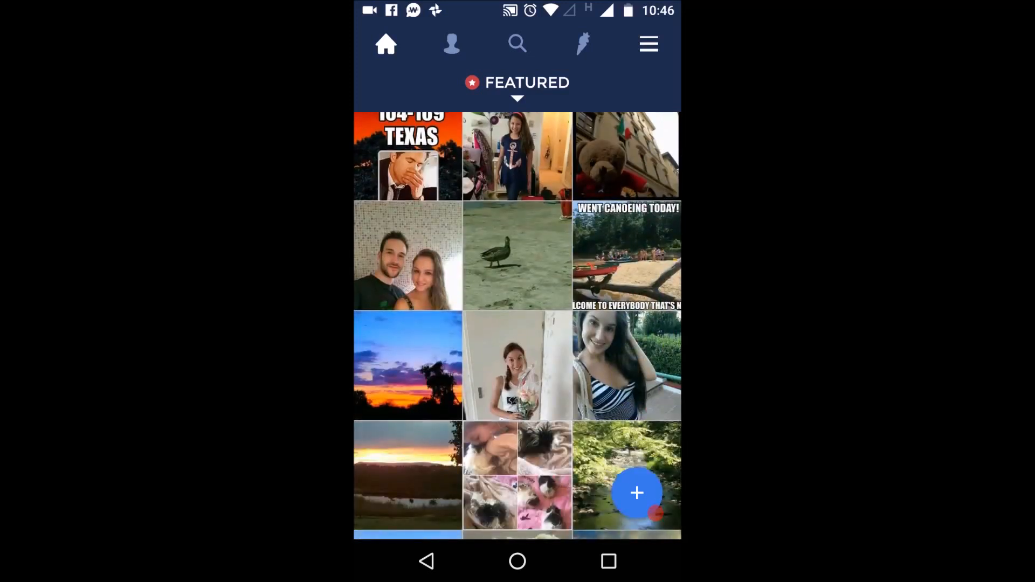
pyautogui.scroll(-3)
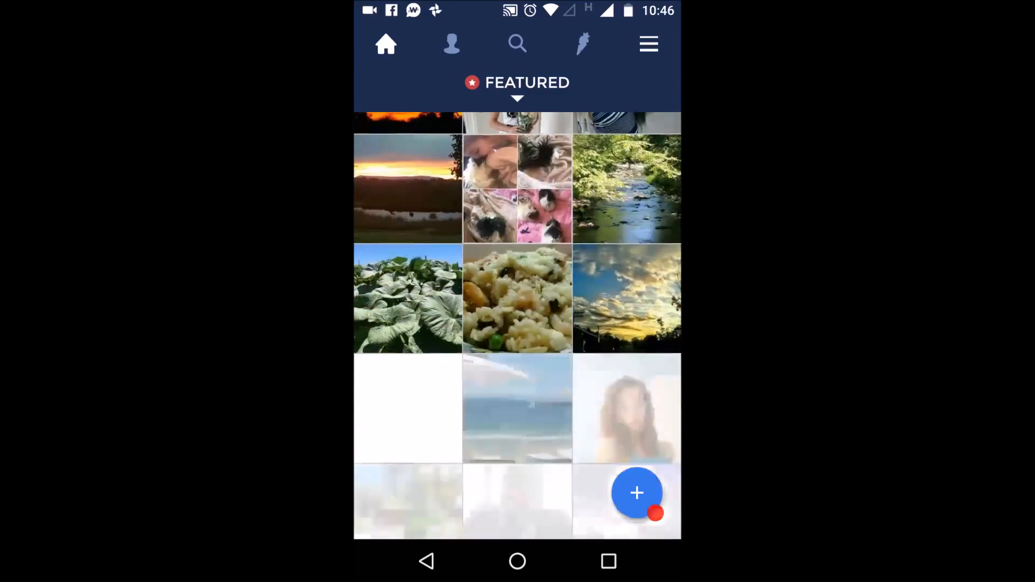
pyautogui.scroll(3)
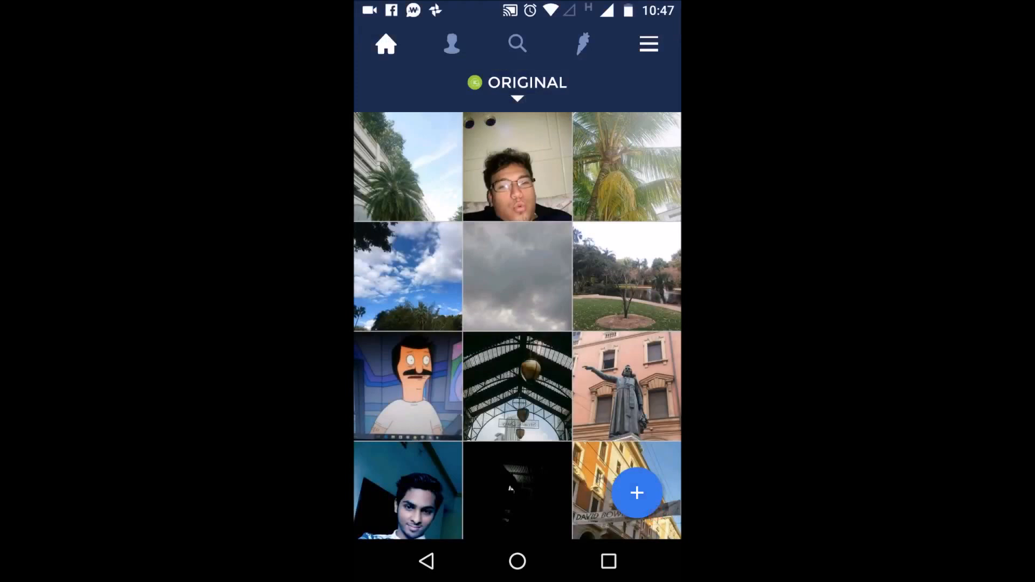
# - Open the first palm-tree thumbnail in the Original grid as a full-screen post
pyautogui.click(516, 84)
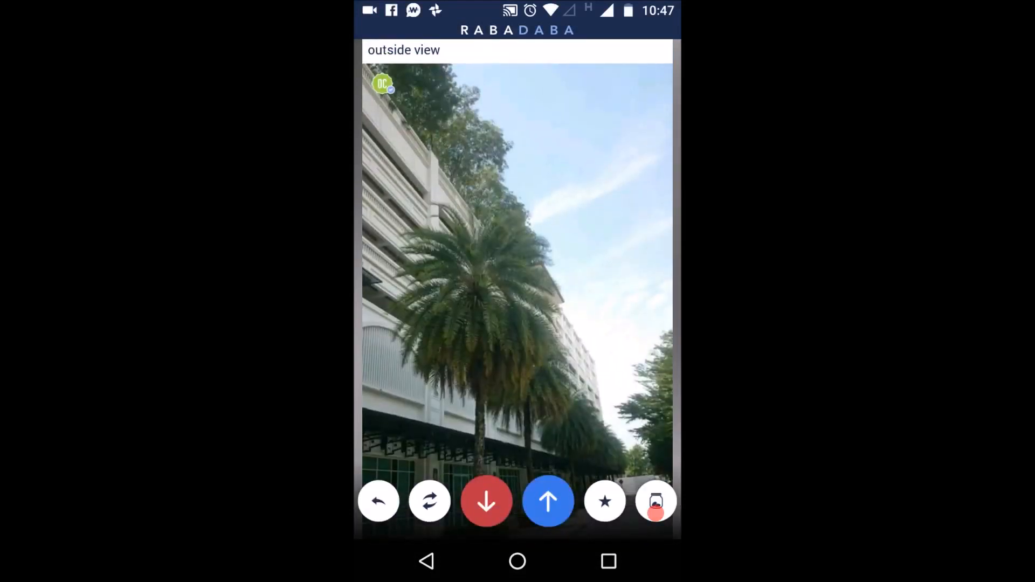
pyautogui.click(603, 501)
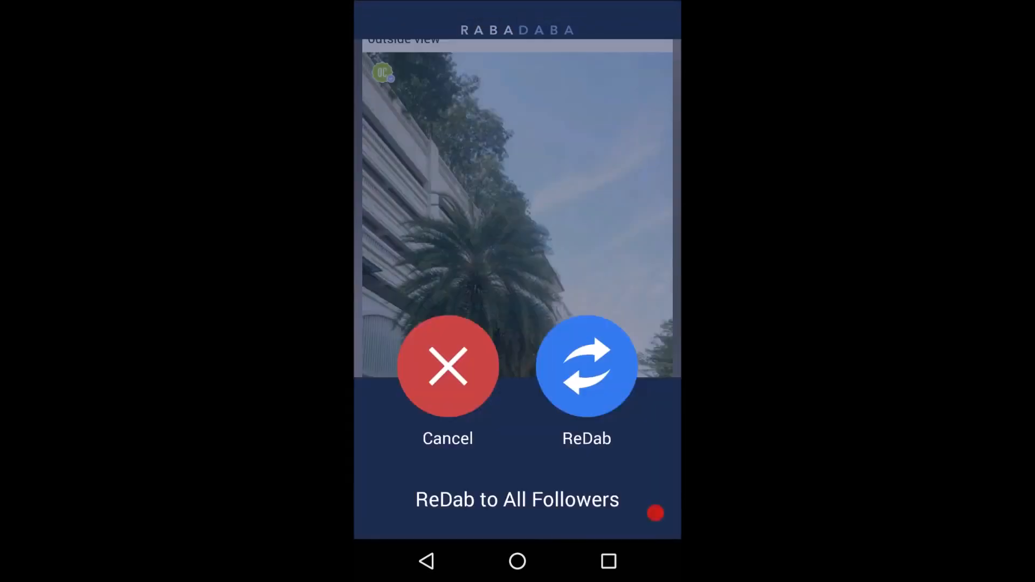
pyautogui.click(447, 366)
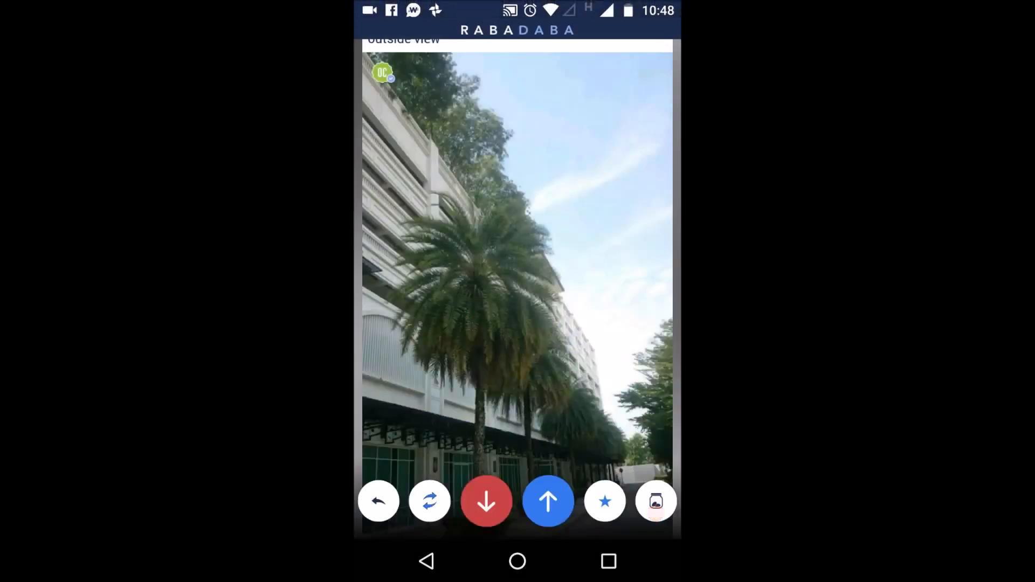
pyautogui.scroll(-3)
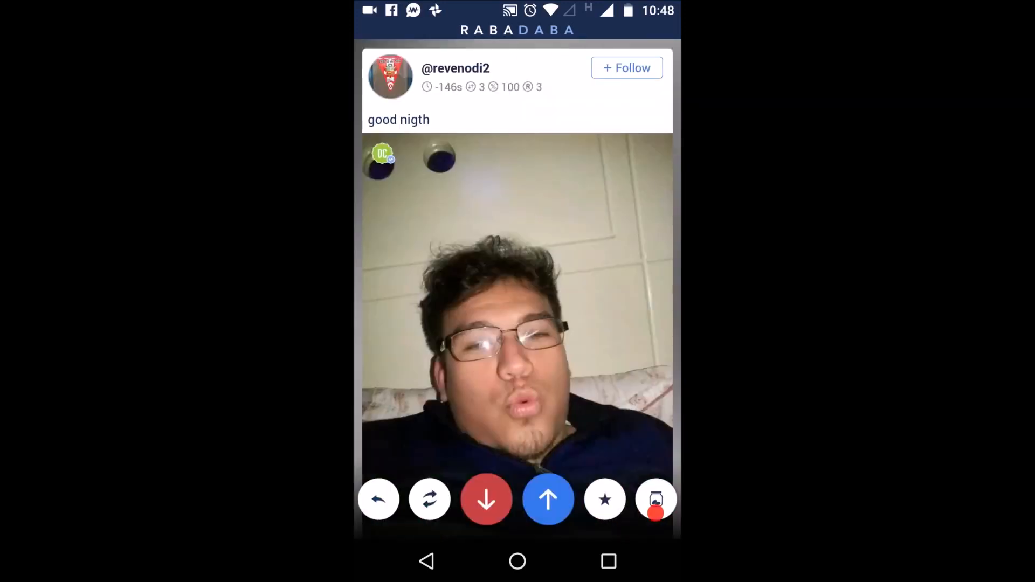
pyautogui.click(547, 499)
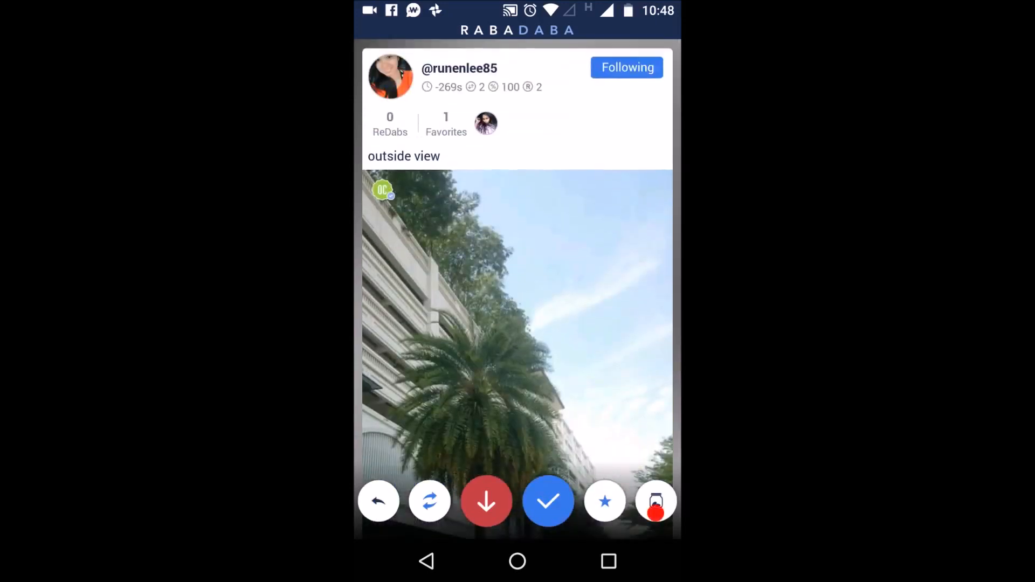
pyautogui.scroll(-3)
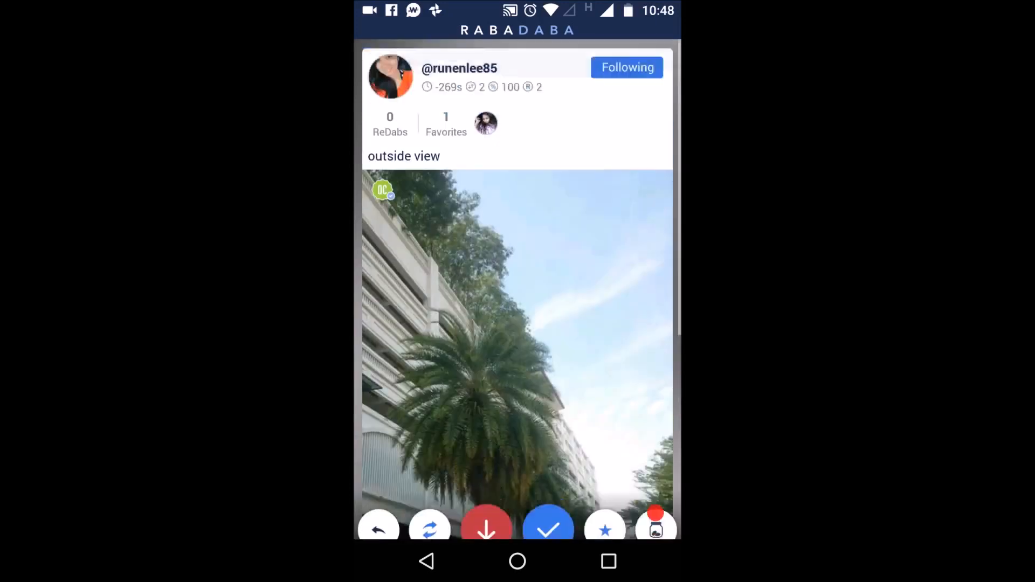
pyautogui.scroll(3)
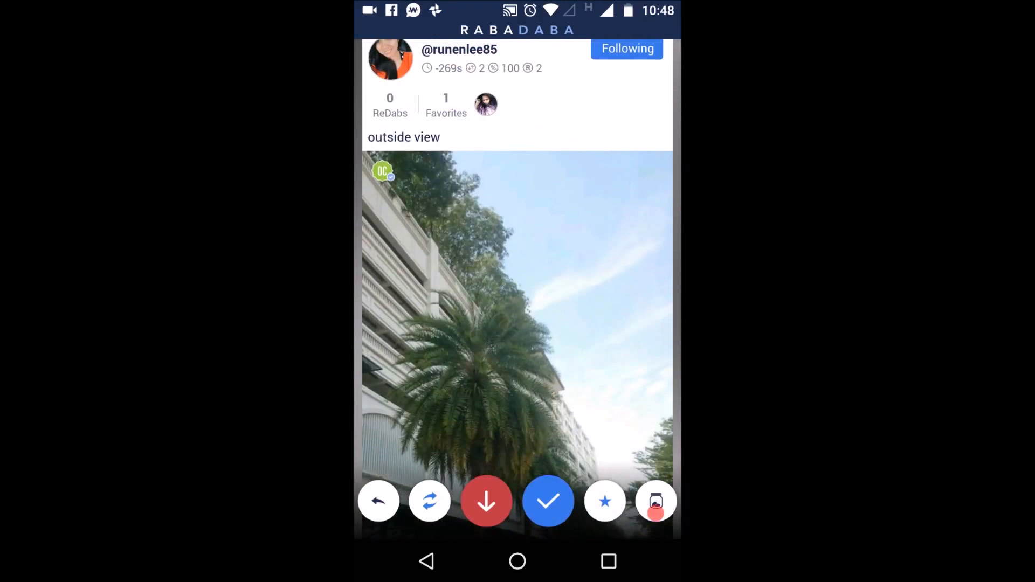
pyautogui.click(656, 501)
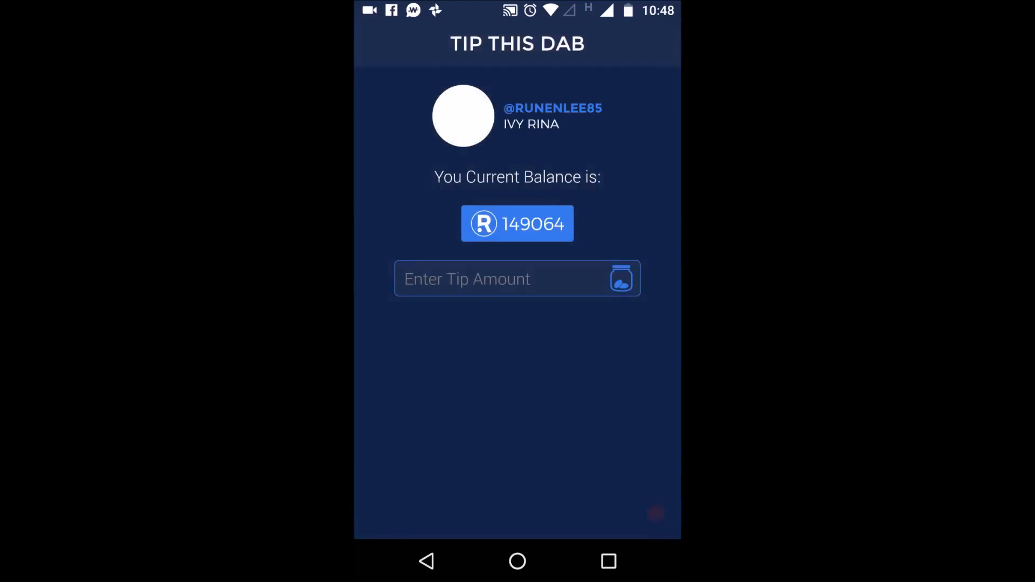
pyautogui.click(501, 278)
pyautogui.write('10')
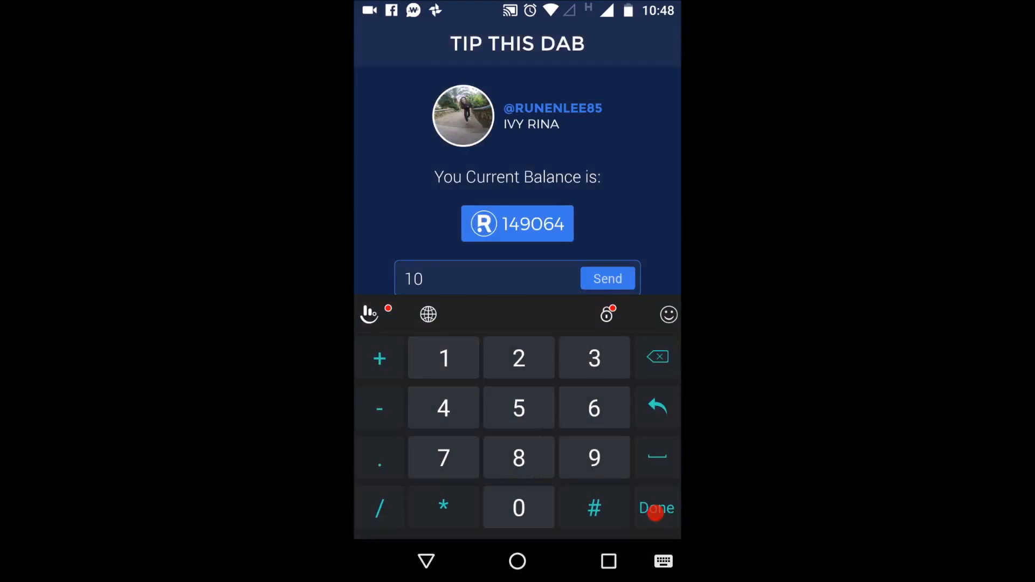
pyautogui.click(605, 278)
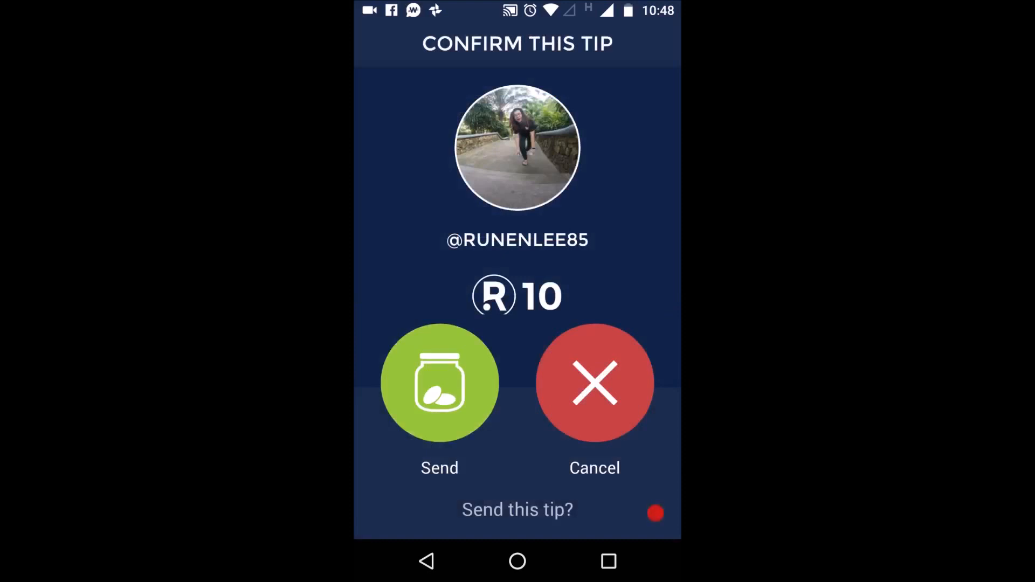
pyautogui.click(440, 384)
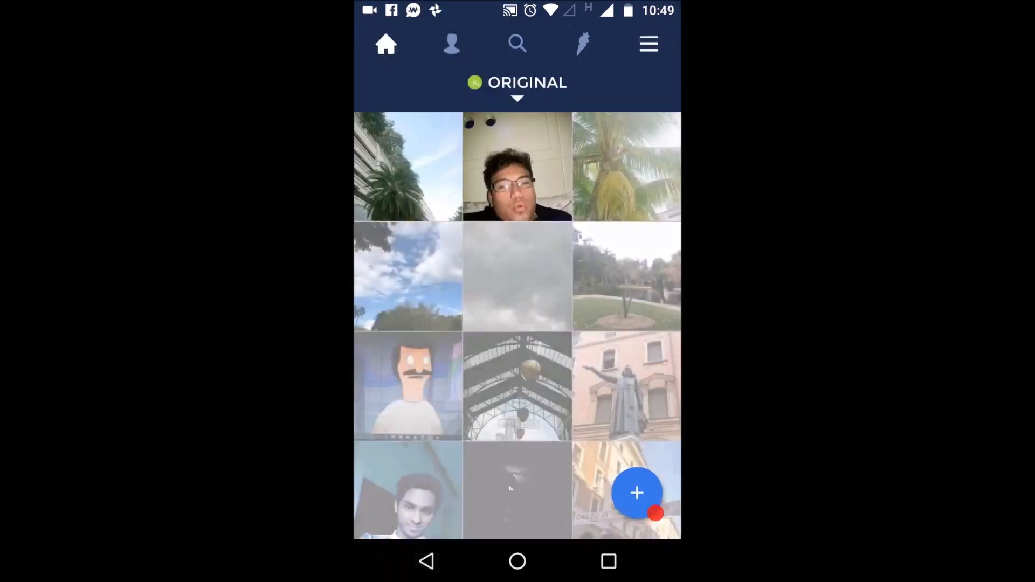
# - Leave the Original feed for the search screen for people, dabs and tags
pyautogui.scroll(3)
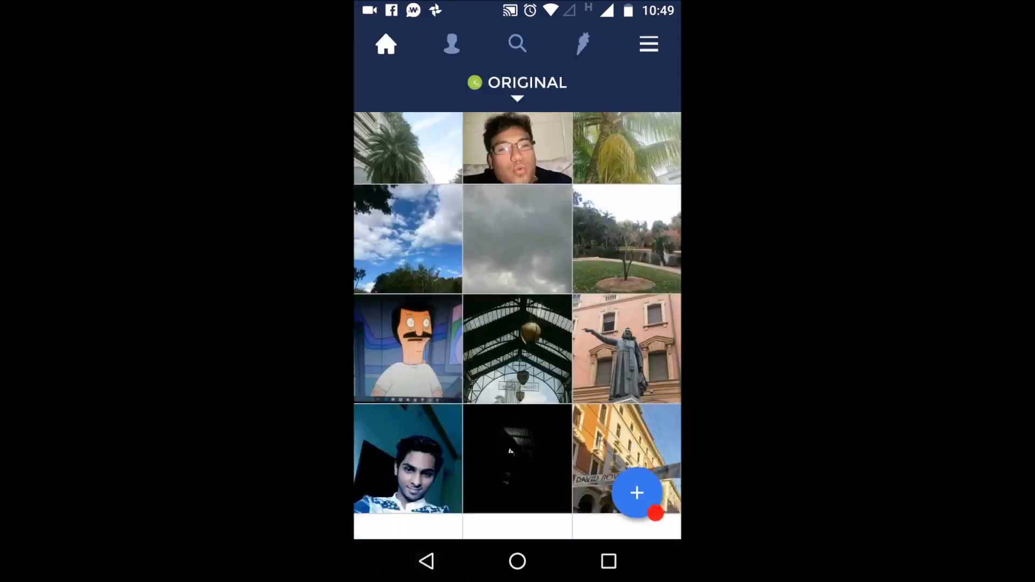
pyautogui.scroll(-3)
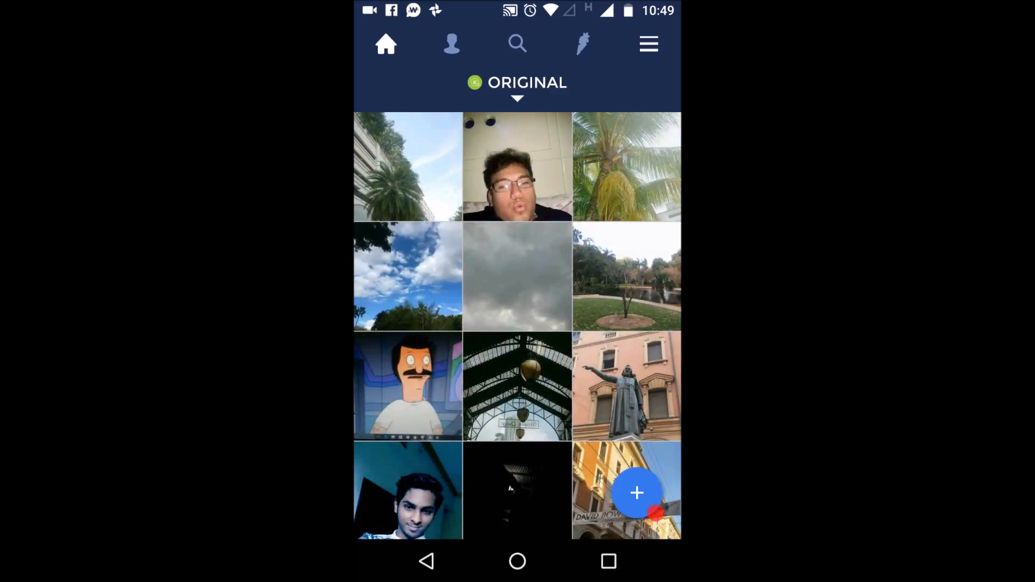
pyautogui.click(518, 43)
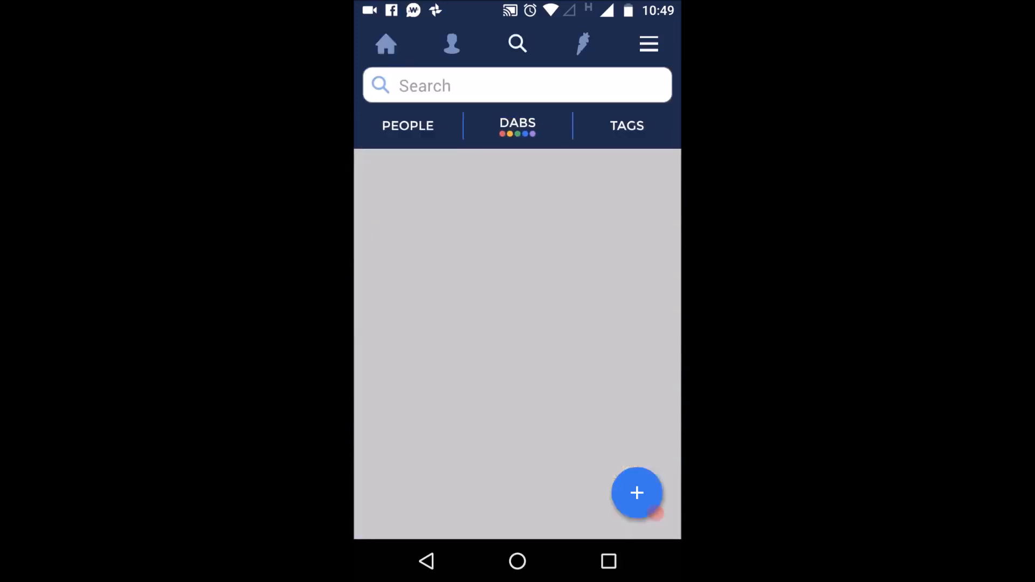
# - Search tags for '#paym' and open the #PAYMENTPROOF tag page
pyautogui.click(627, 125)
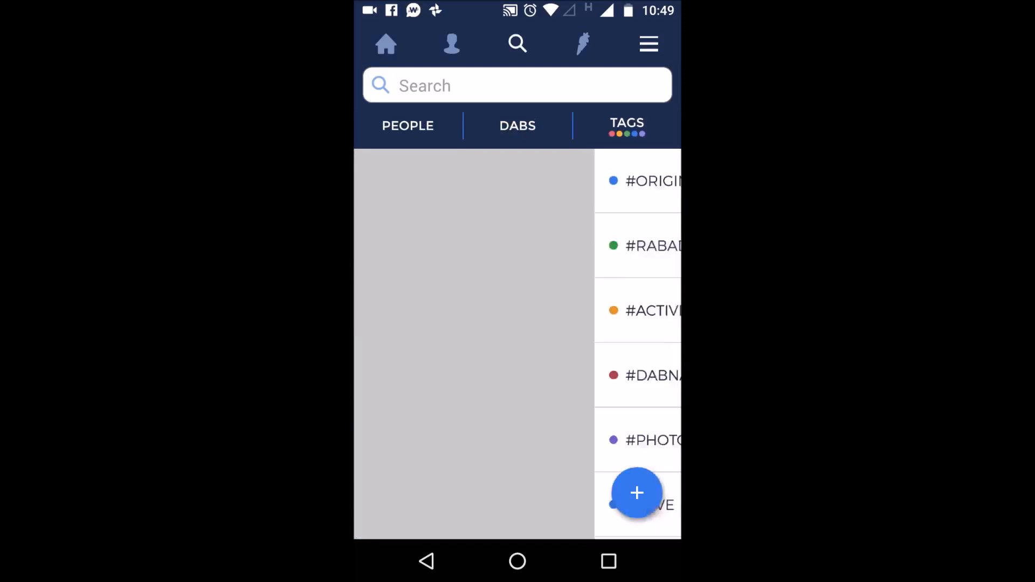
pyautogui.click(516, 85)
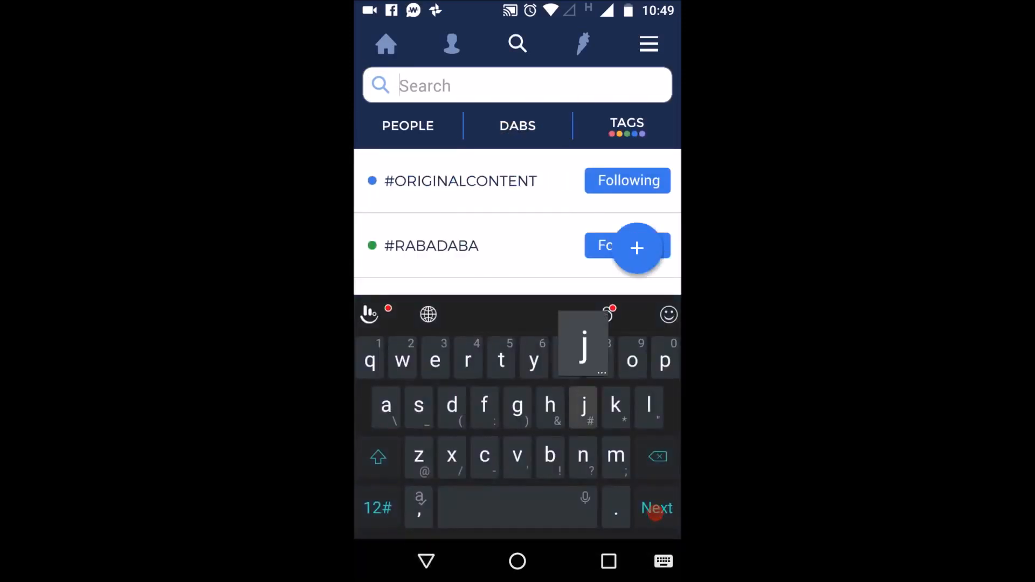
pyautogui.write('#')
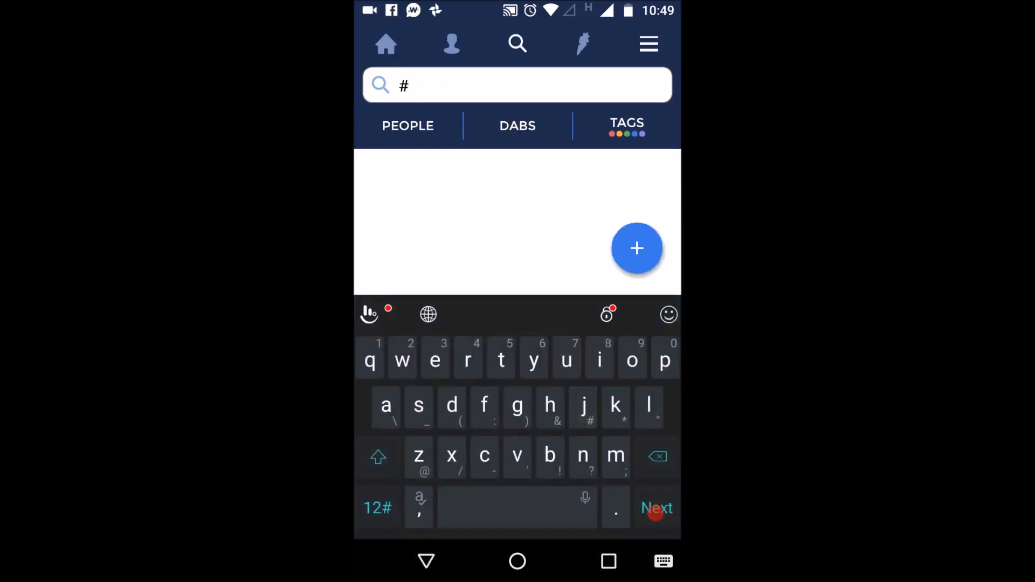
pyautogui.write('payment')
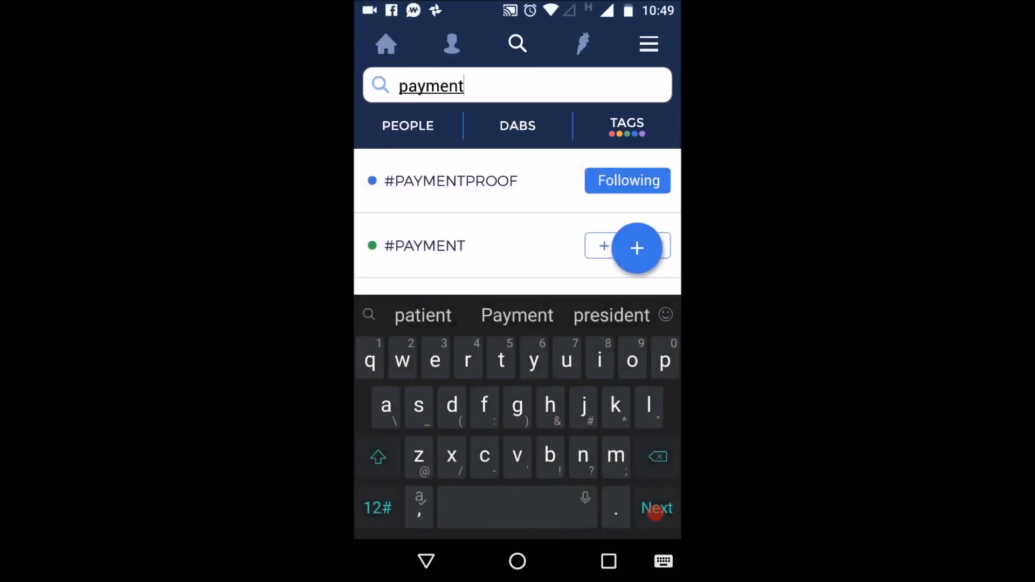
pyautogui.click(450, 180)
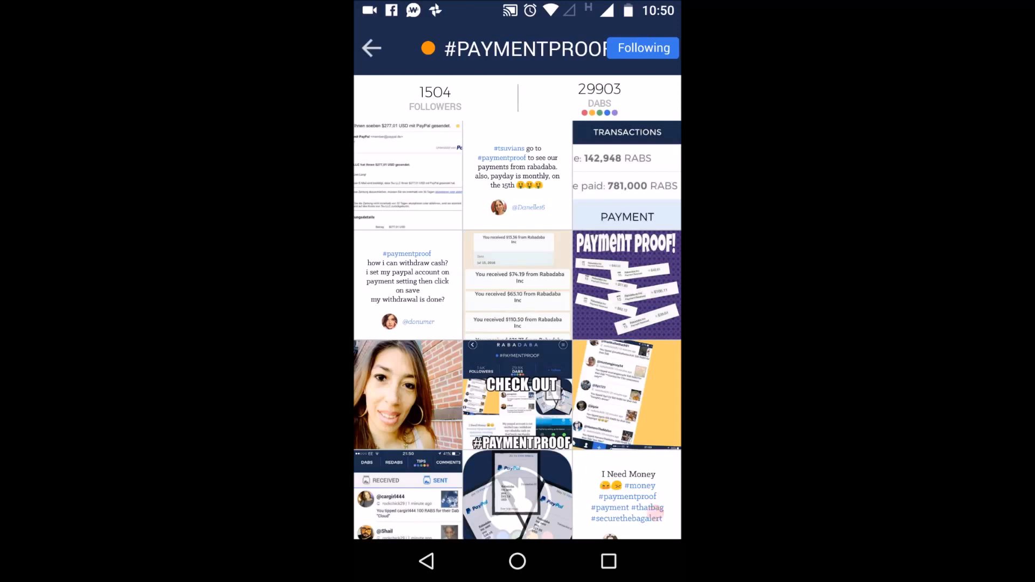
# - View several #paymentproof dabs one after another, then bring up the app's menu list
pyautogui.scroll(-3)
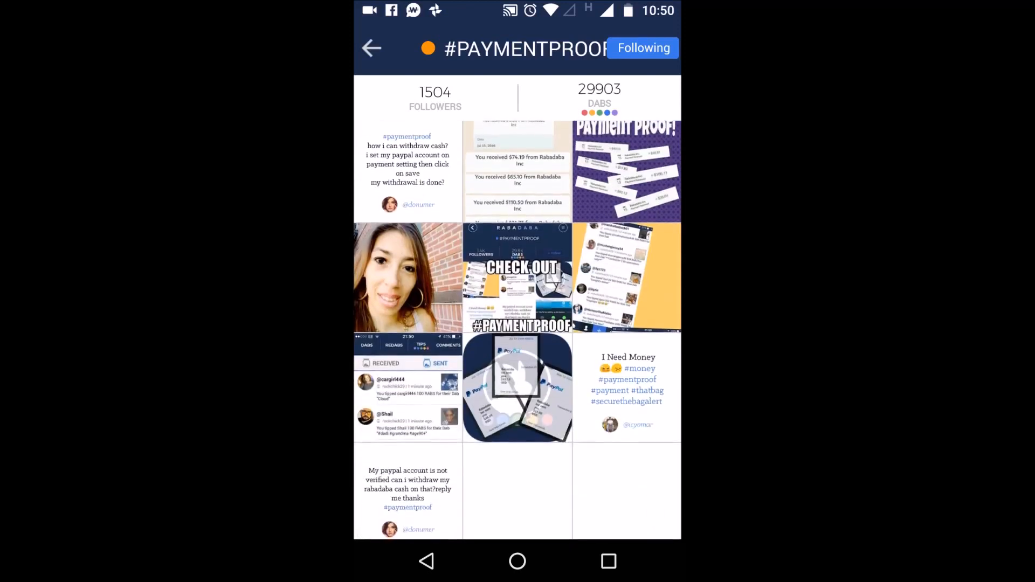
pyautogui.scroll(-3)
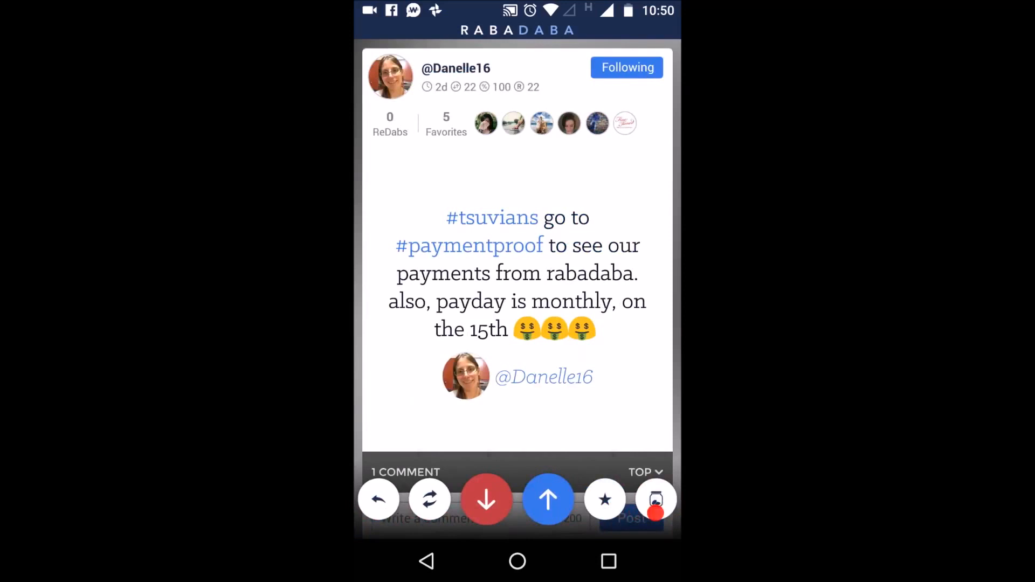
pyautogui.click(549, 498)
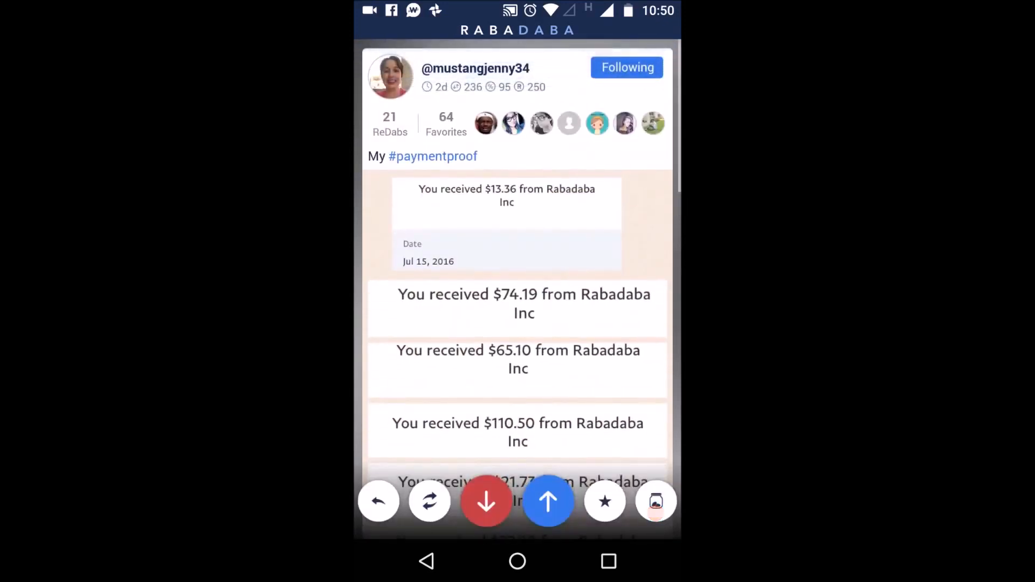
pyautogui.scroll(-3)
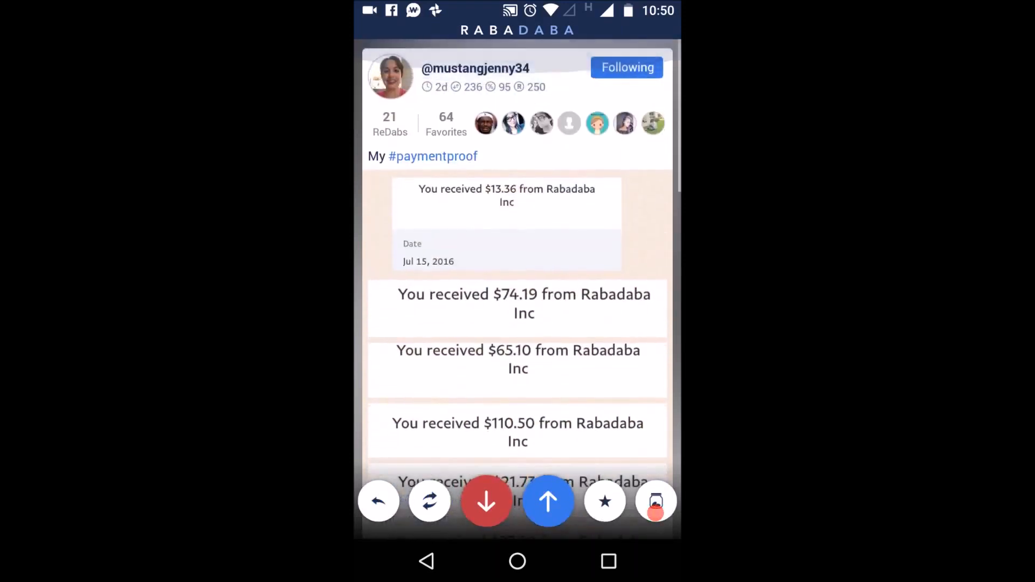
pyautogui.click(548, 499)
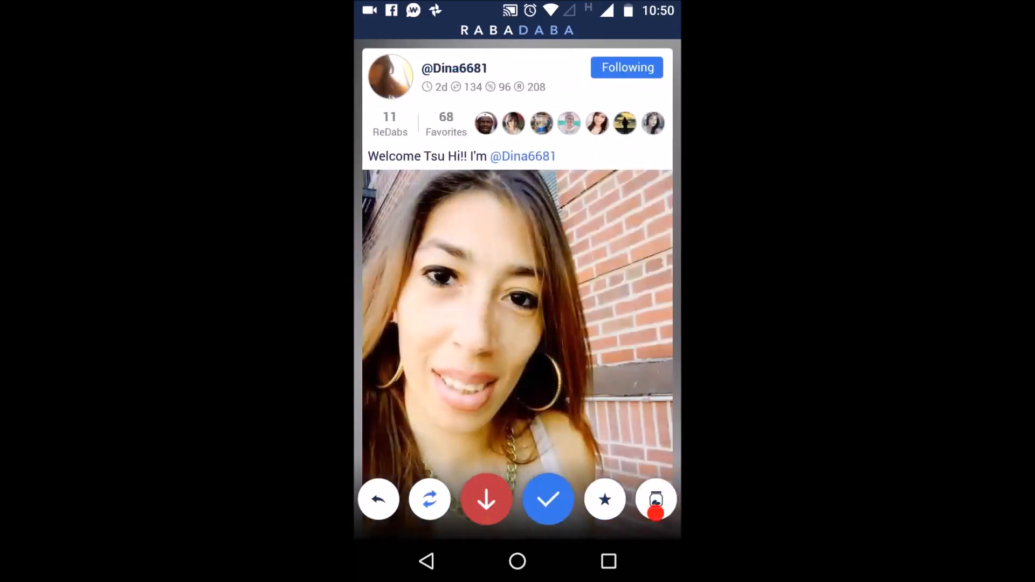
pyautogui.scroll(3)
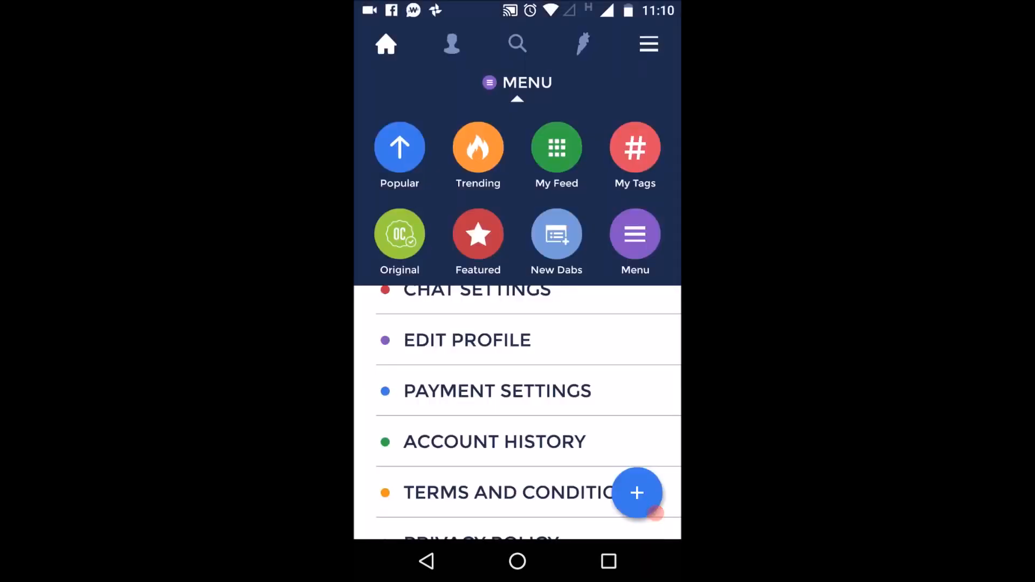
# - Close the feed chooser and start the tutorial from the menu, showing its Welcome page
pyautogui.click(516, 86)
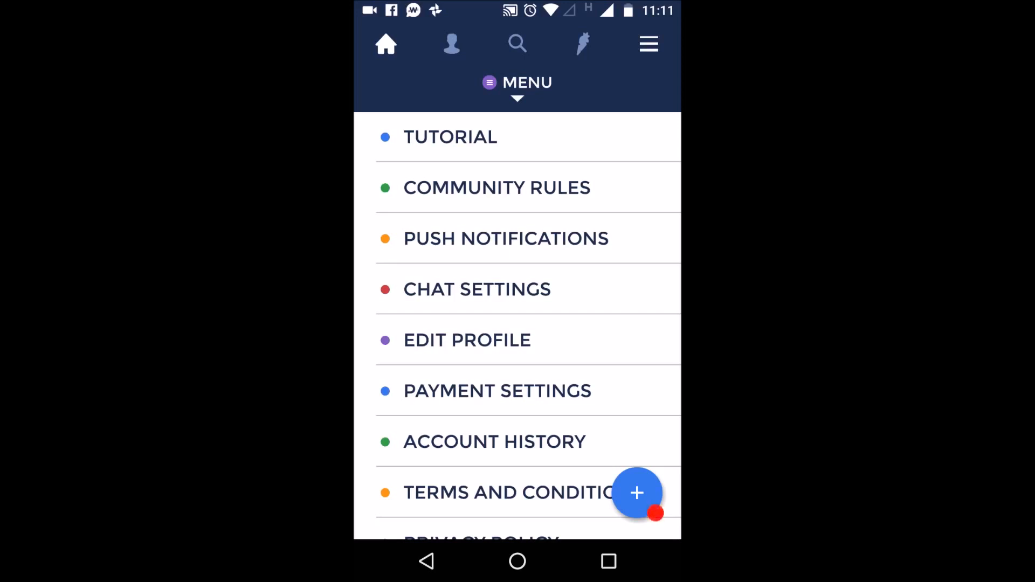
pyautogui.click(451, 136)
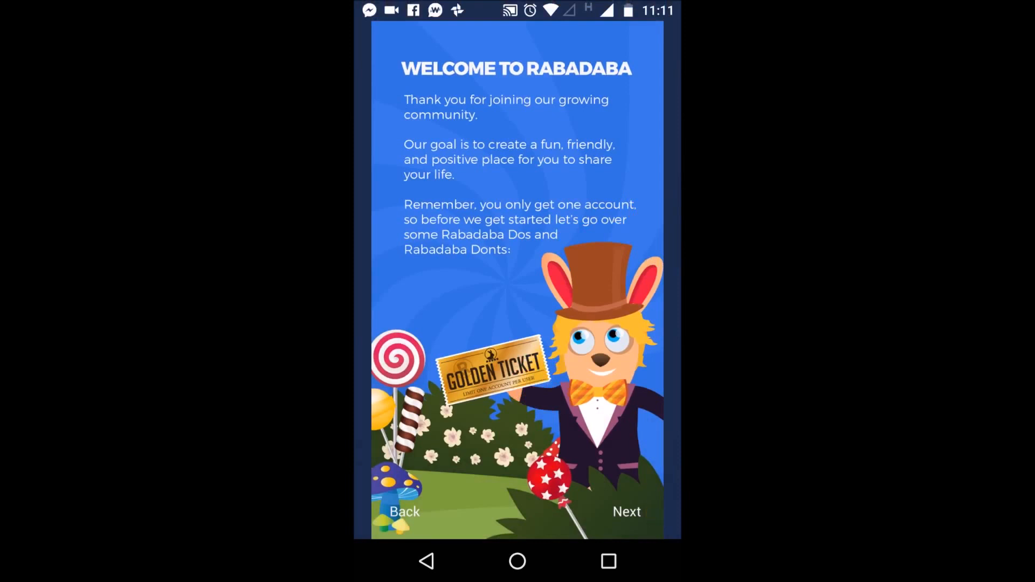
# - Advance the tutorial from Welcome through the Don'ts rules to the Dos page
pyautogui.click(625, 511)
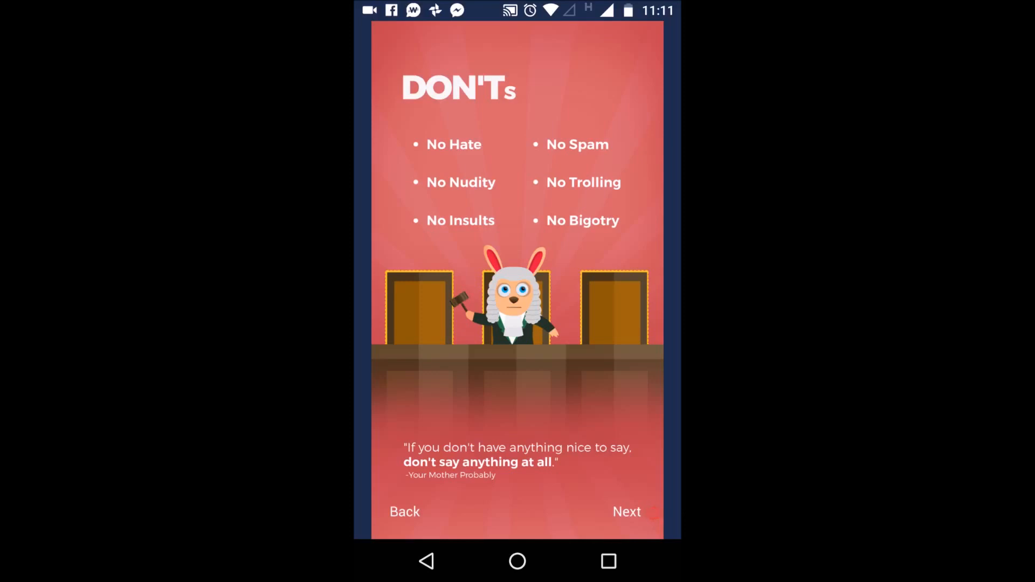
pyautogui.click(625, 511)
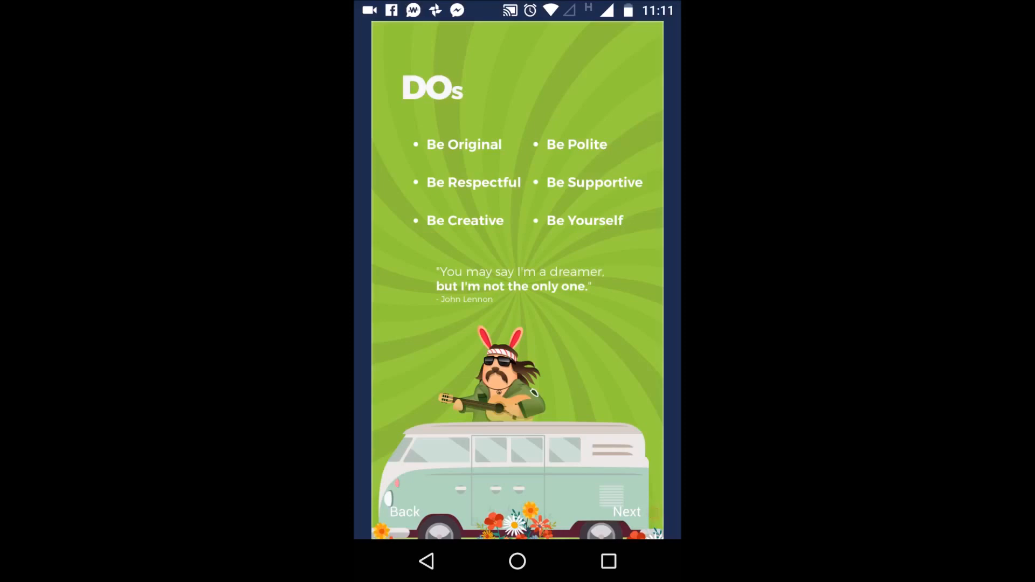
# - Step through the tutorial pages with Next until the Navigation page is showing
pyautogui.click(657, 512)
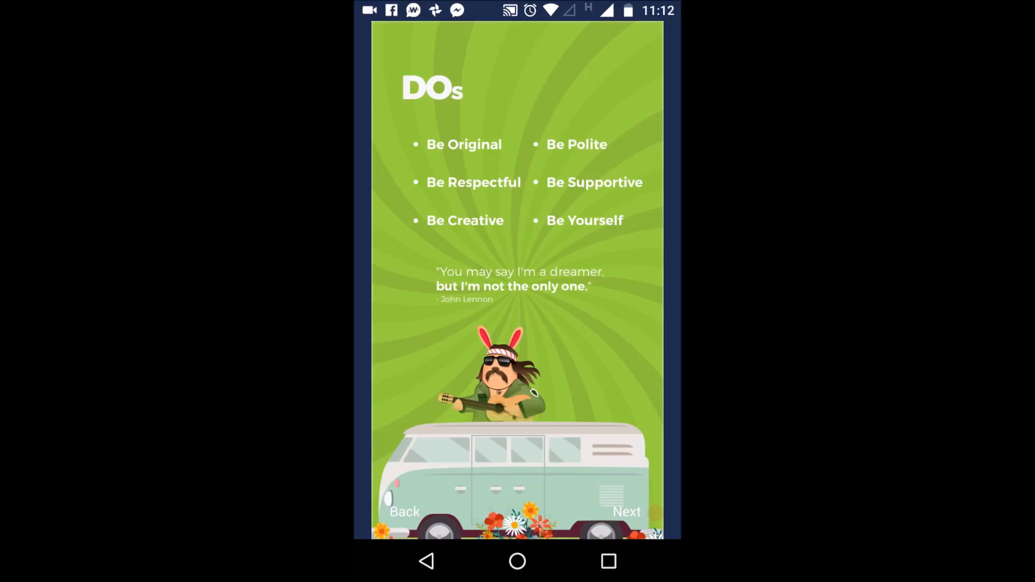
pyautogui.click(627, 511)
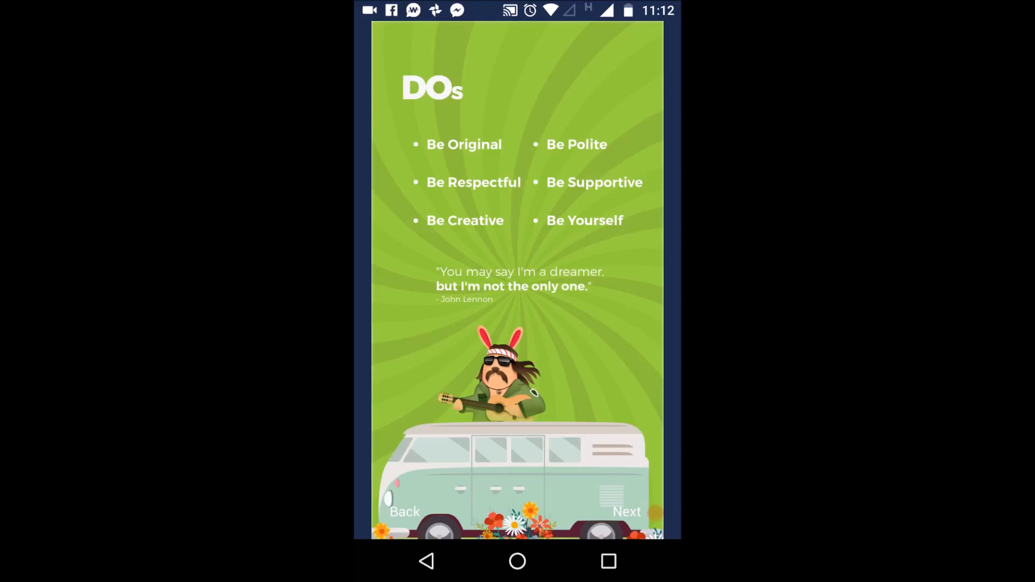
pyautogui.click(626, 511)
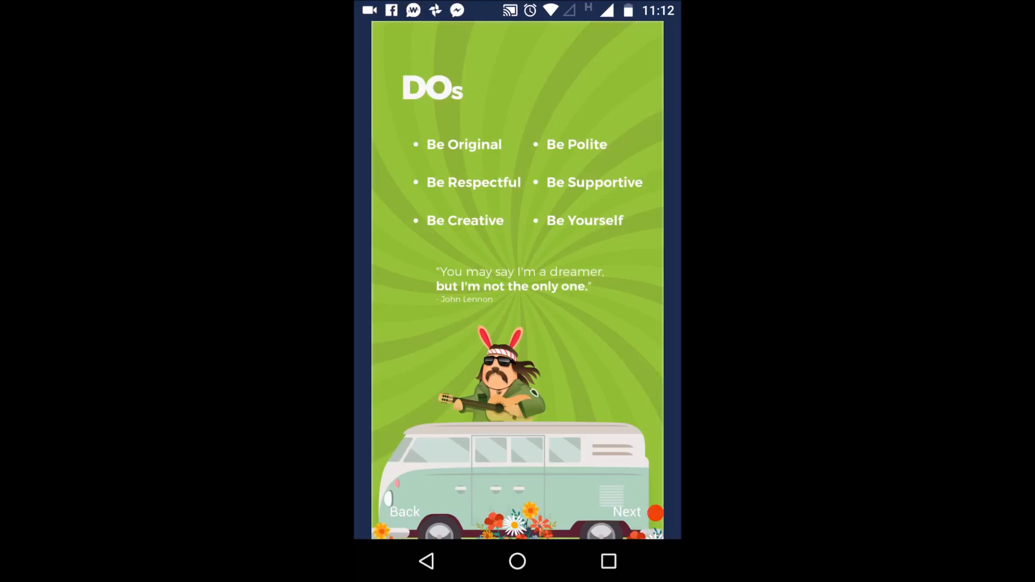
pyautogui.click(626, 511)
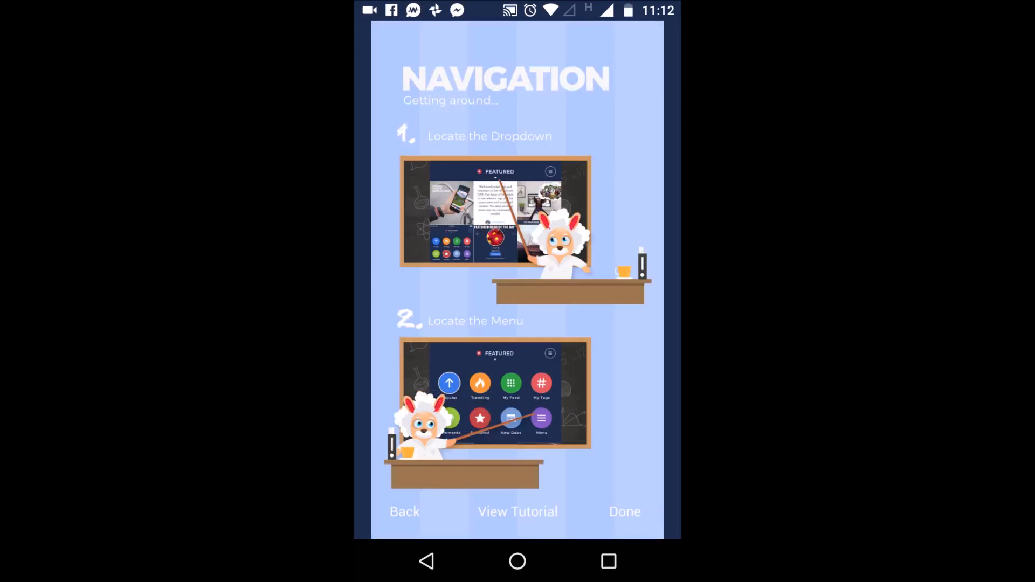
pyautogui.click(624, 510)
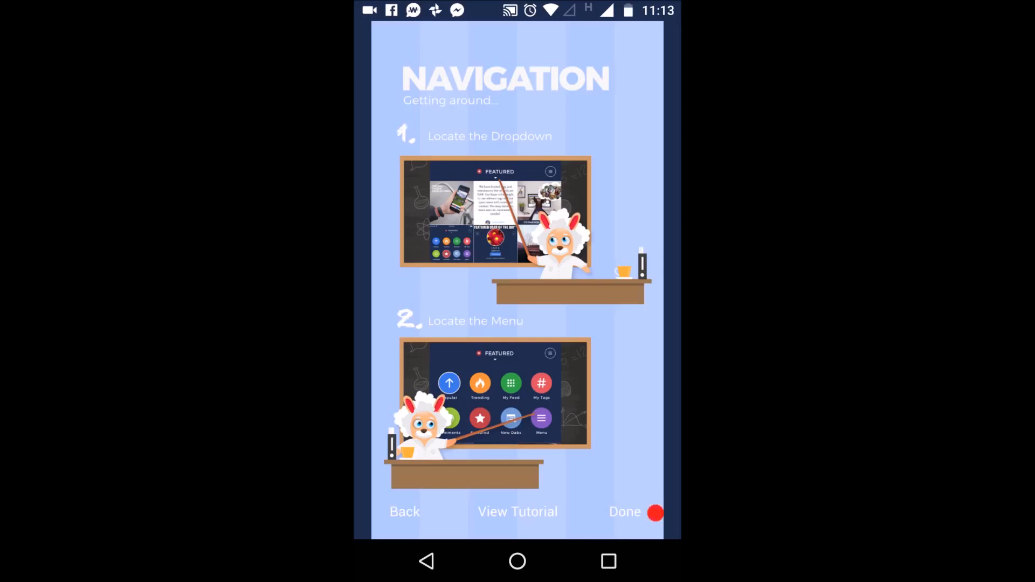
# - Close the tutorial with Done, check the Messages list, then return to the Notifications list of favorited dabs
pyautogui.click(625, 511)
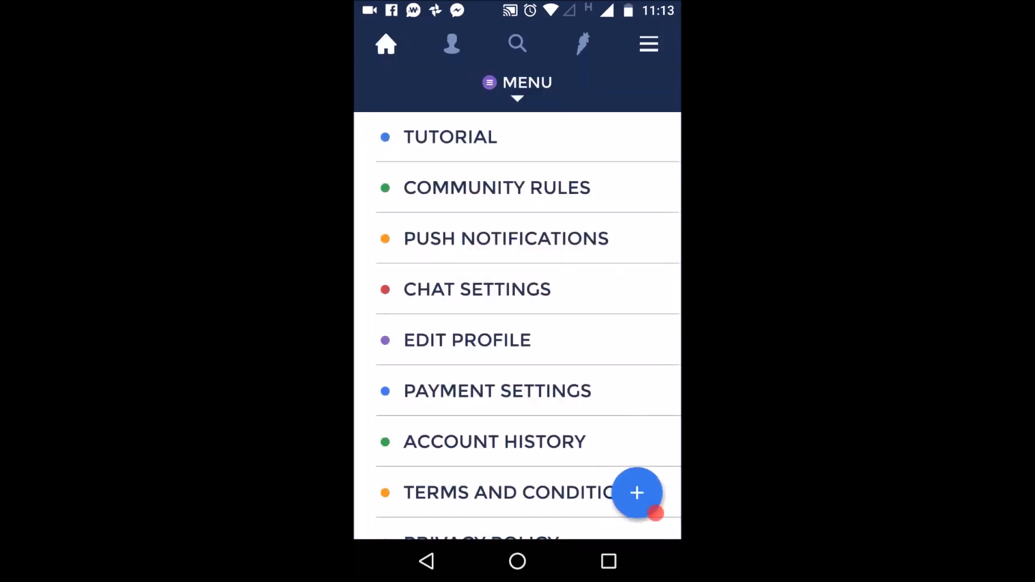
pyautogui.click(583, 43)
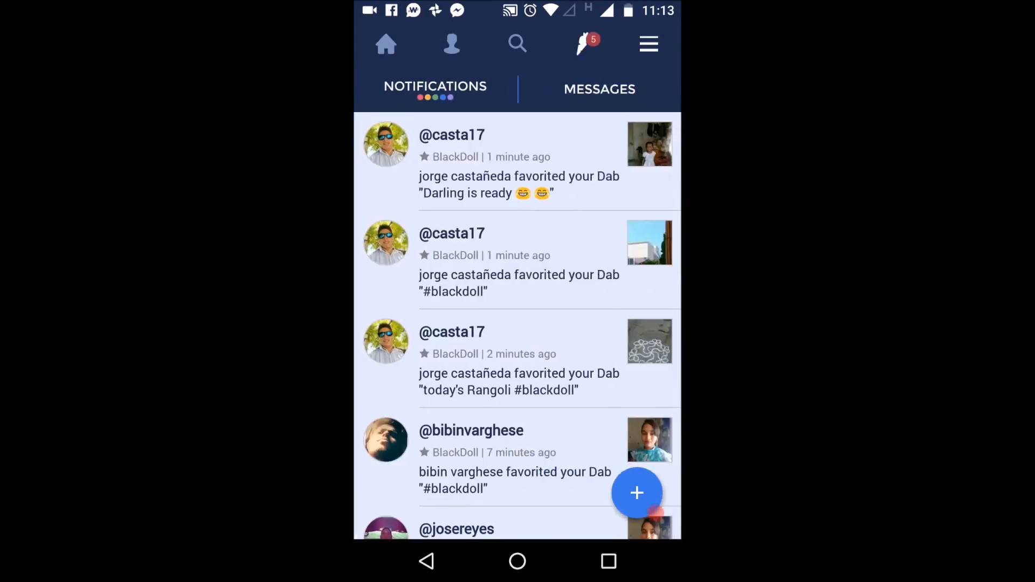
pyautogui.click(599, 88)
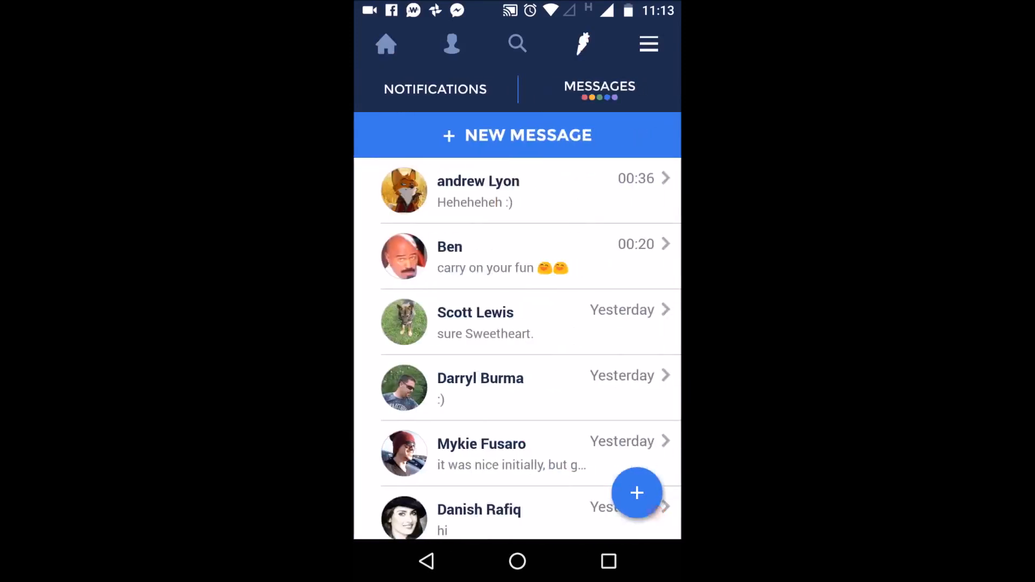
pyautogui.click(434, 89)
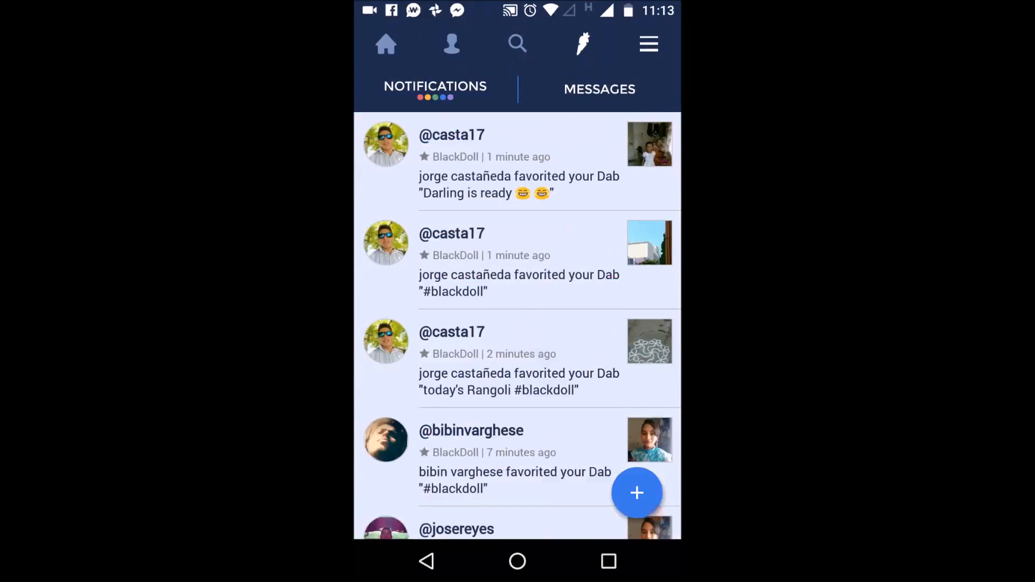